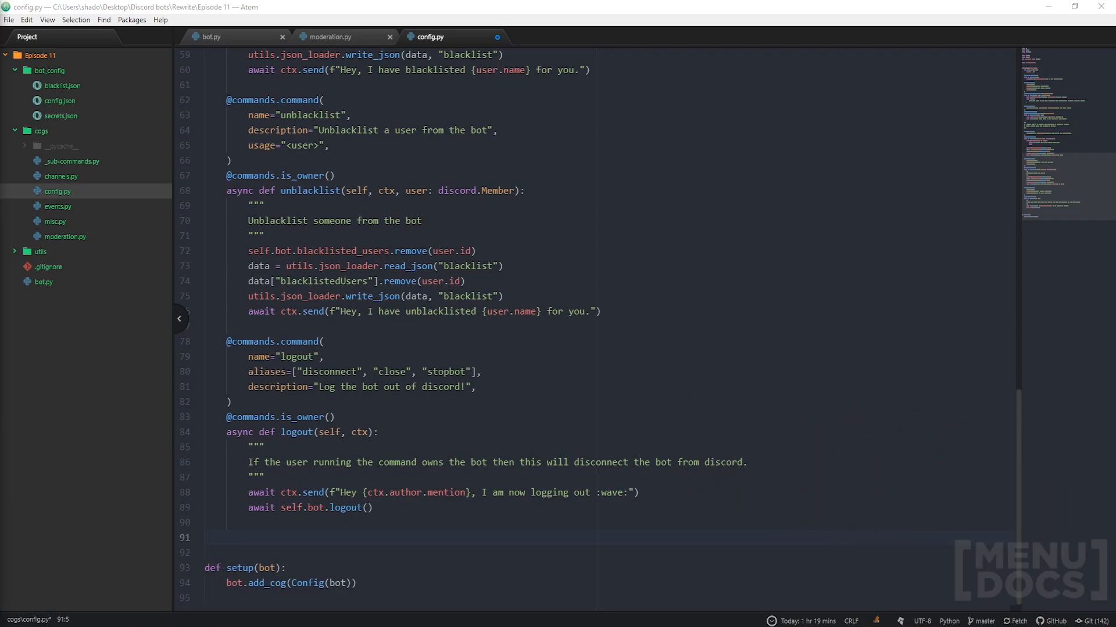
mouse_move(139, 491)
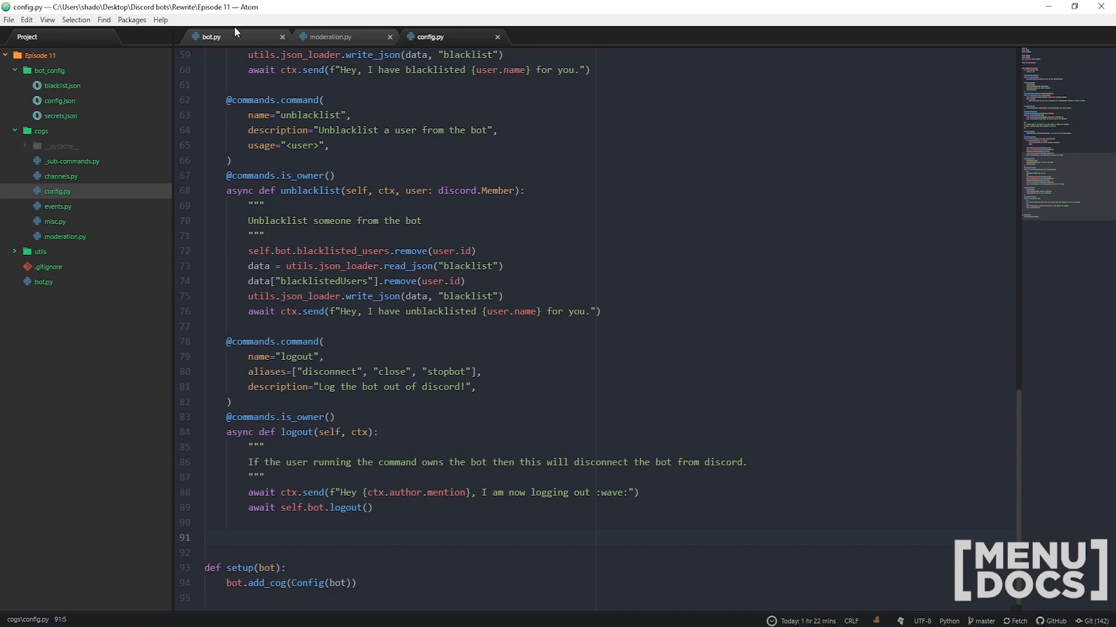
Review bot.py's startup loop that loads every cogs/*.py file as an extension
click(211, 37)
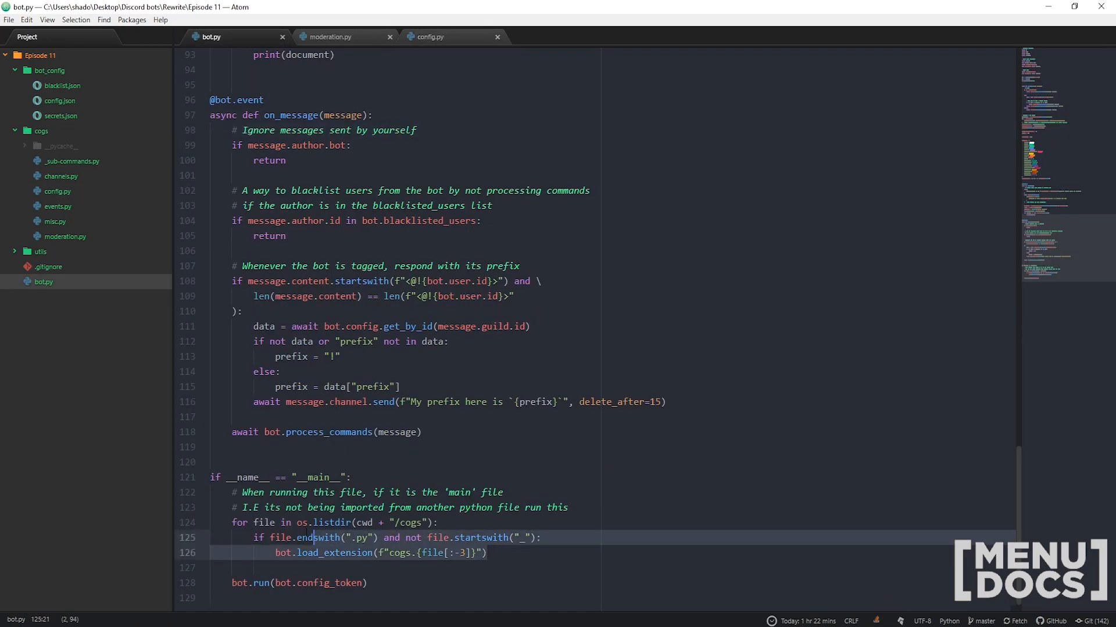
click(488, 553)
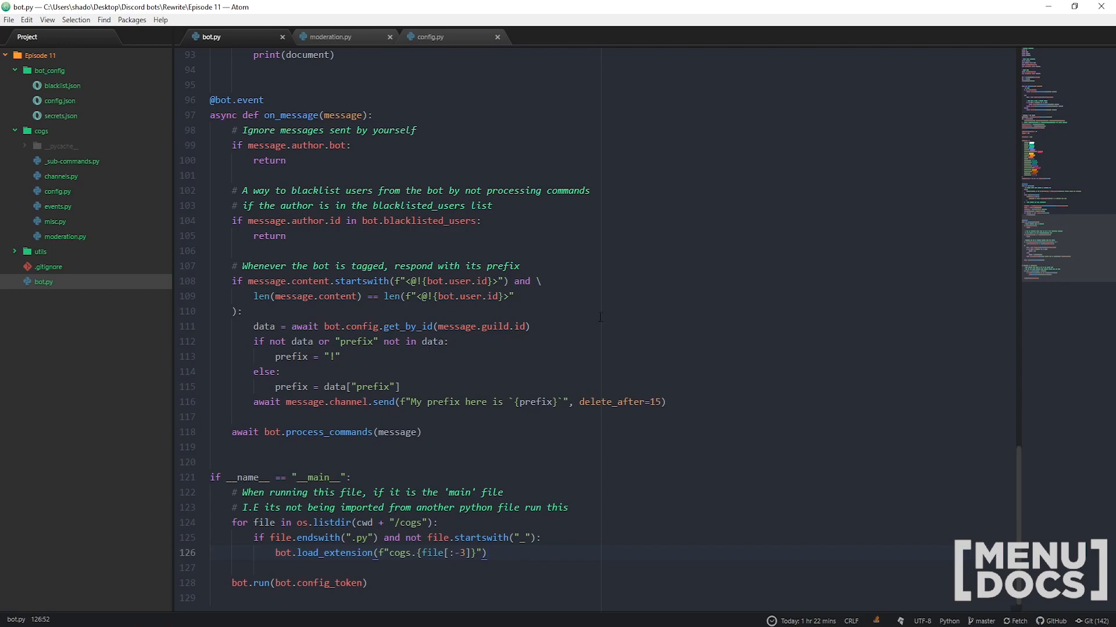
In config.py, add a command decorator named 'reload' described as reloading all/one of the bots cogs
click(431, 36)
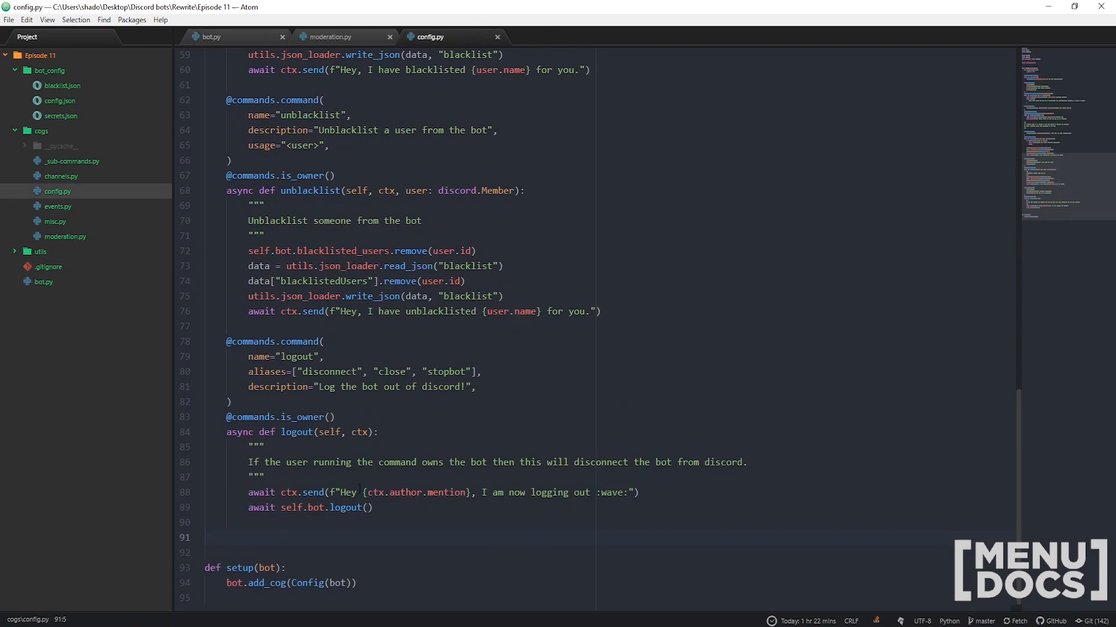
text(@)
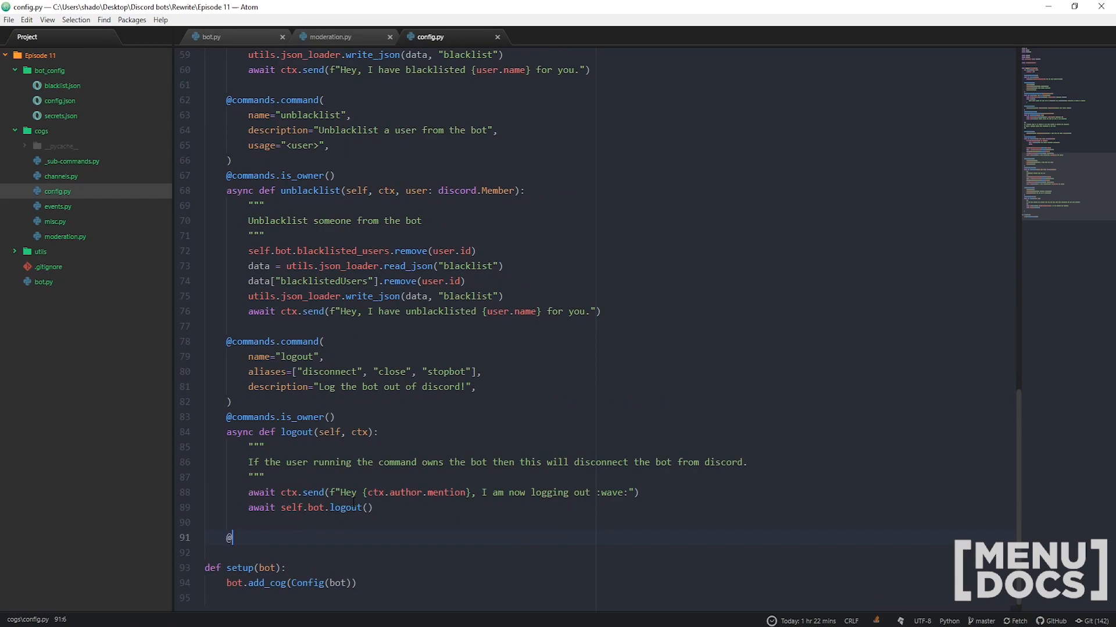
text(commands.command()
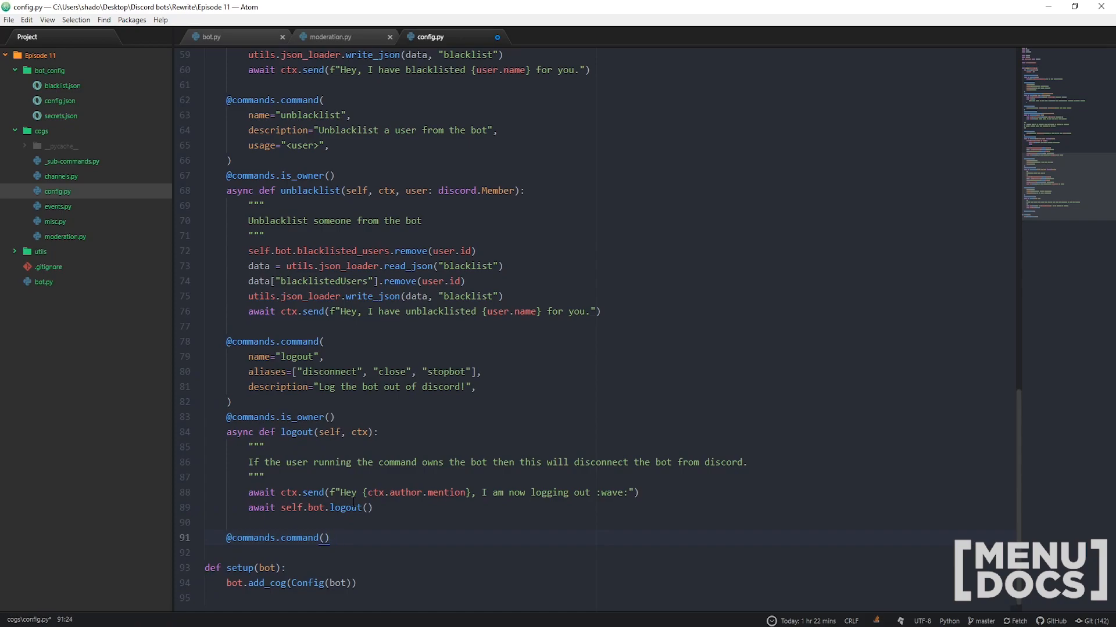
text(name=")
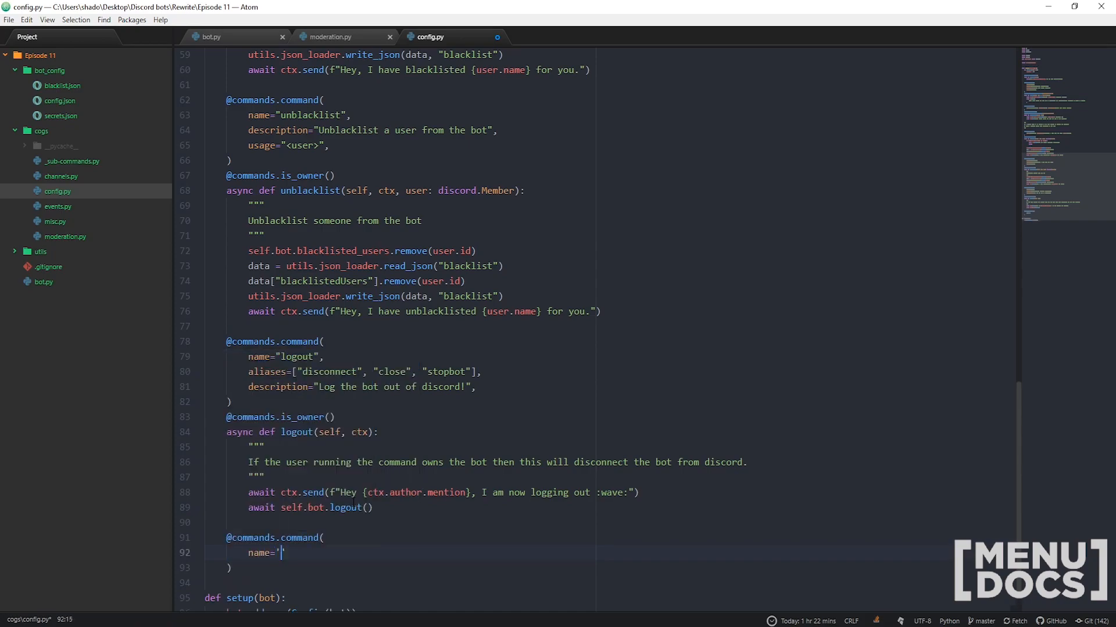
text(reload')
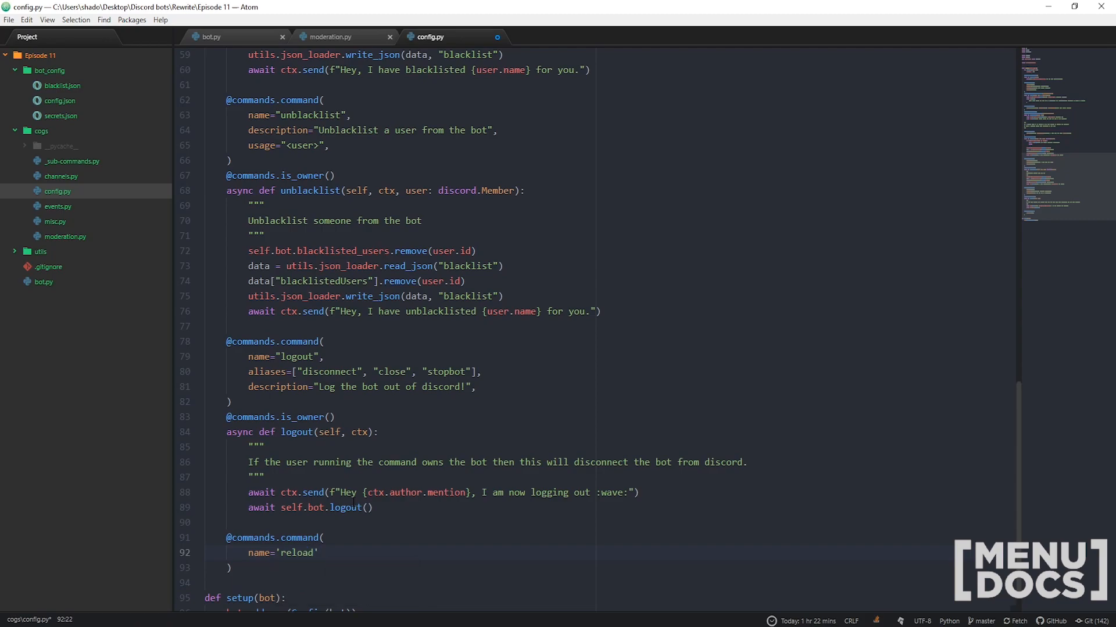
text(, description="Rea)
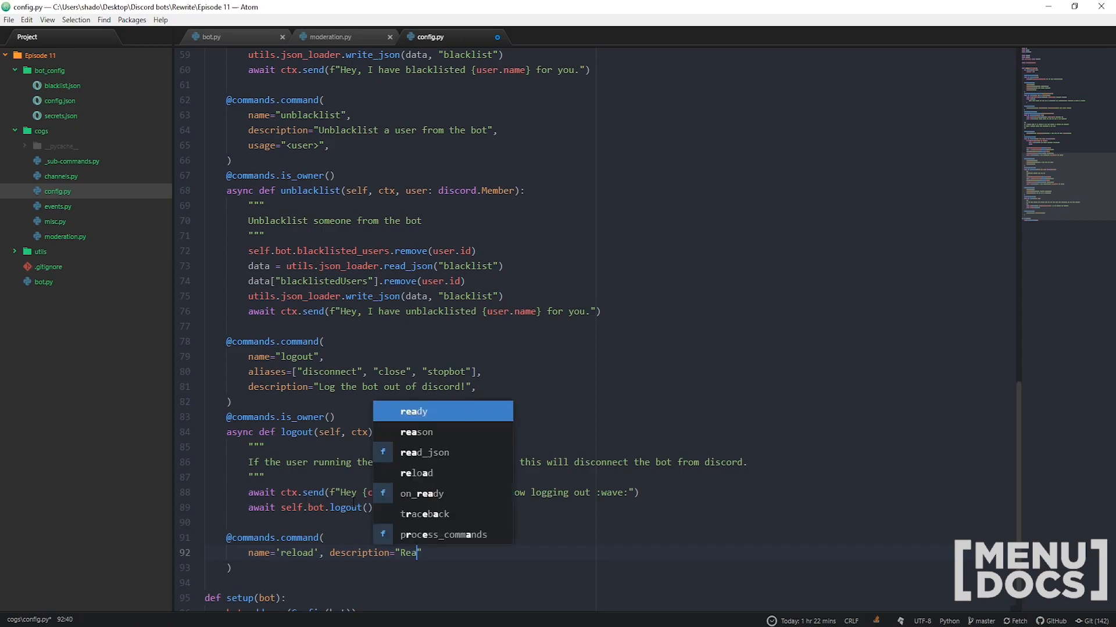
text(load all)
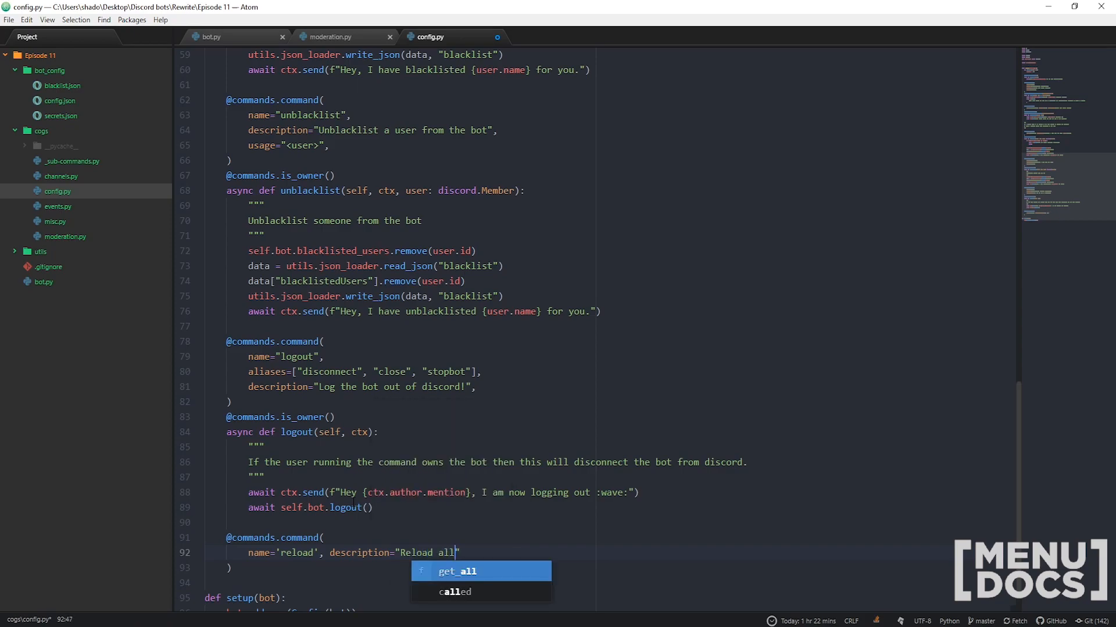
text(/one)
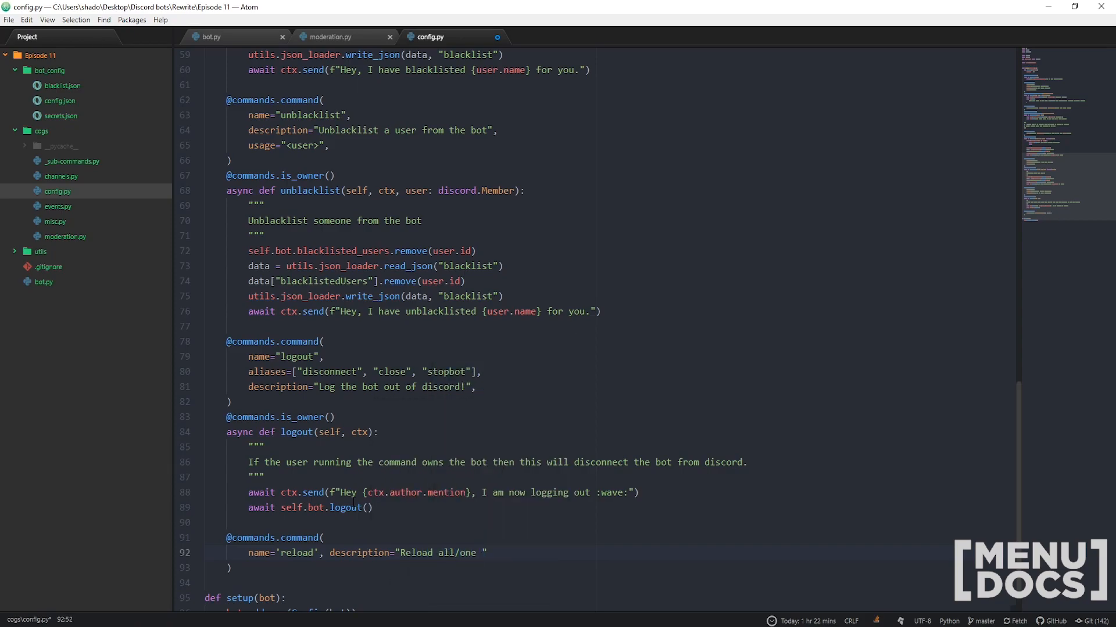
text(of the bots)
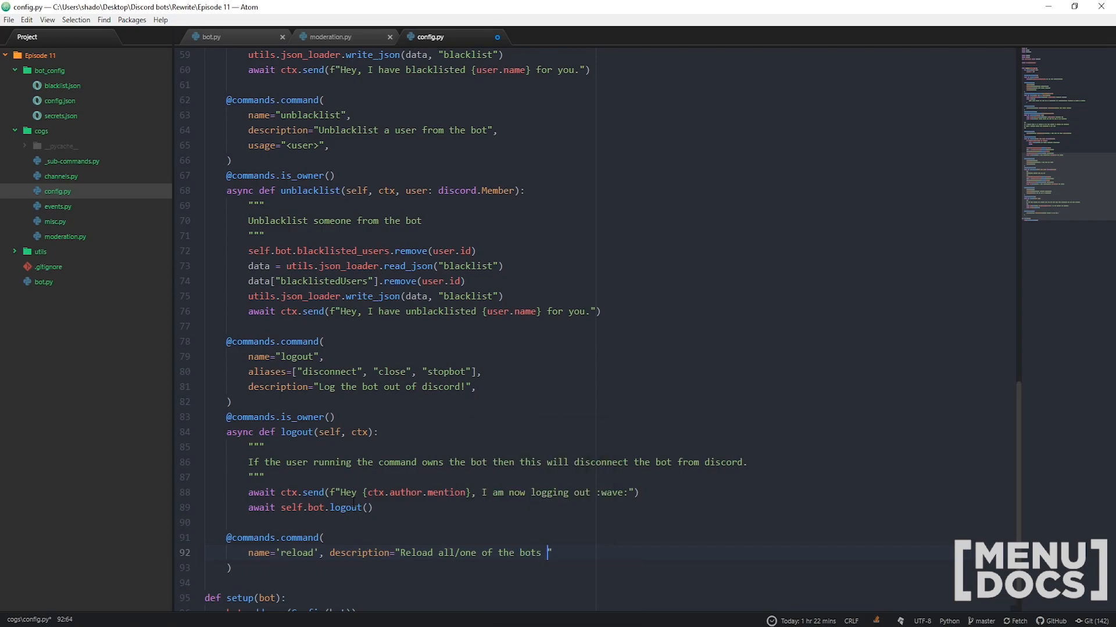
text(cogs!")
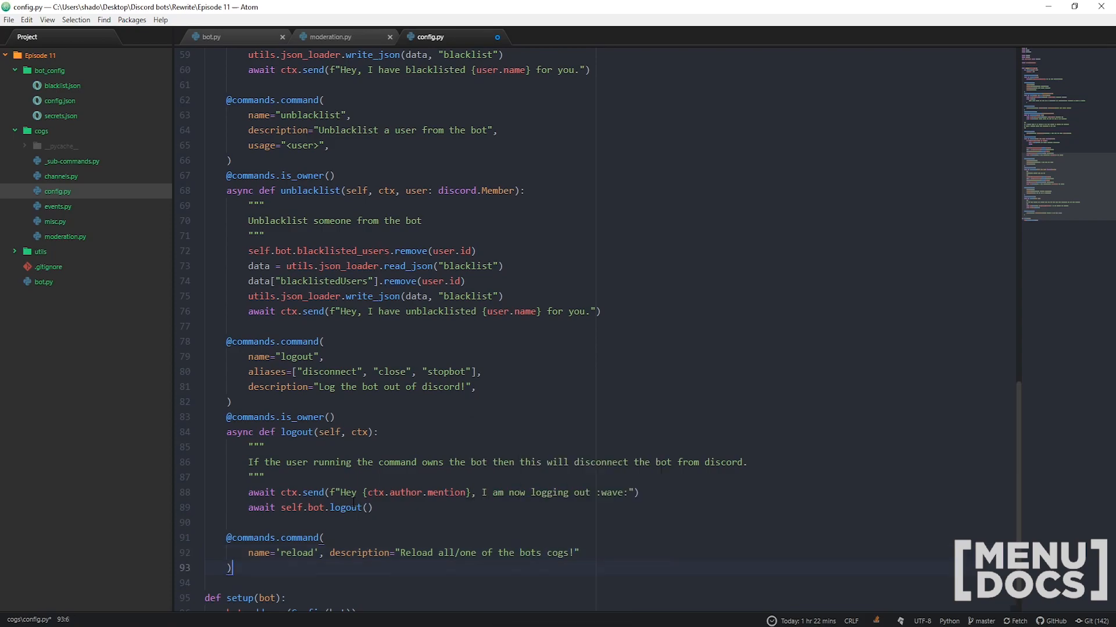
text(@commands.is_owner()
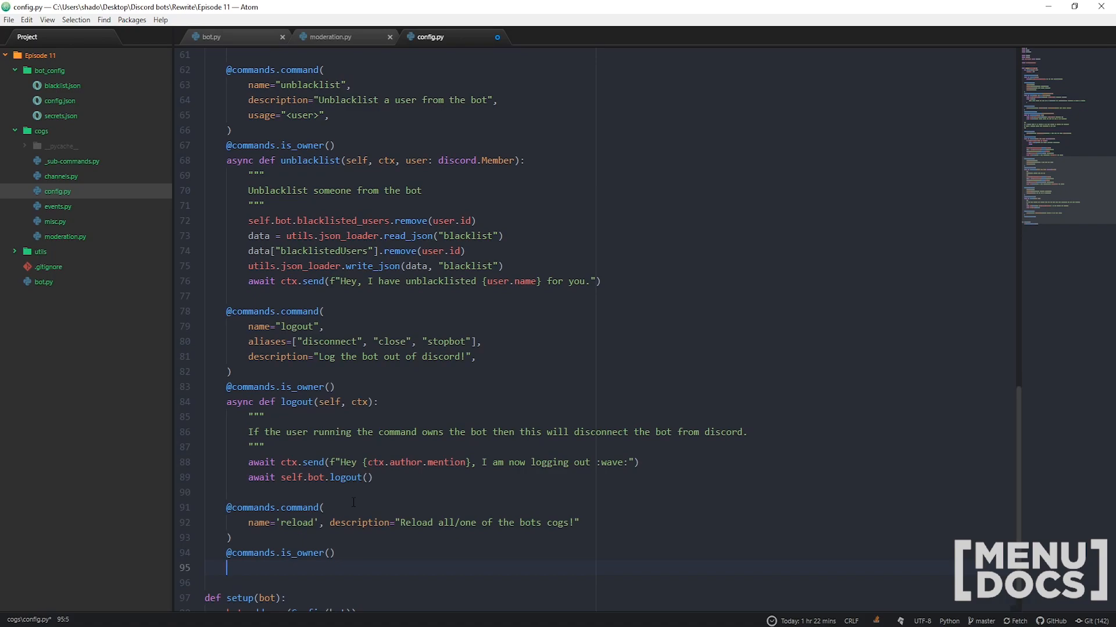
text(async d)
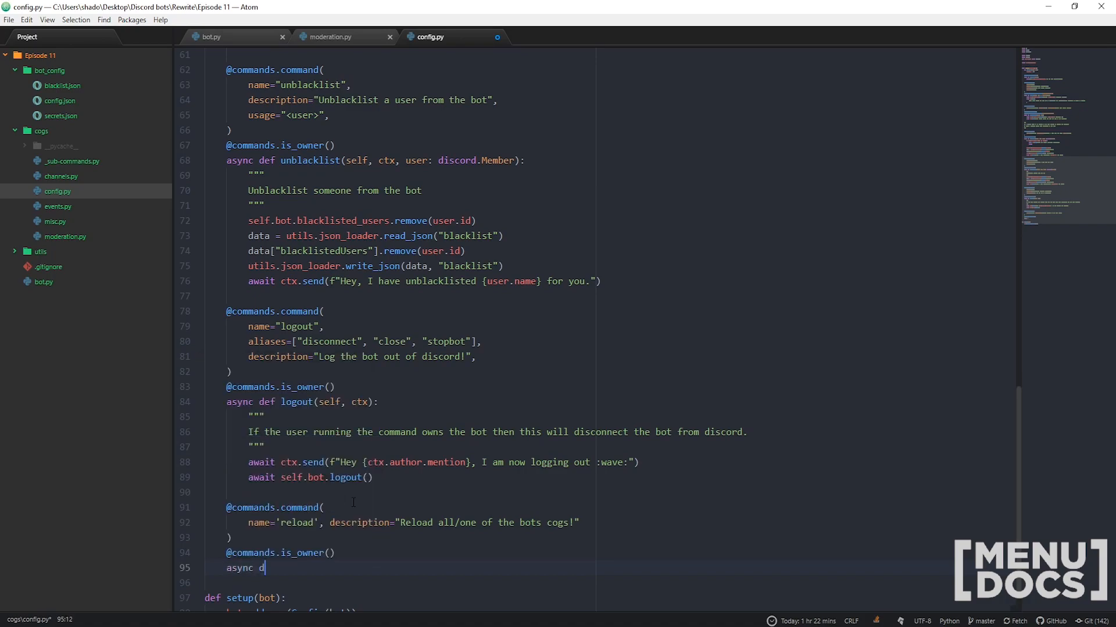
text(ef rel;oa)
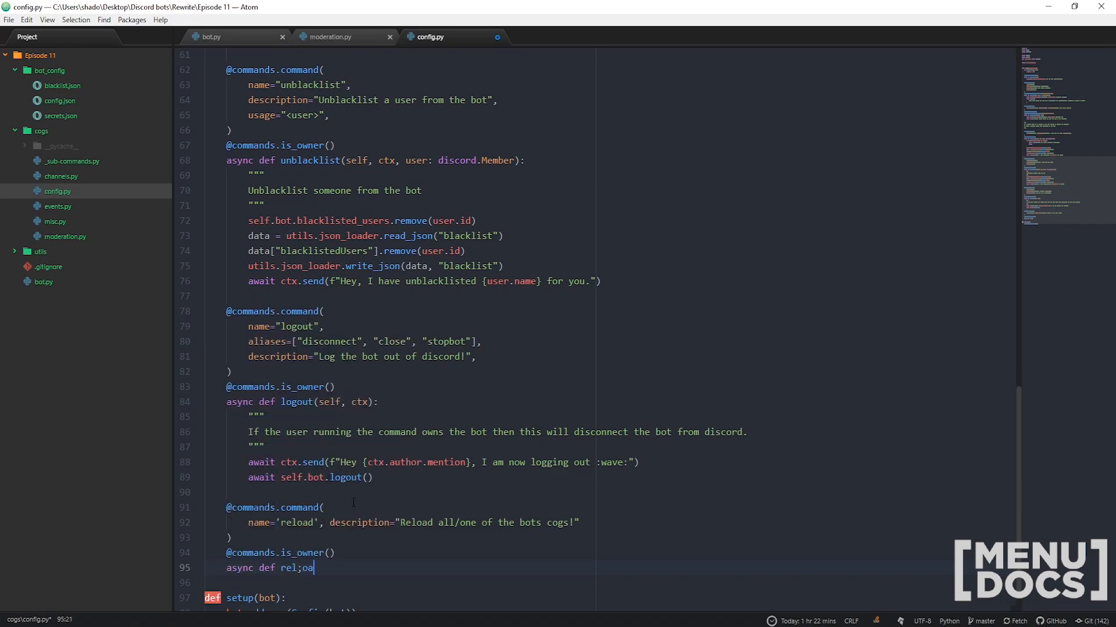
text(reload())
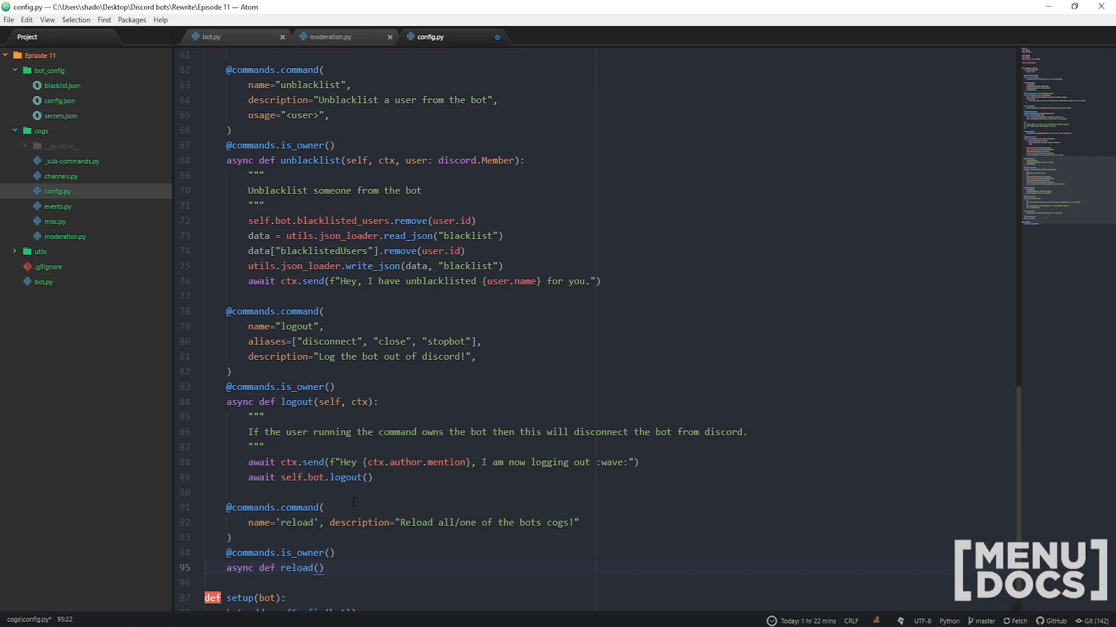
text(self, ctx)
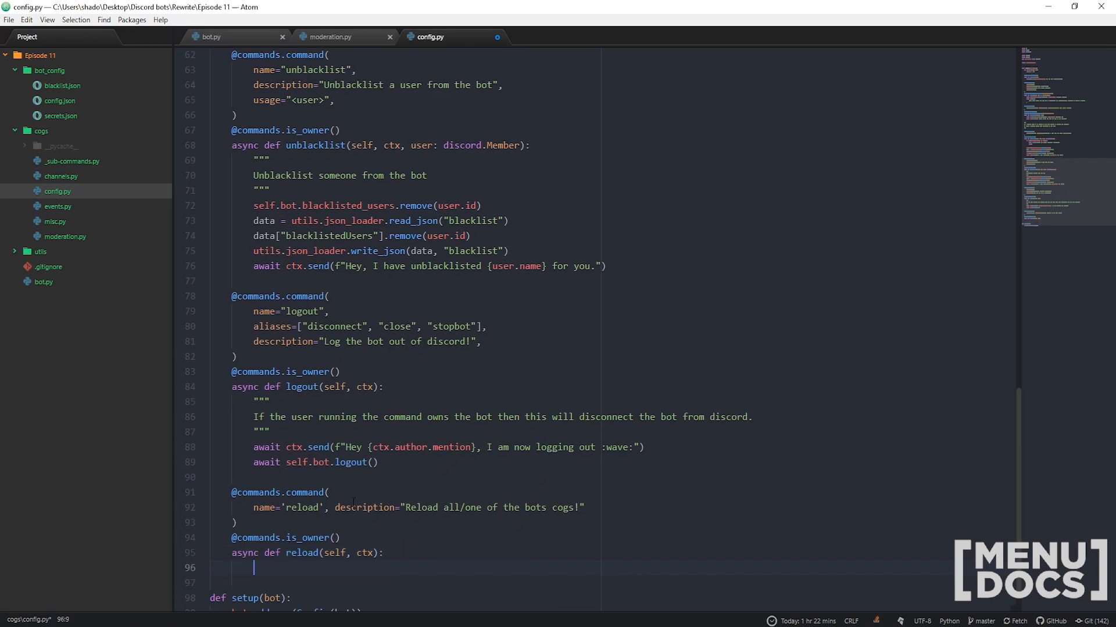
Start the async reload function body with an async with ctx.typing() block
text(async def)
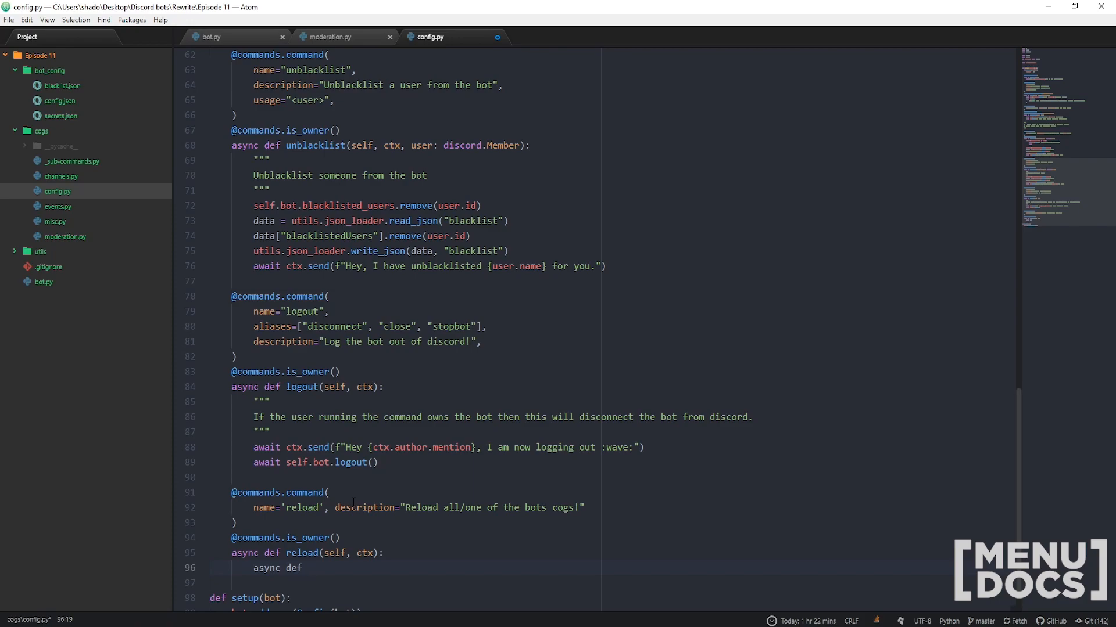
text(with)
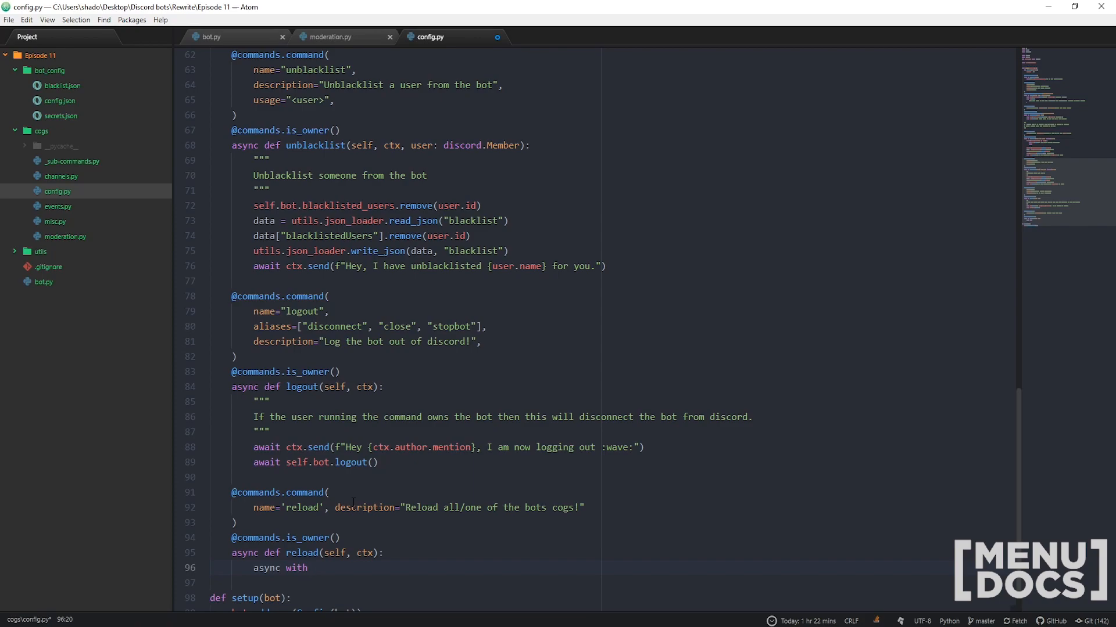
text(ctx.)
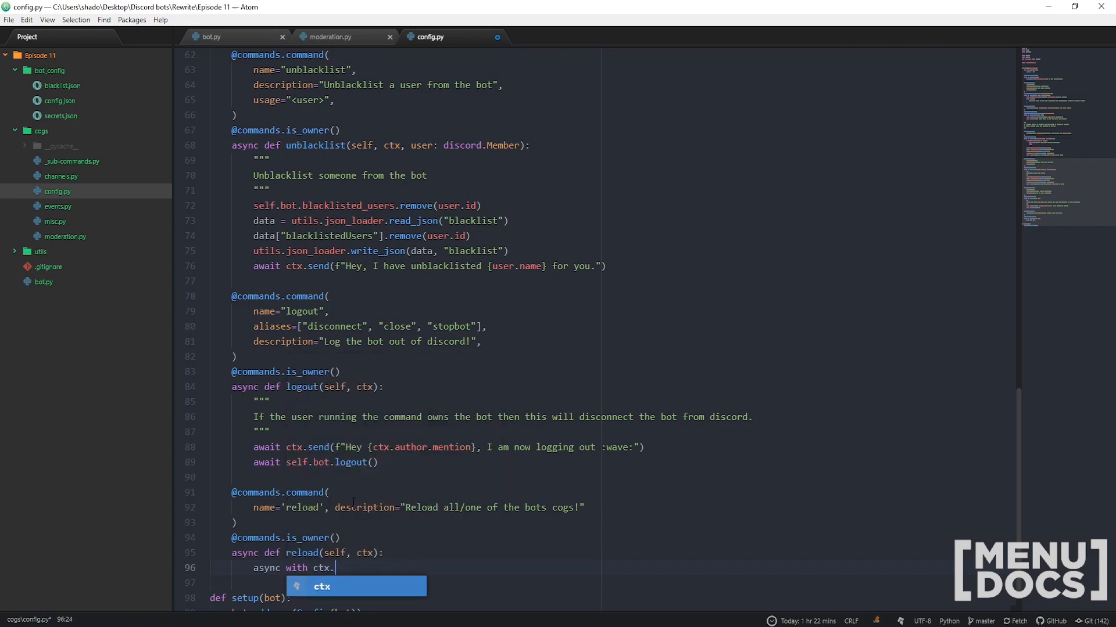
text(typing():)
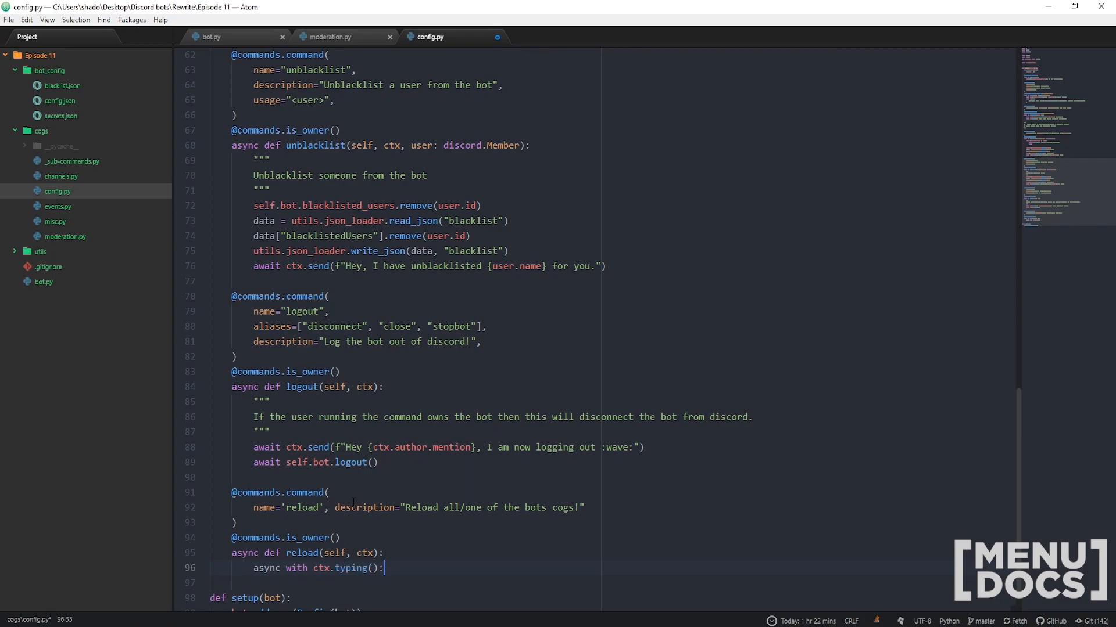
key(enter)
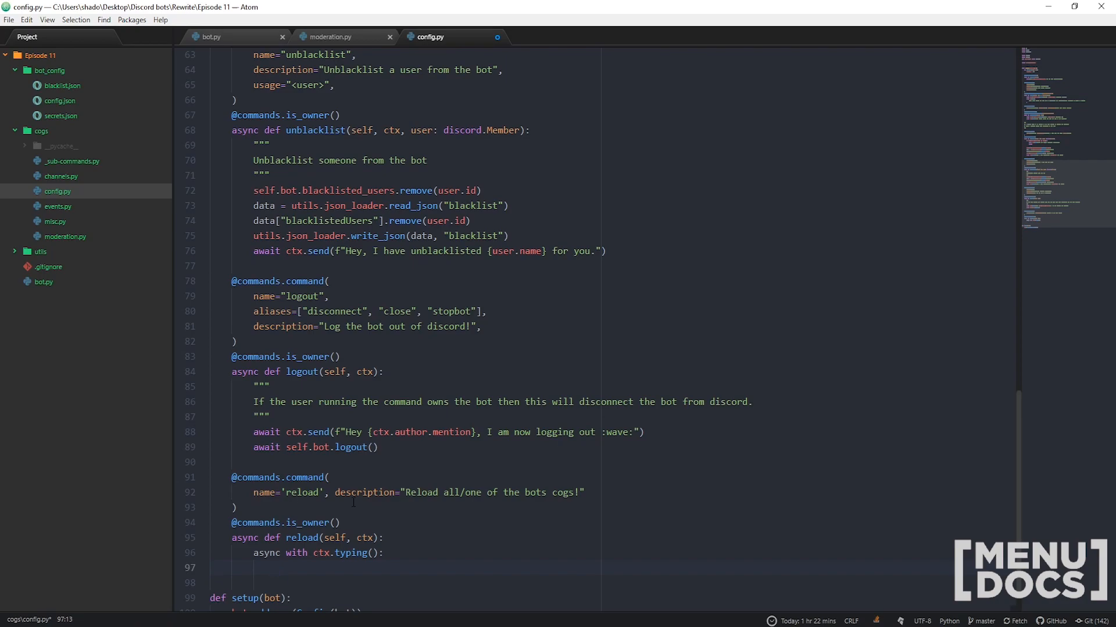
Build a discord.Embed titled 'Reloading all cogs!', color 0x808080, timestamp ctx.message.created_at
click(274, 567)
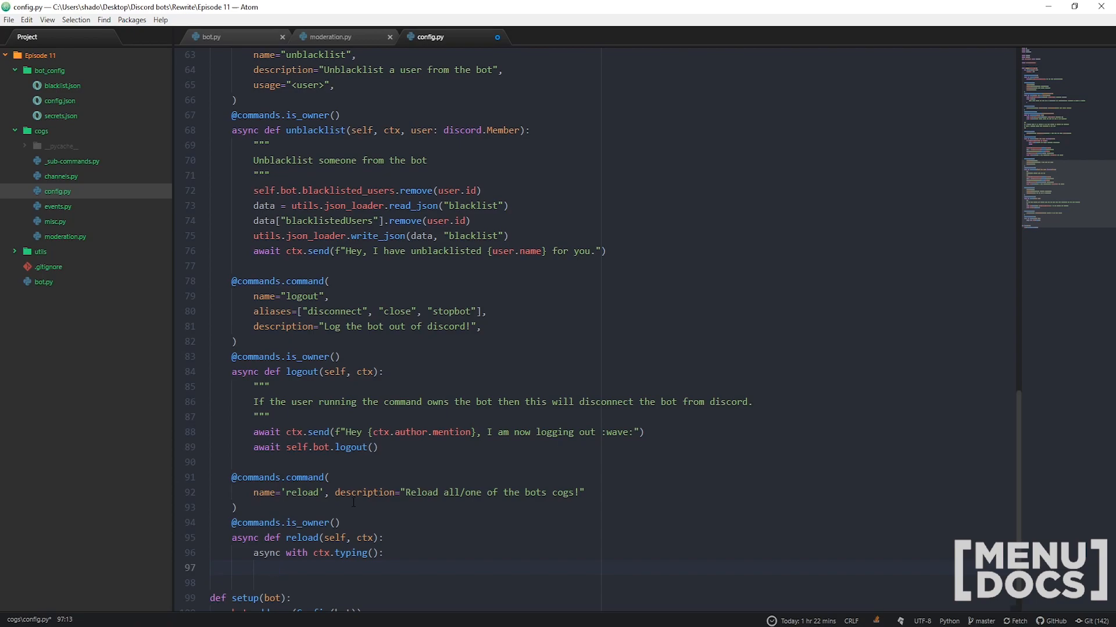
text(embed = dsico)
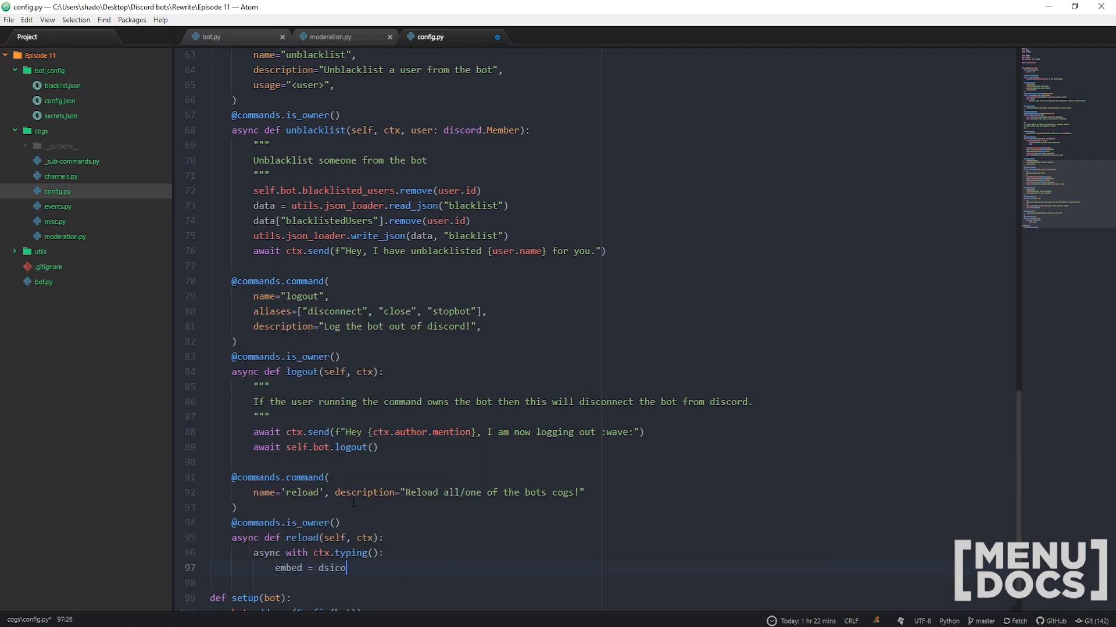
text(rd.Embed()
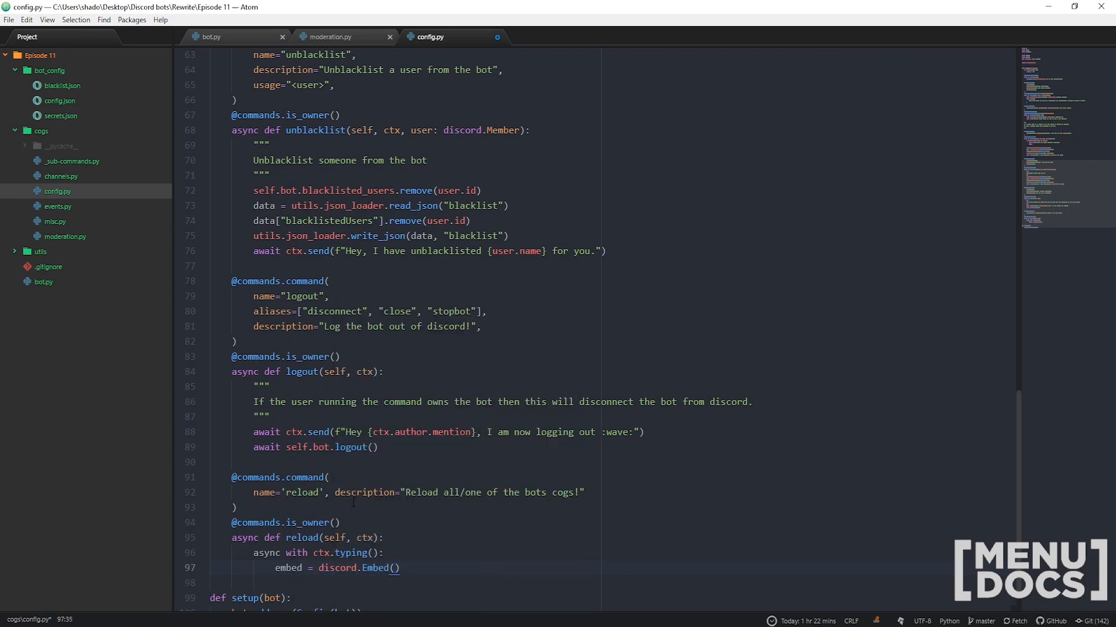
text(n)
text(title=")
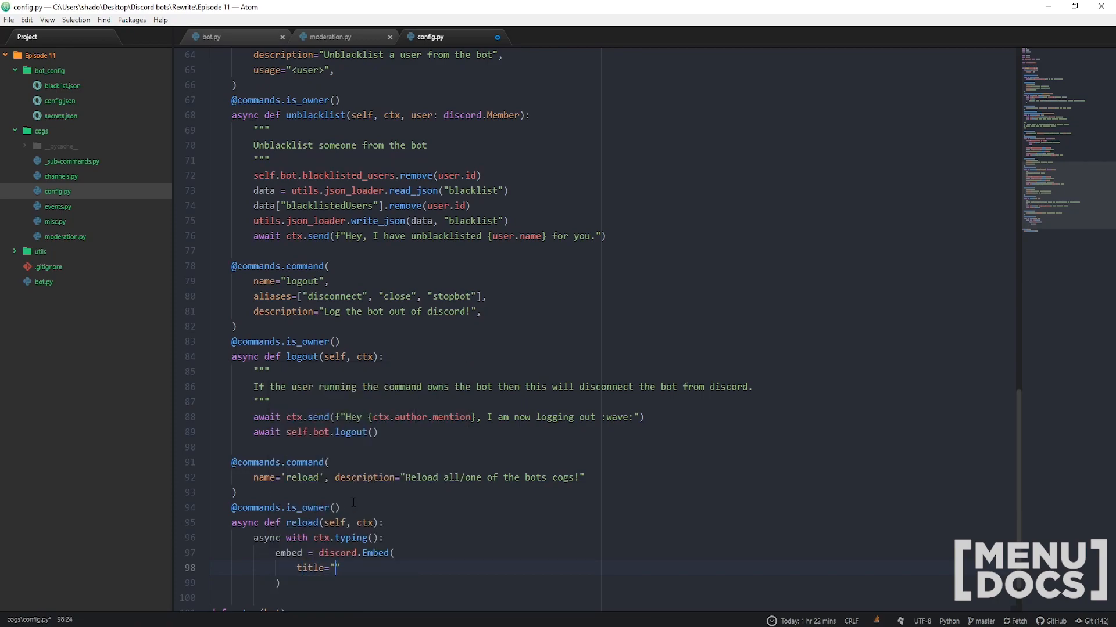
text(Reloading all)
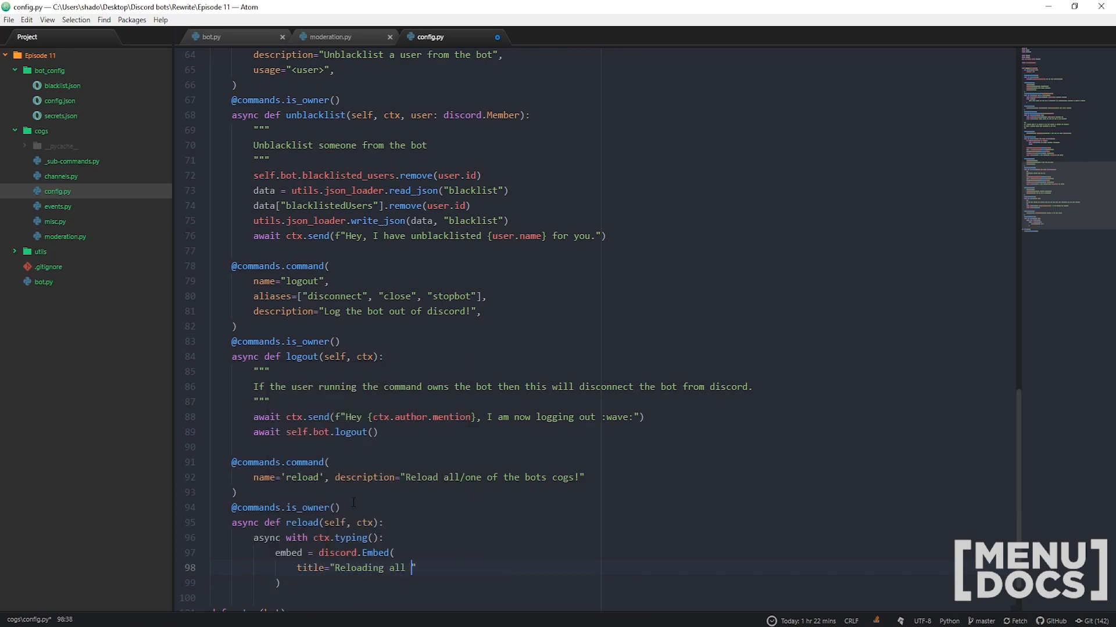
text(cogs!")
text(color=)
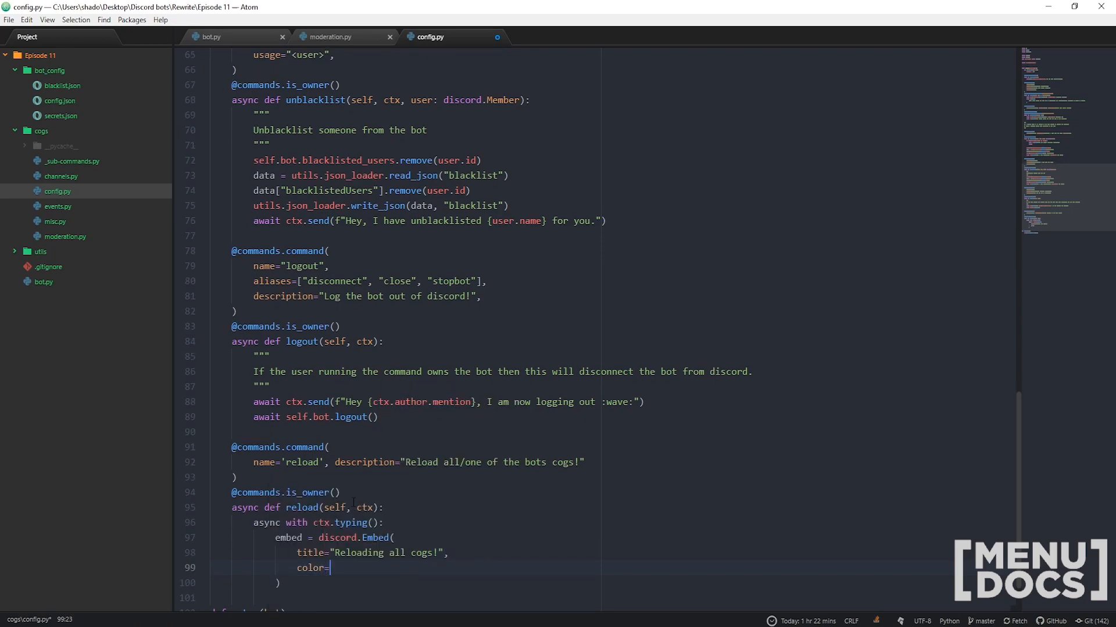
text(0x808080,)
text(timesta)
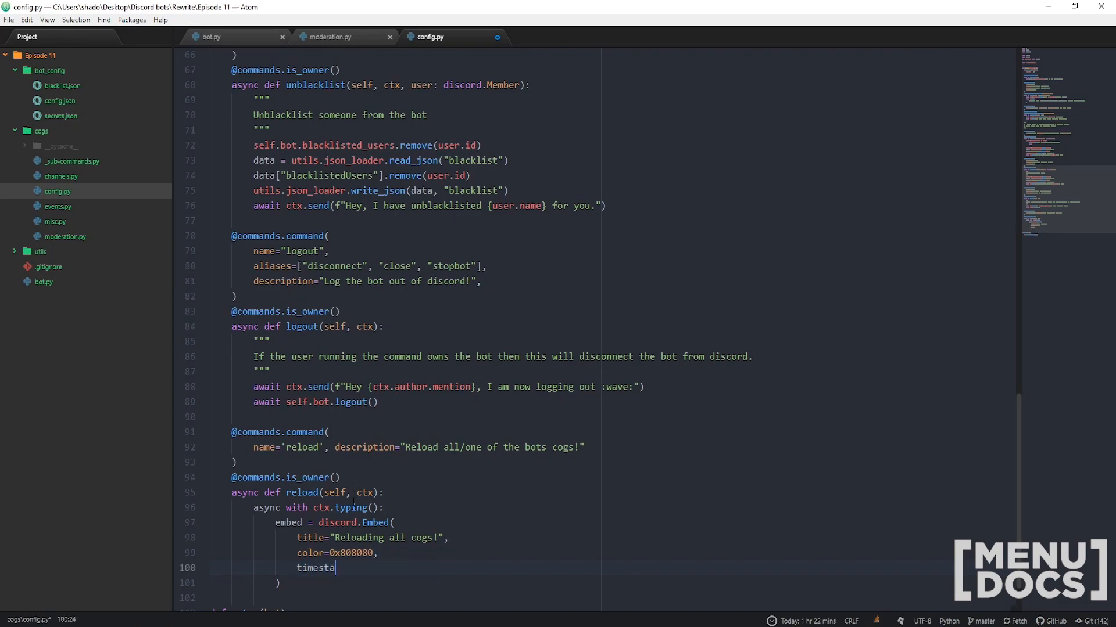
text(mp=ctx.message.created)
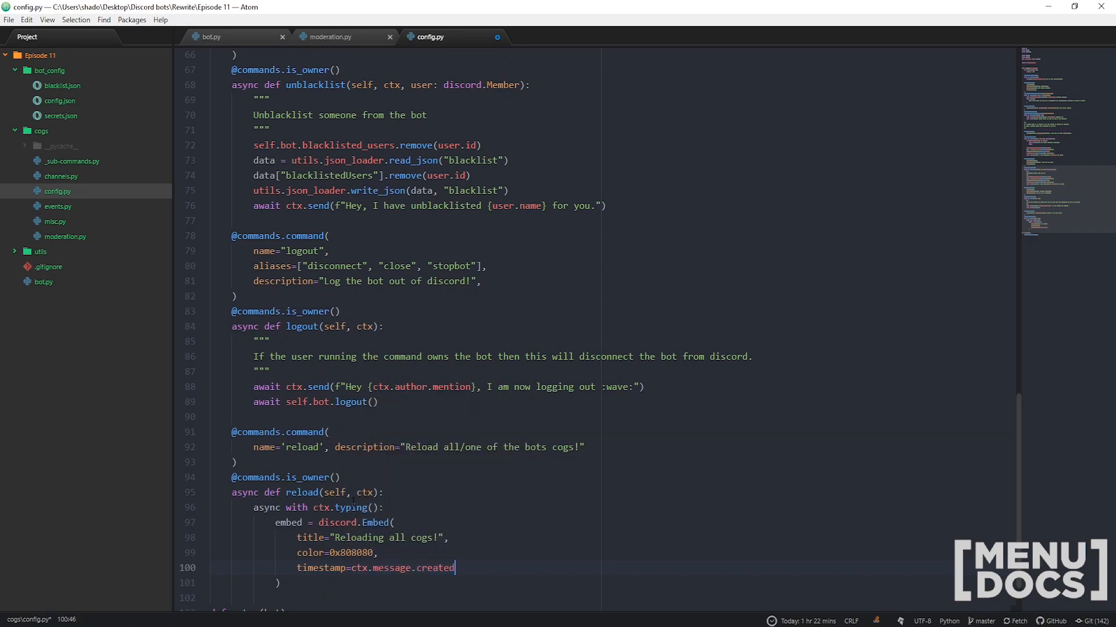
text(_at)
click(613, 598)
text(for ext in os.l)
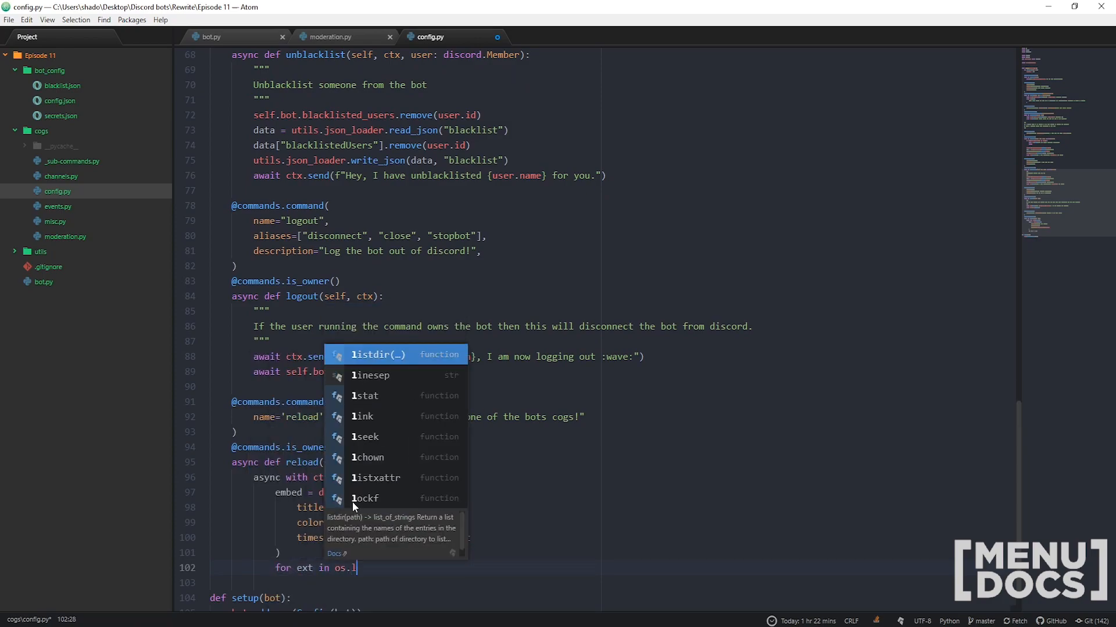
Loop over os.listdir("./cogs/"), keeping only .py files not starting with an underscore
click(377, 354)
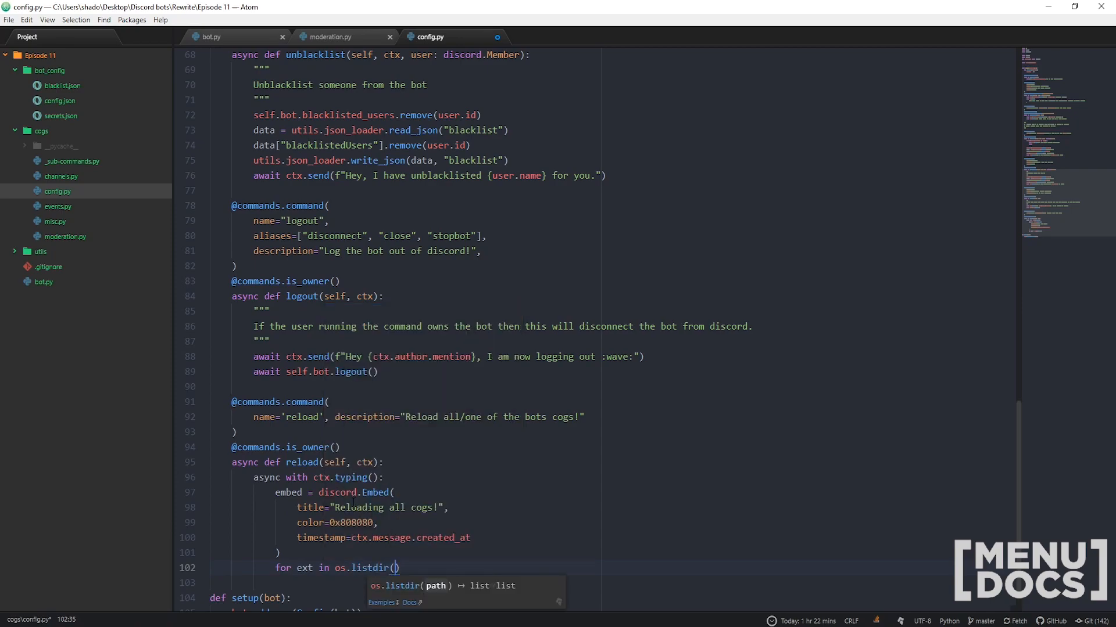
text("./co")
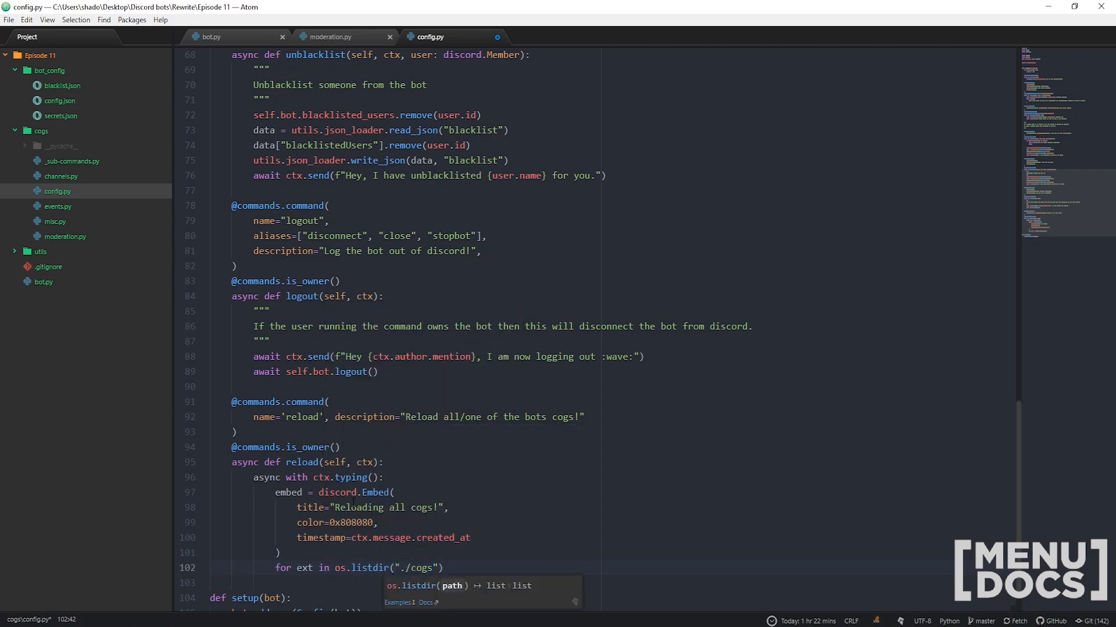
text(/)
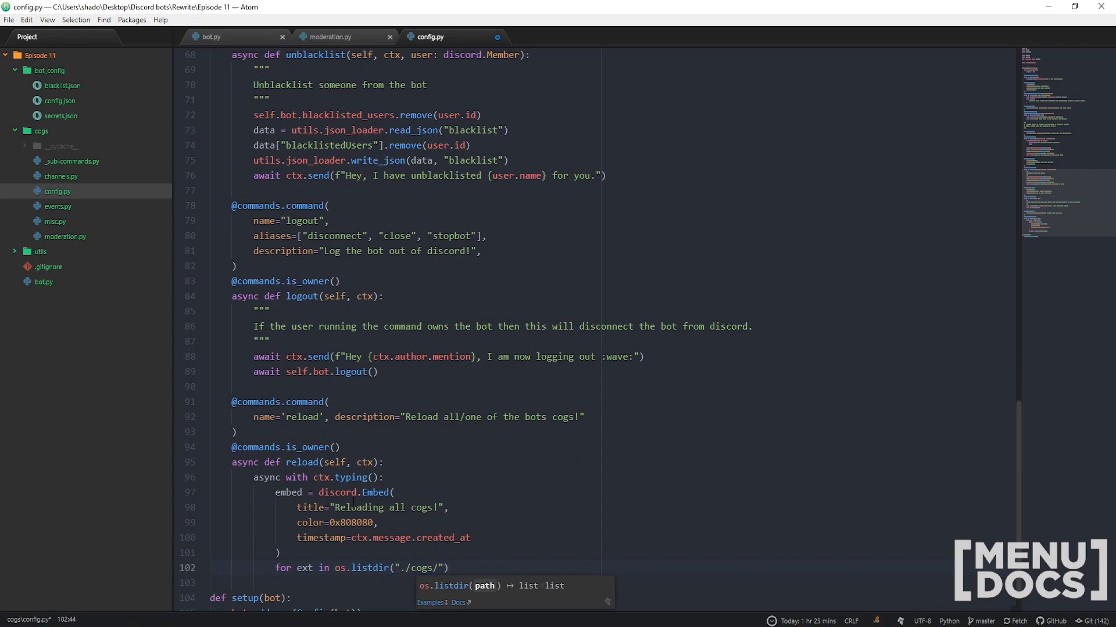
click(15, 131)
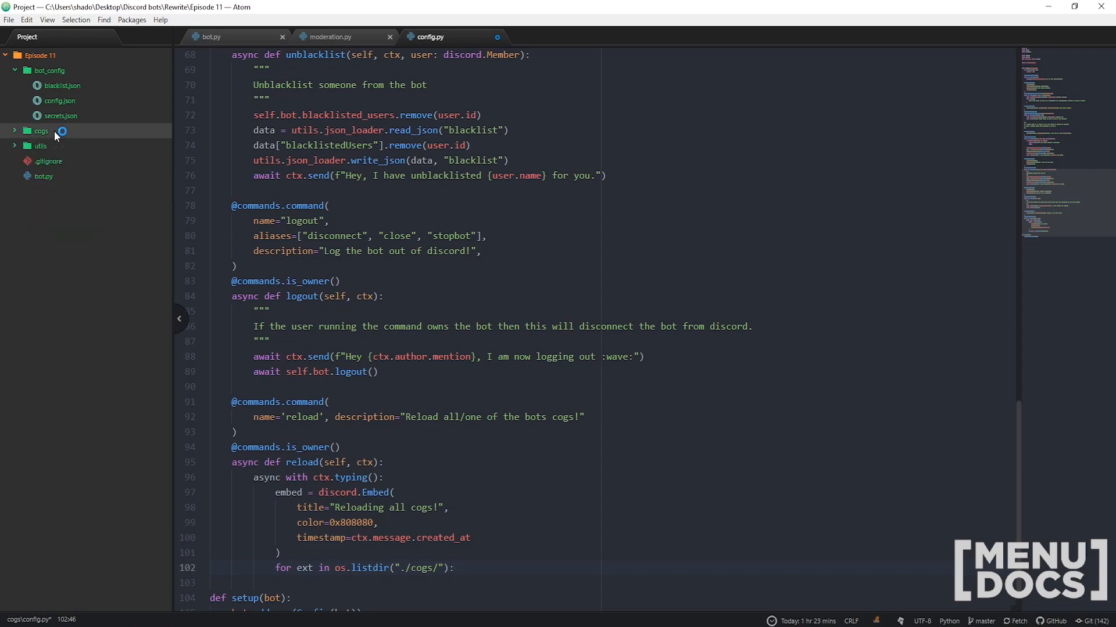
click(41, 131)
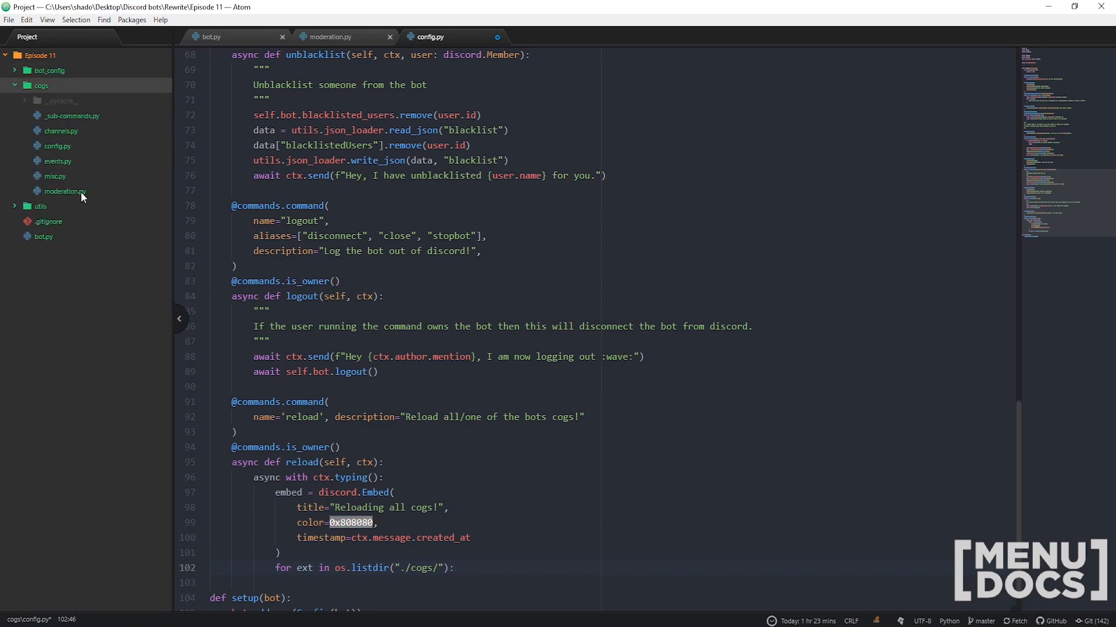
click(468, 568)
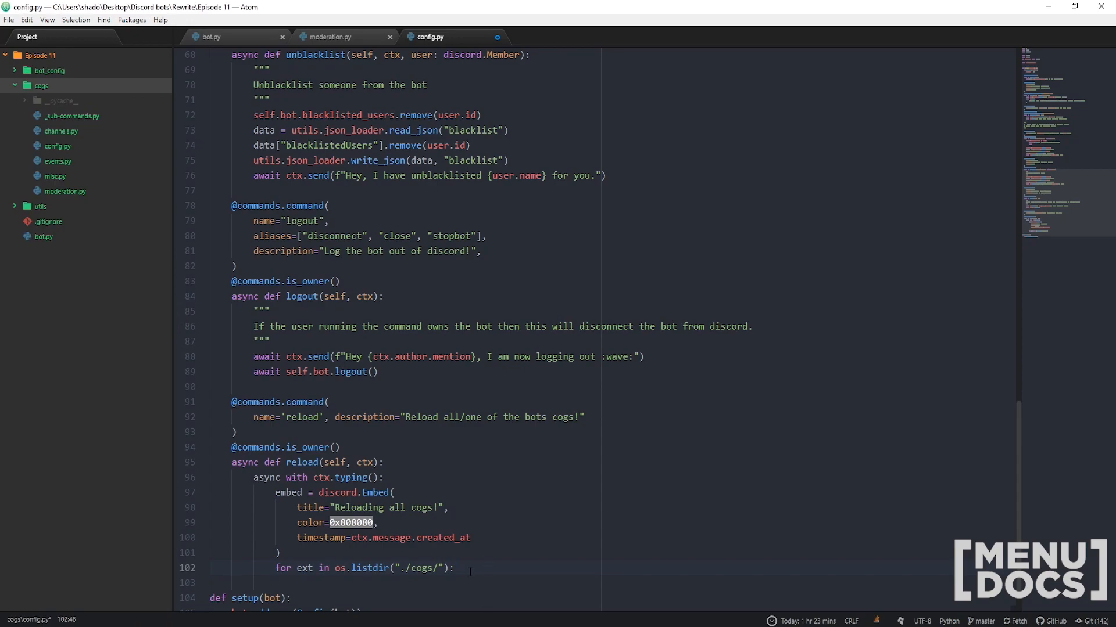
text(if ext.endswith)
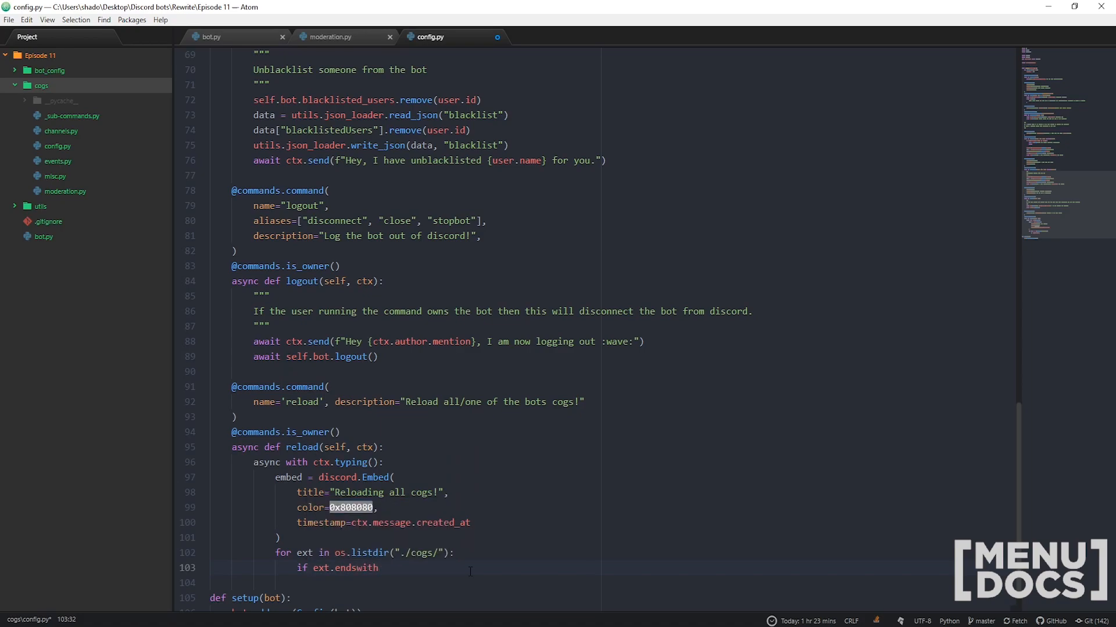
text((".py"))
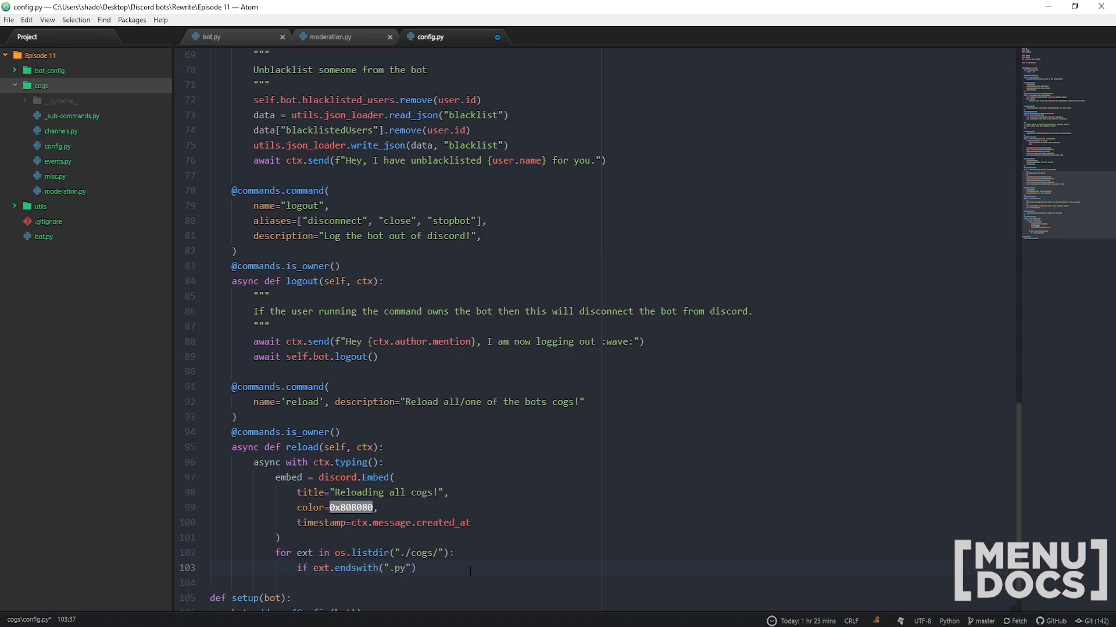
text(and not)
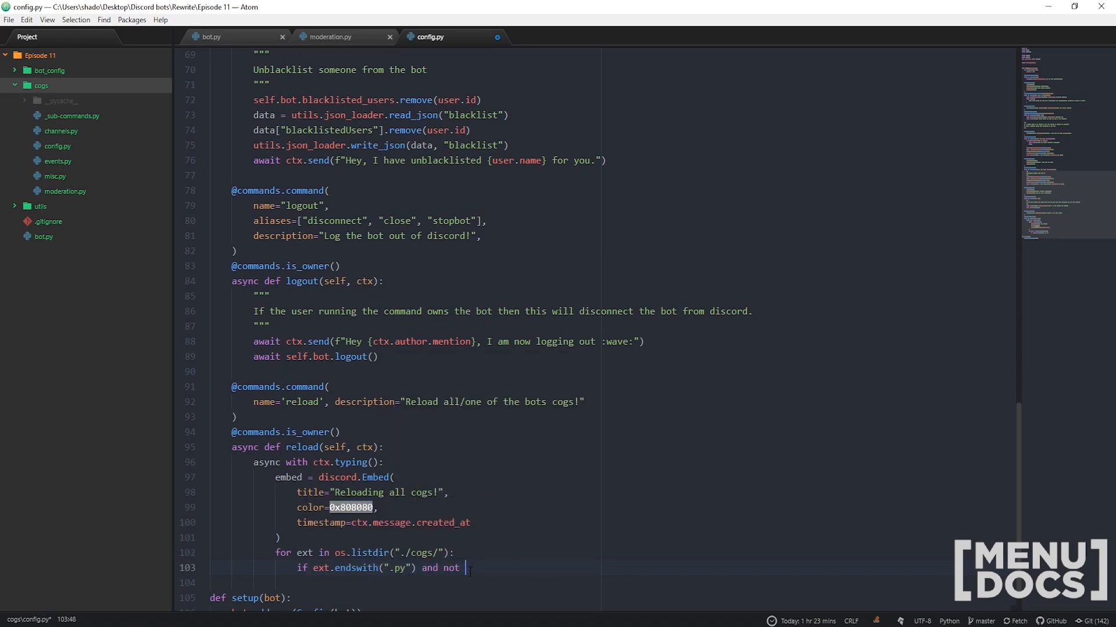
text(ext.startswith("_"):)
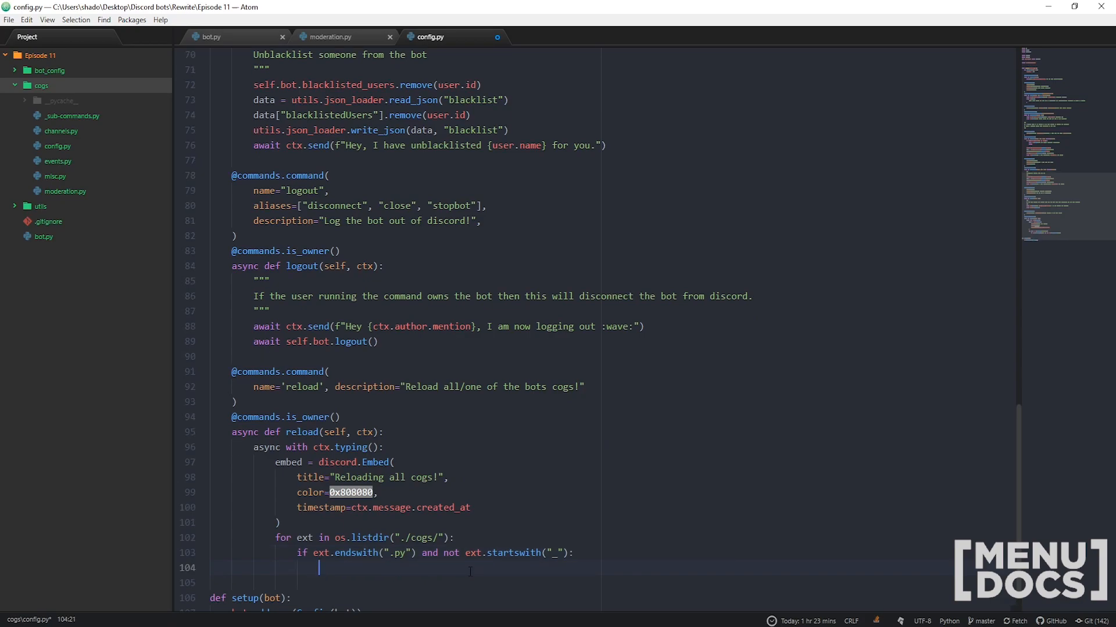
In a try block, unload and load each extension as cogs.{ext[:-3]}
text(try:)
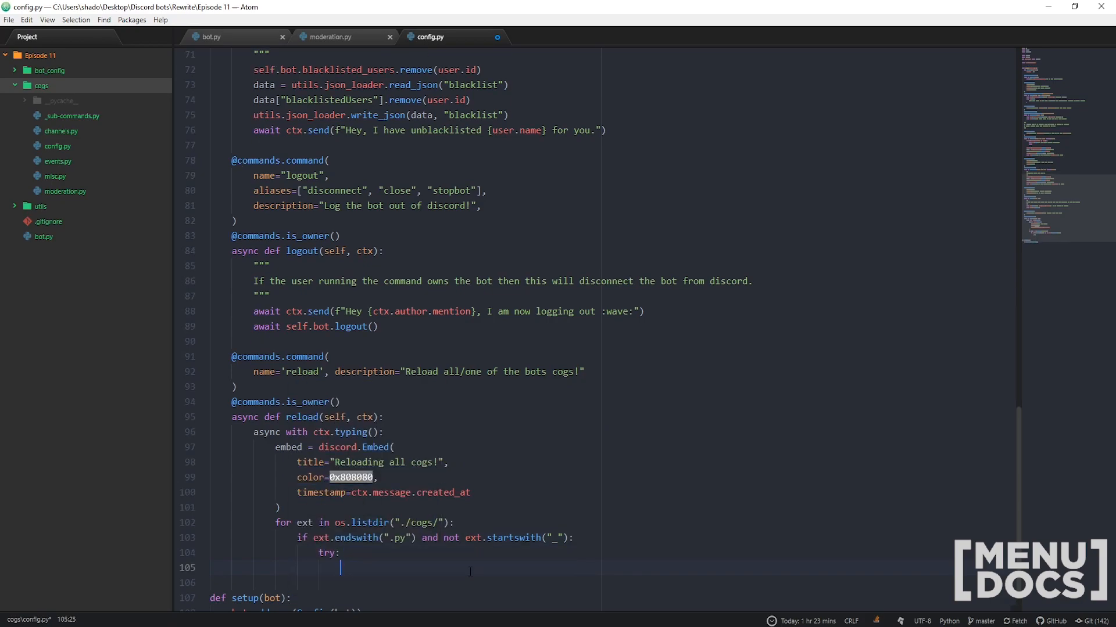
text(self.bot.)
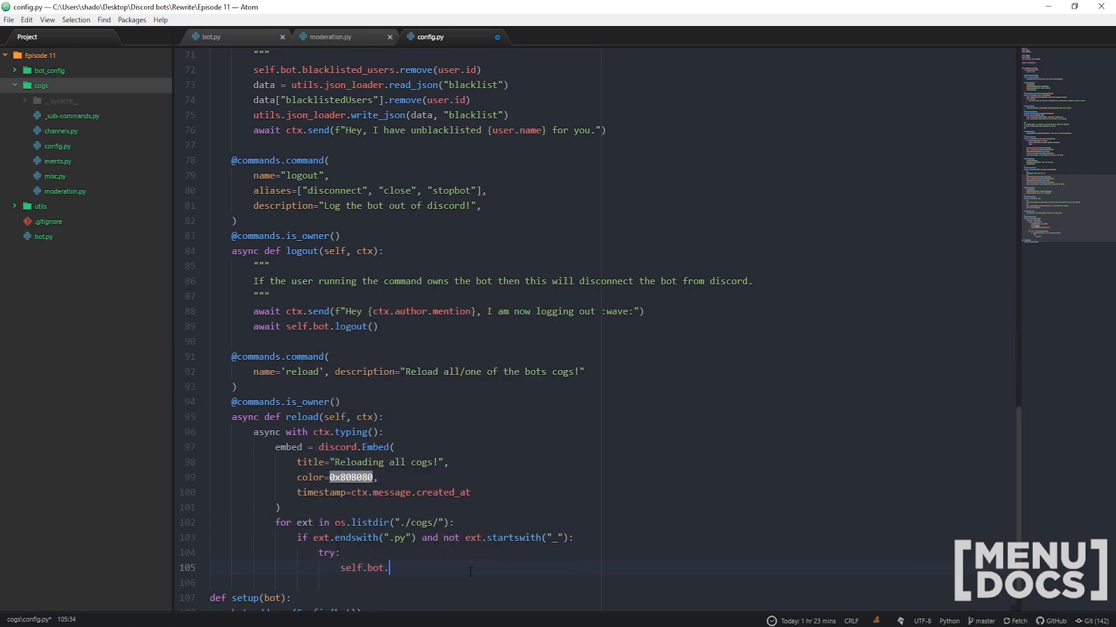
text(unloa)
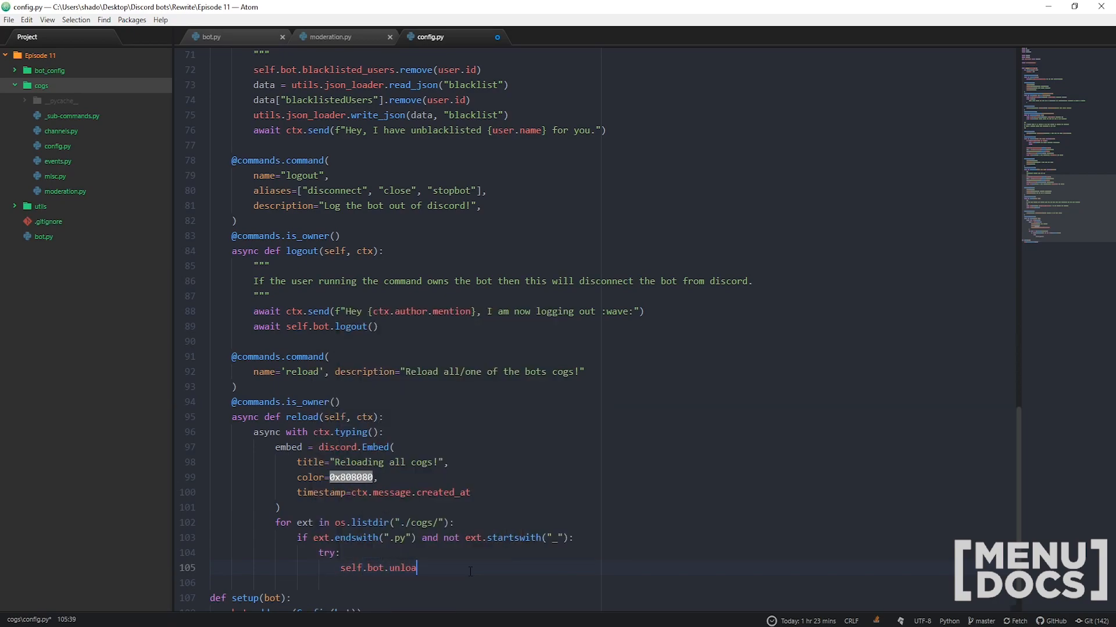
text(d_extensi)
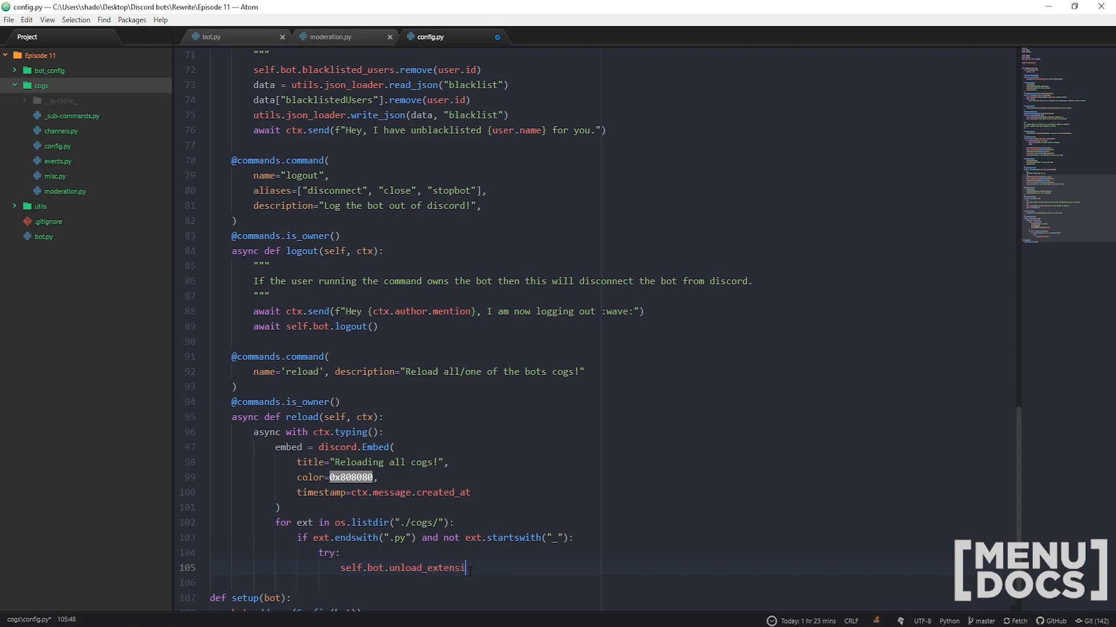
text(on)
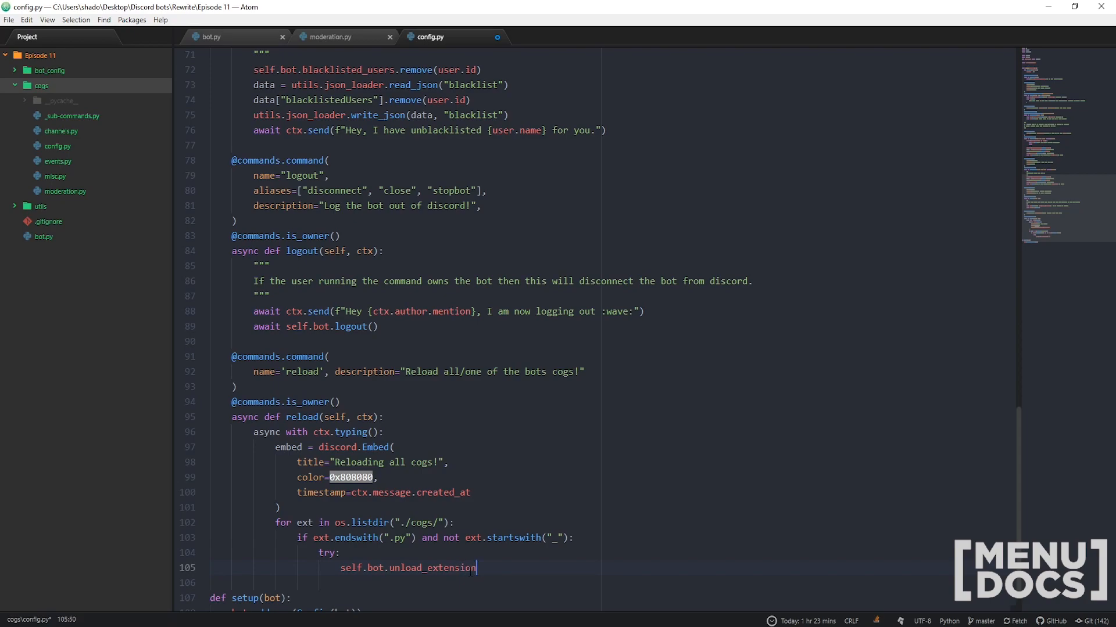
text((f""))
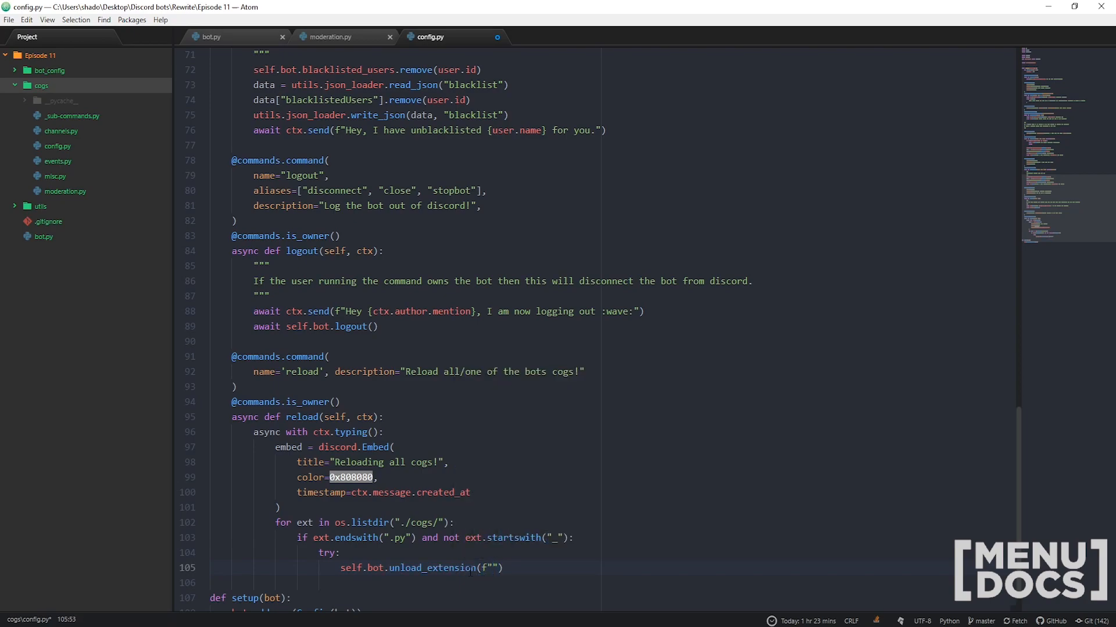
text(cogs.{ex)
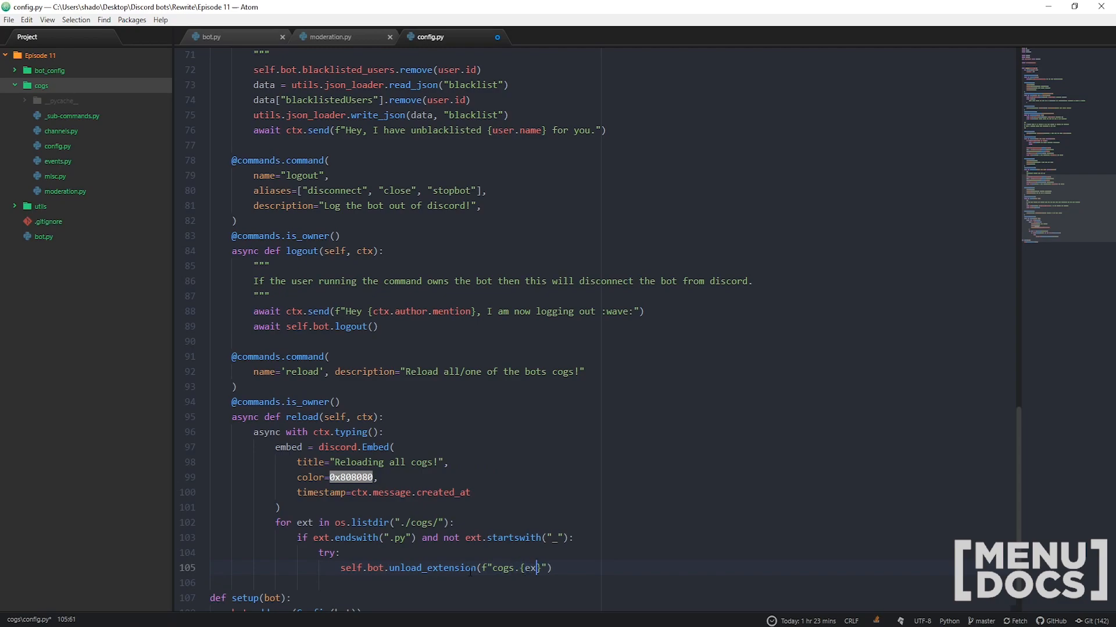
text([])
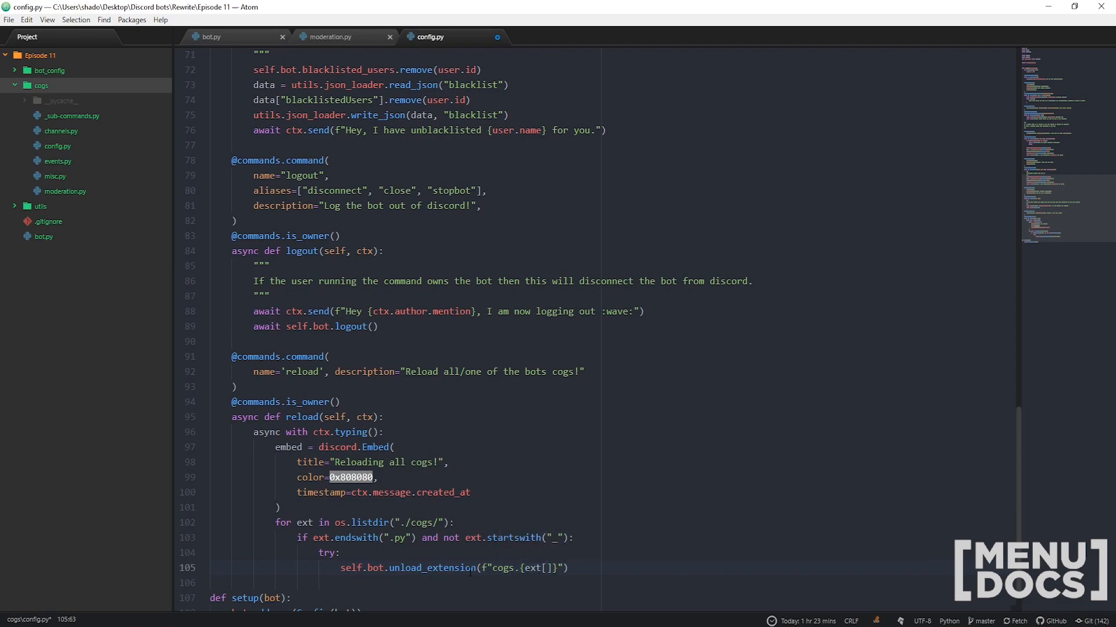
text(:-3)
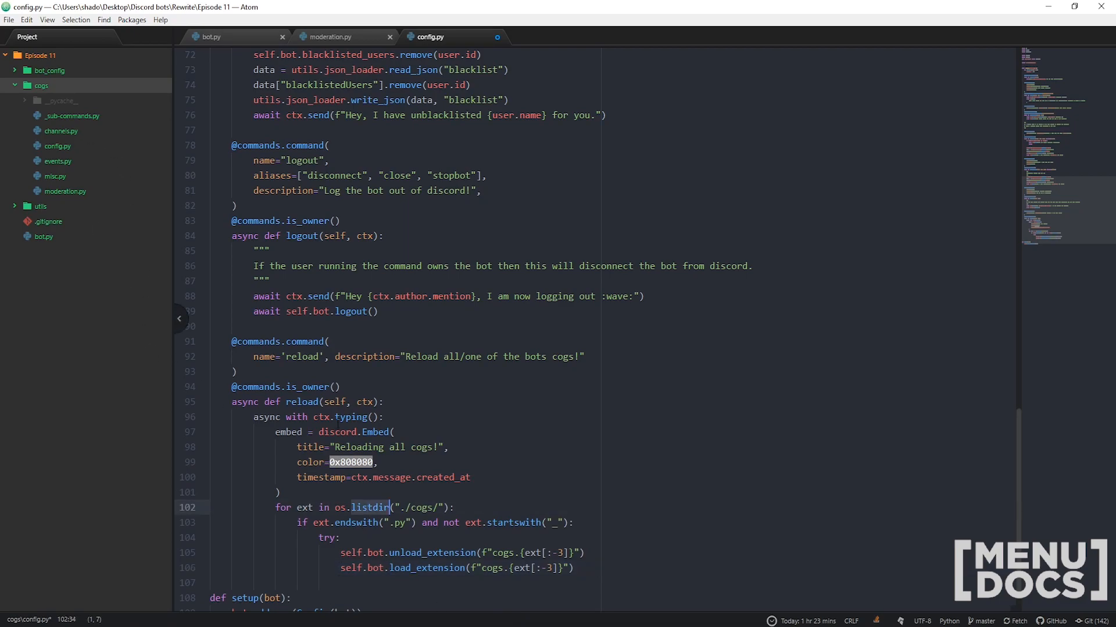
Add an embed field per cog named 'Reloaded: `{ext}`' with value '\uFEFF'
click(577, 568)
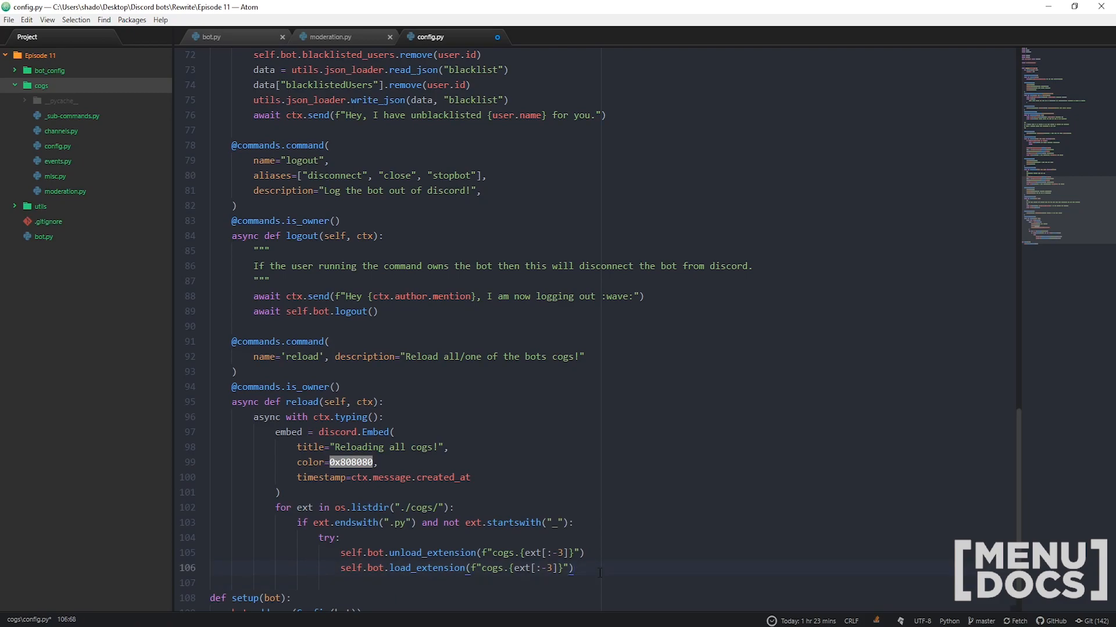
text(embed)
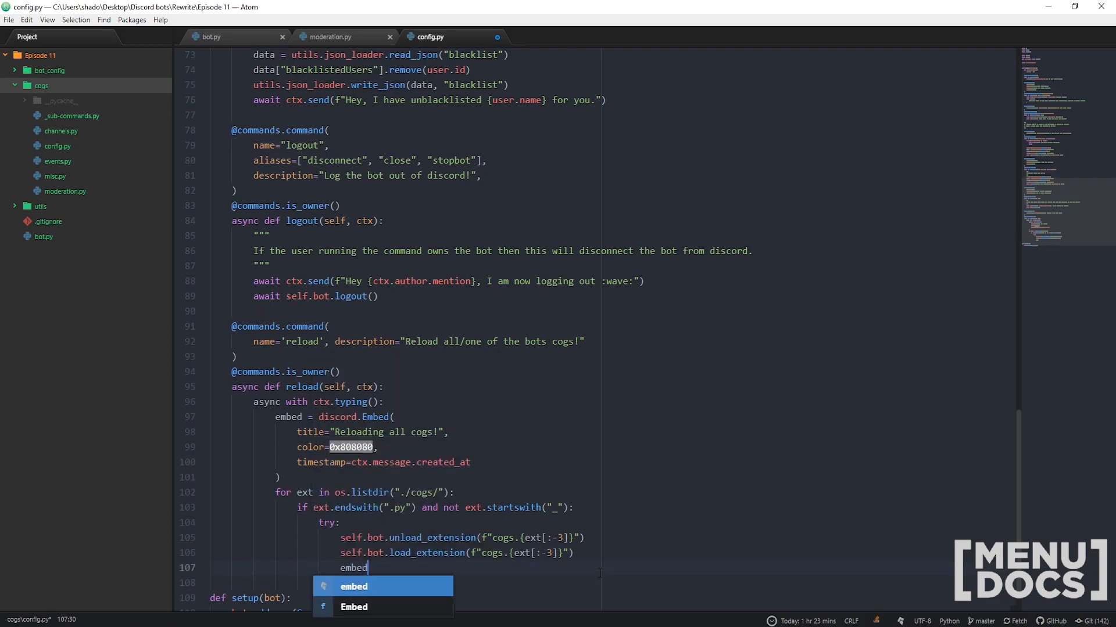
text(.add_fie)
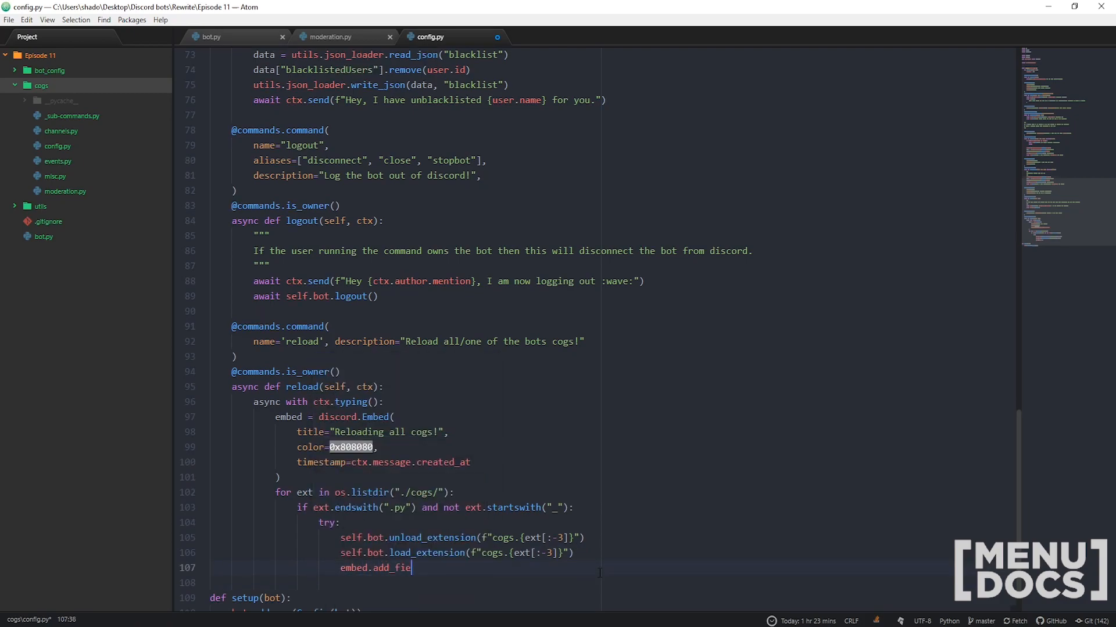
text(ld()
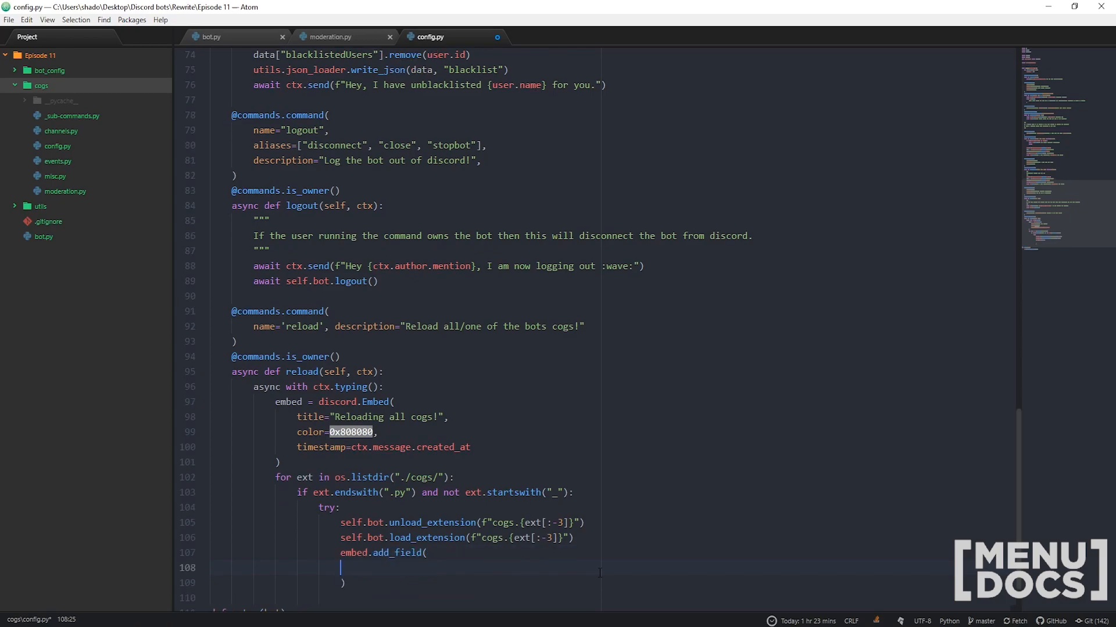
text(name=f")
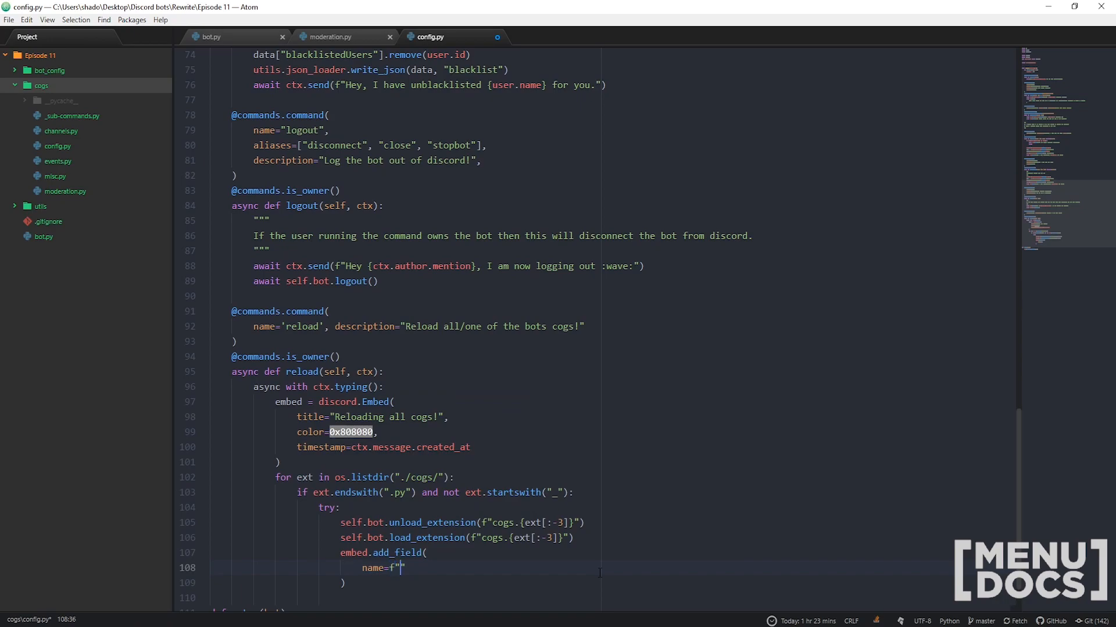
text(Reloaded)
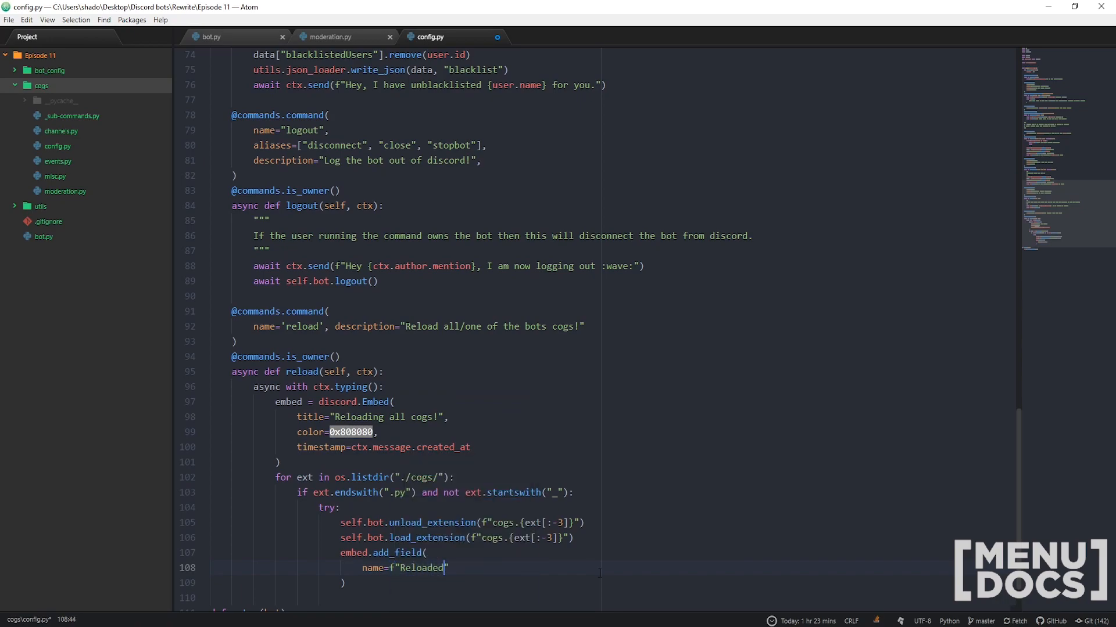
text(: `{e}`)
text(value=)
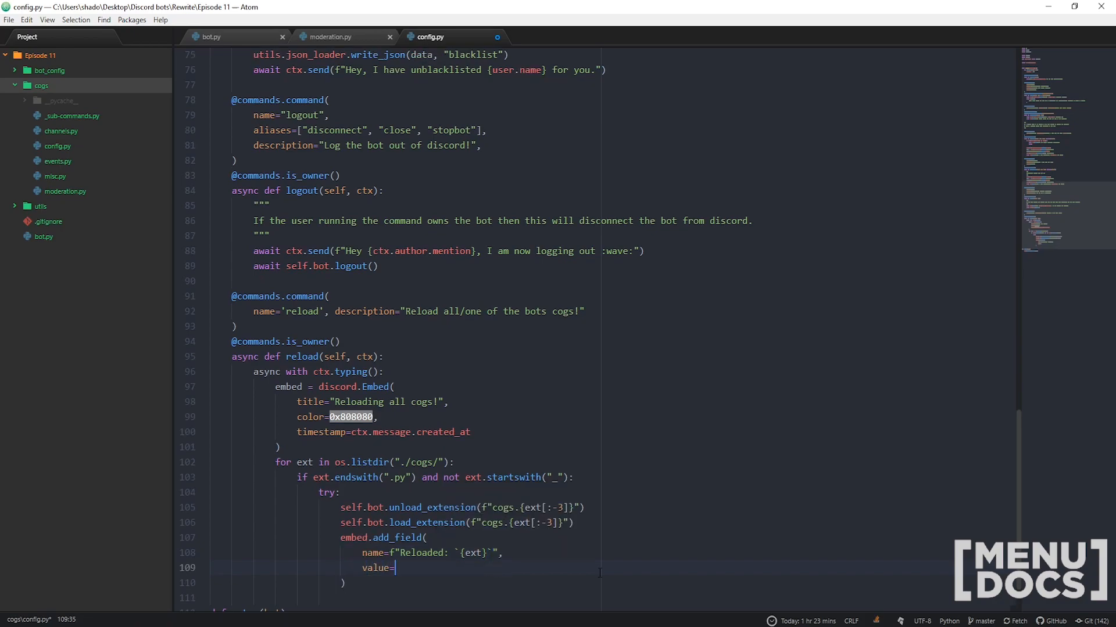
text(')
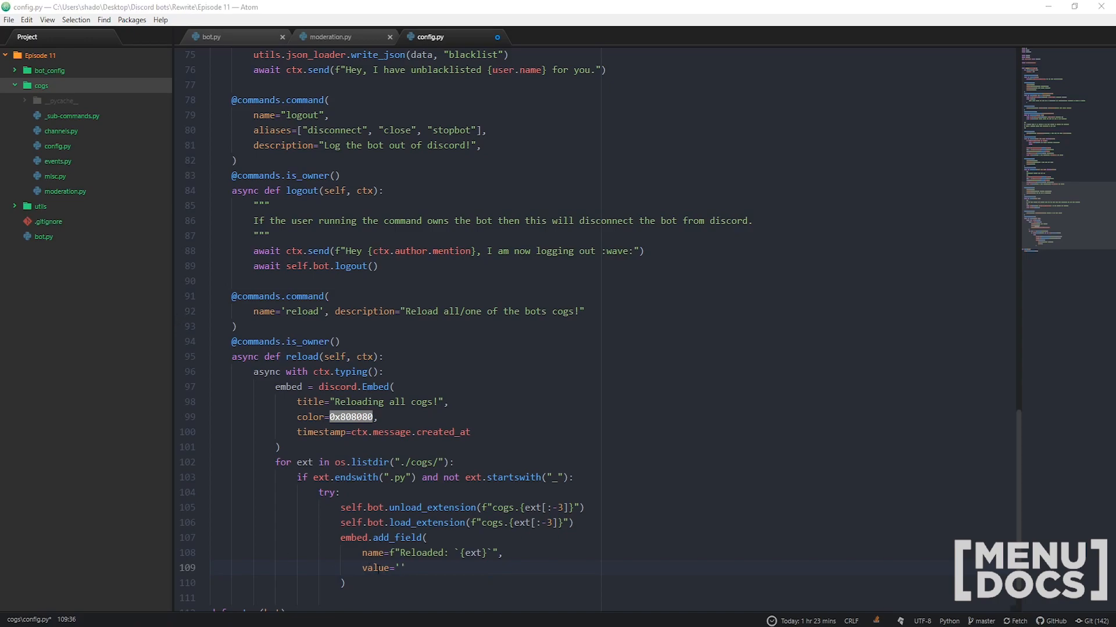
text(\uFEFF)
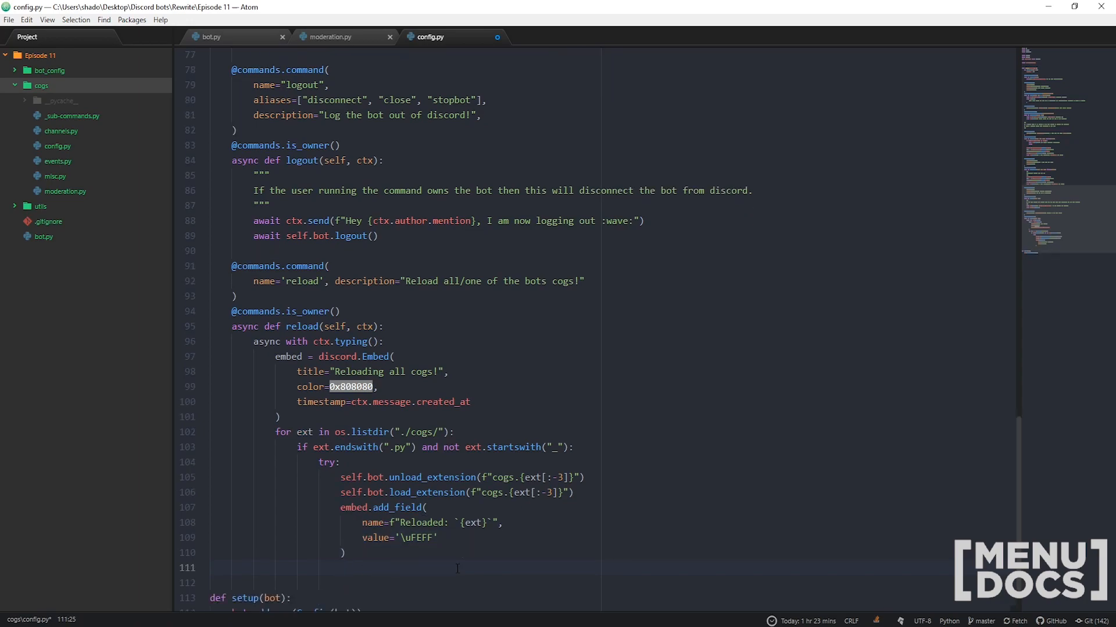
Catch Exception as e, adding a 'Failed to reload: `{ext}`' embed field with value e
text(except)
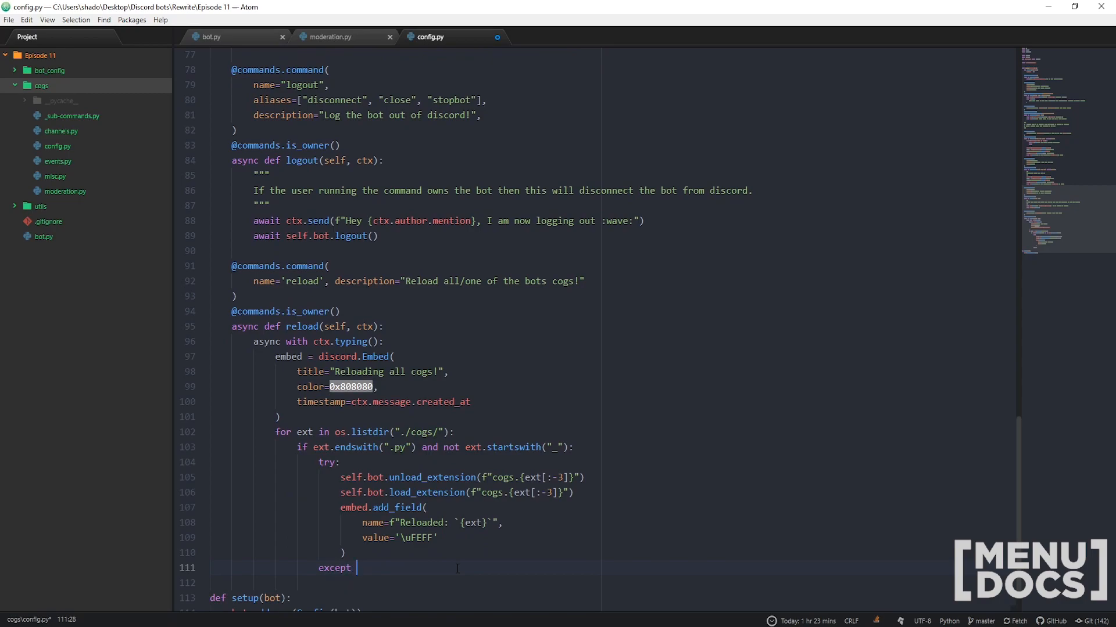
text(Exception as e)
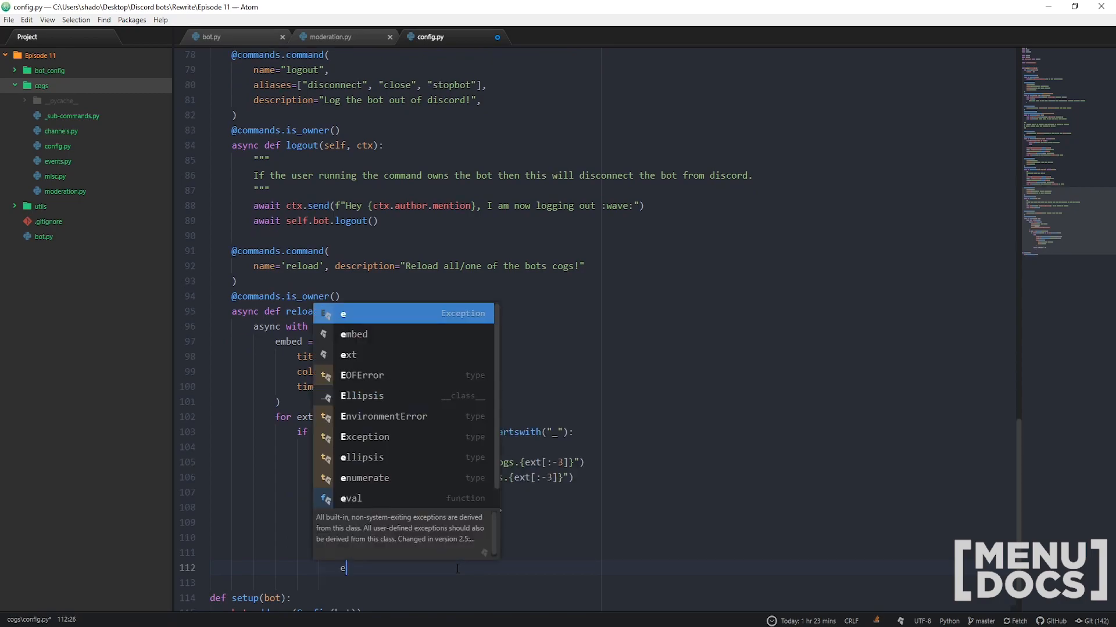
text(mbed.add_field()
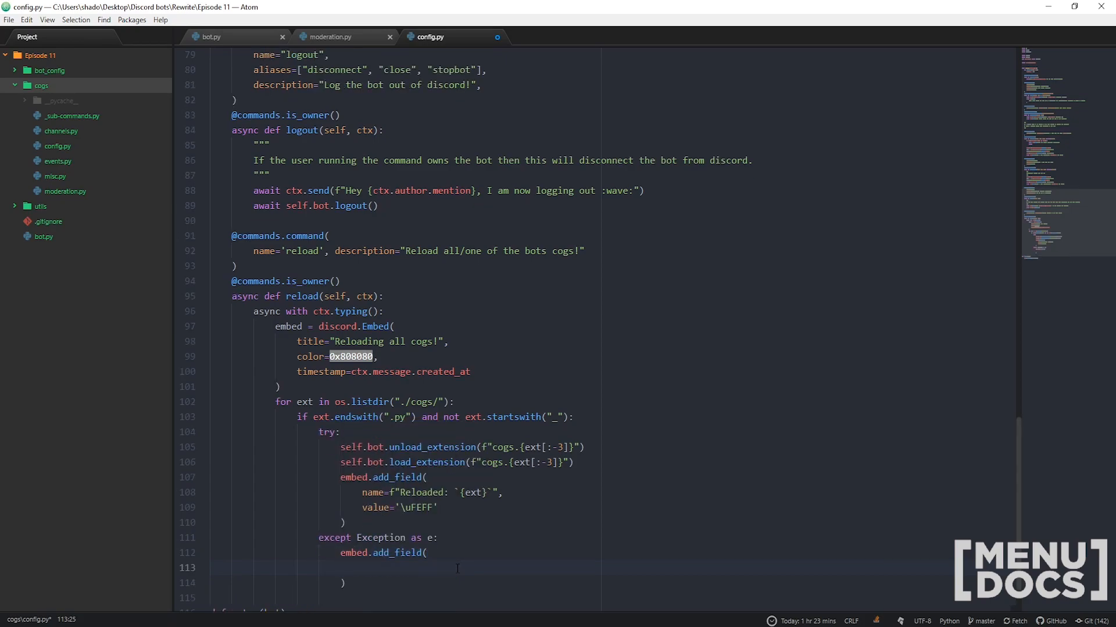
text(name=)
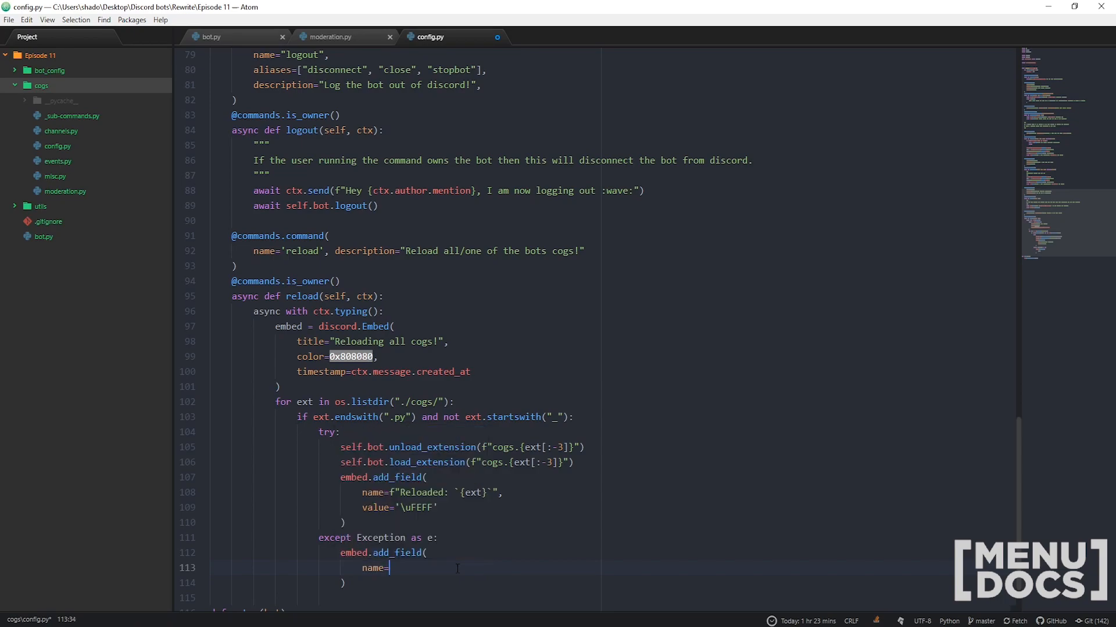
text(f"Failed to reload: `{ext)
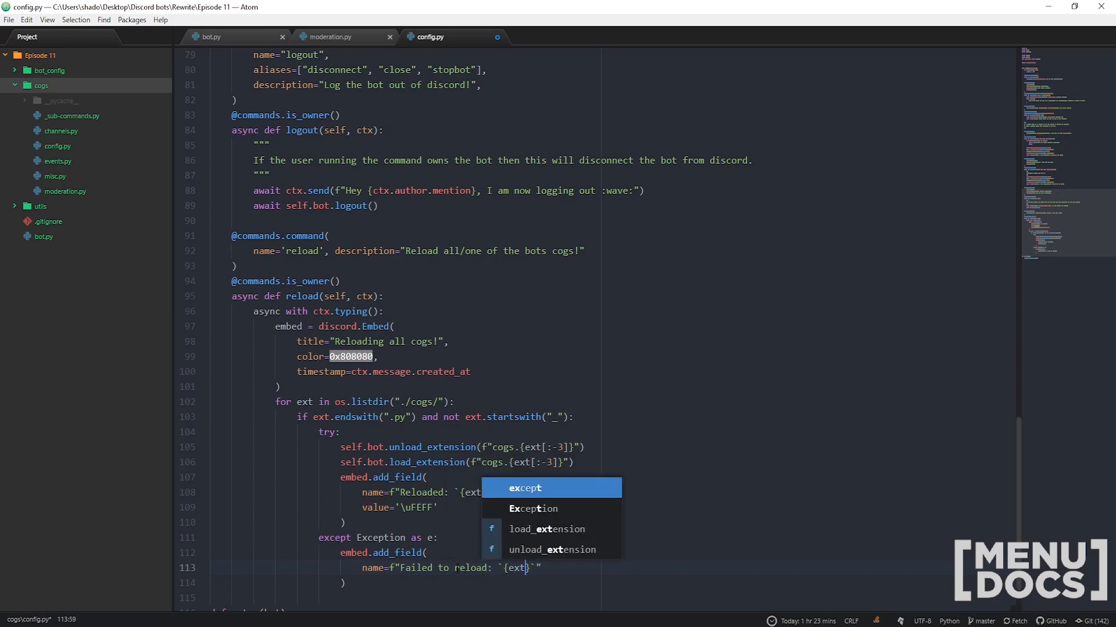
key(Enter)
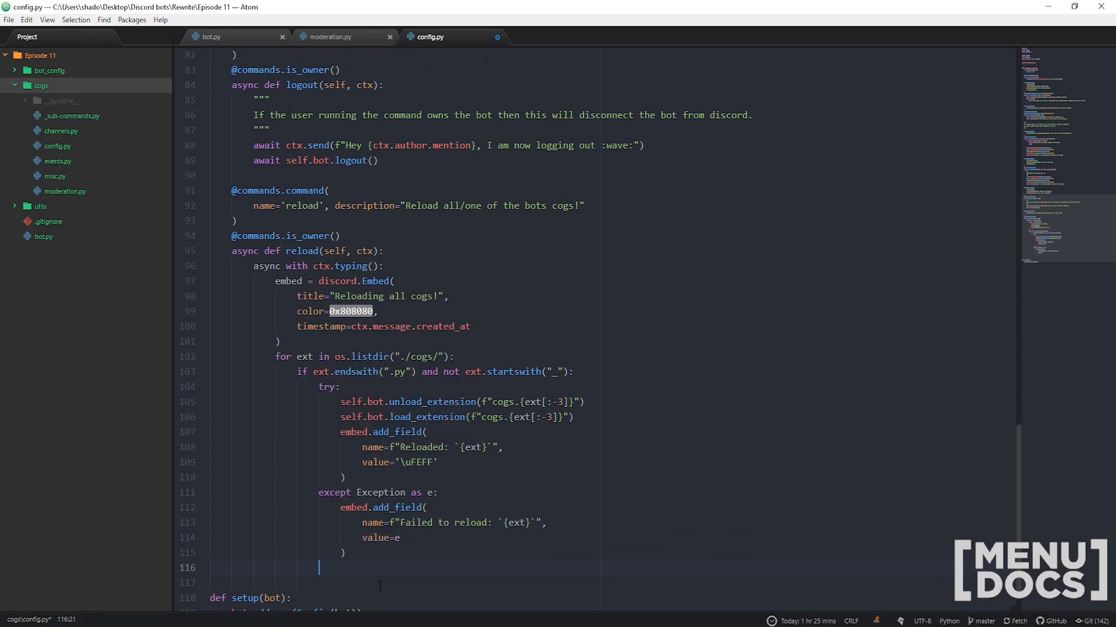
Await asyncio.sleep(0.5) on each loop pass, then await ctx.send(embed=embed) afterwards
text(await asyncio)
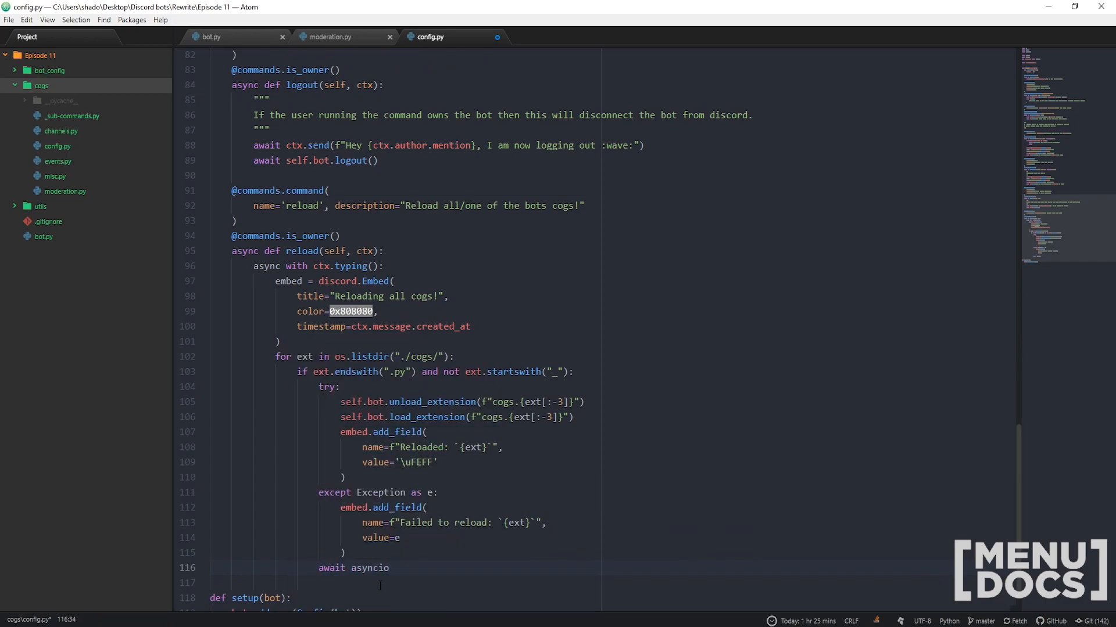
text(.sleep())
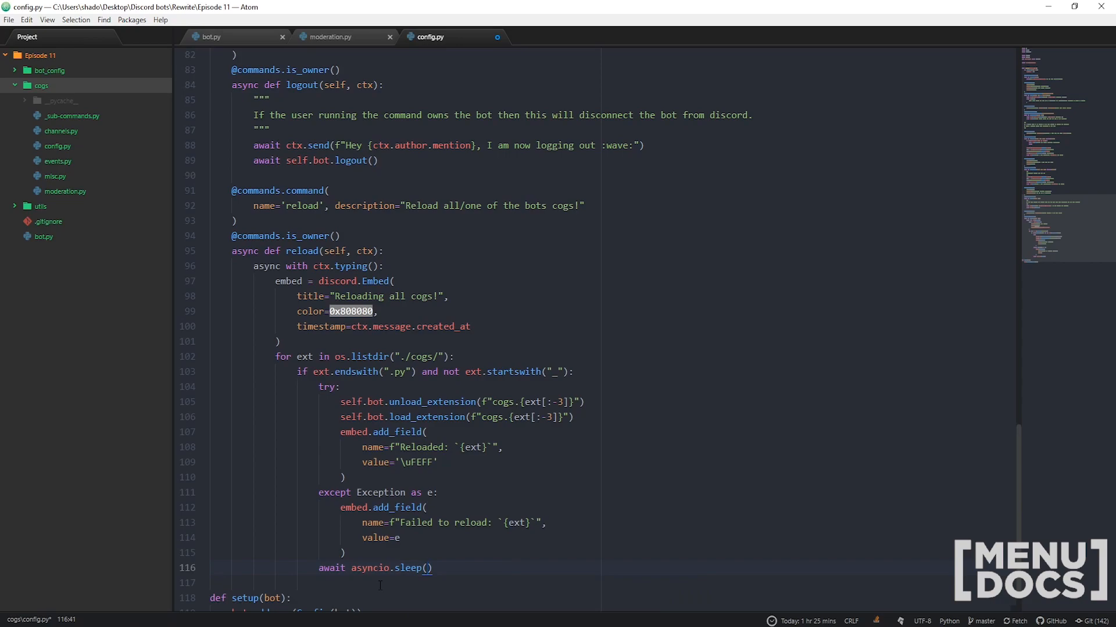
text(0.5)
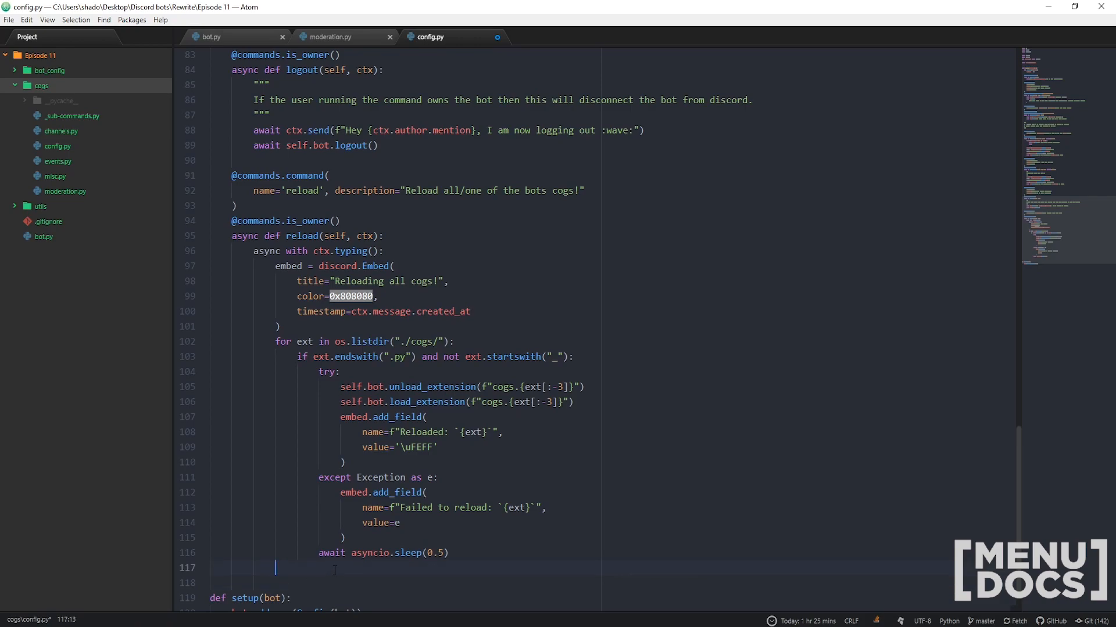
text(await ctx.s)
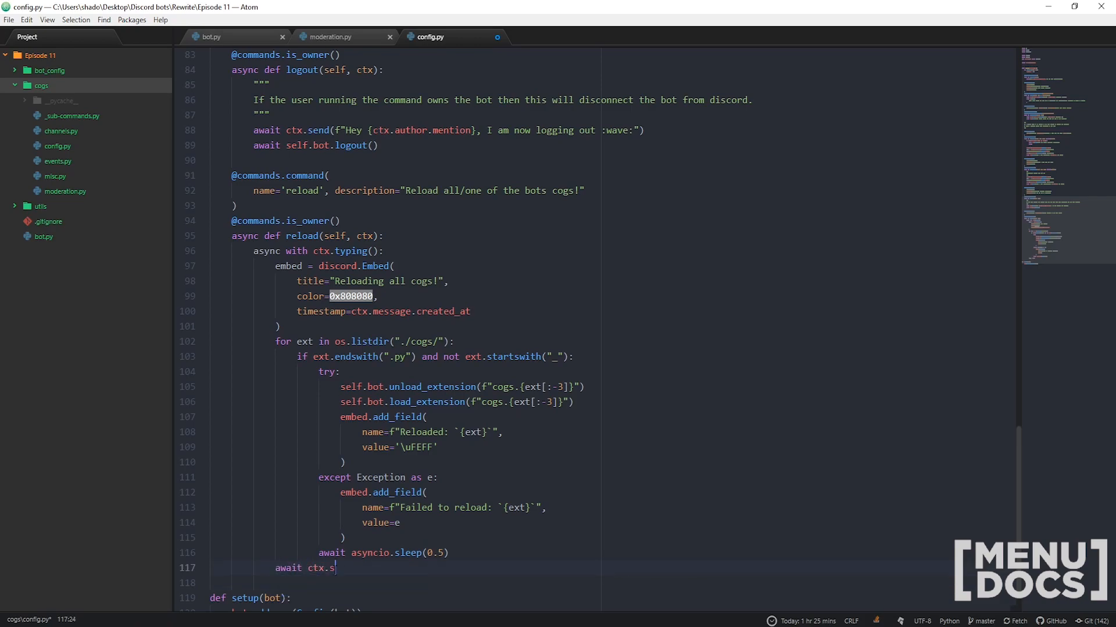
text(end(embed))
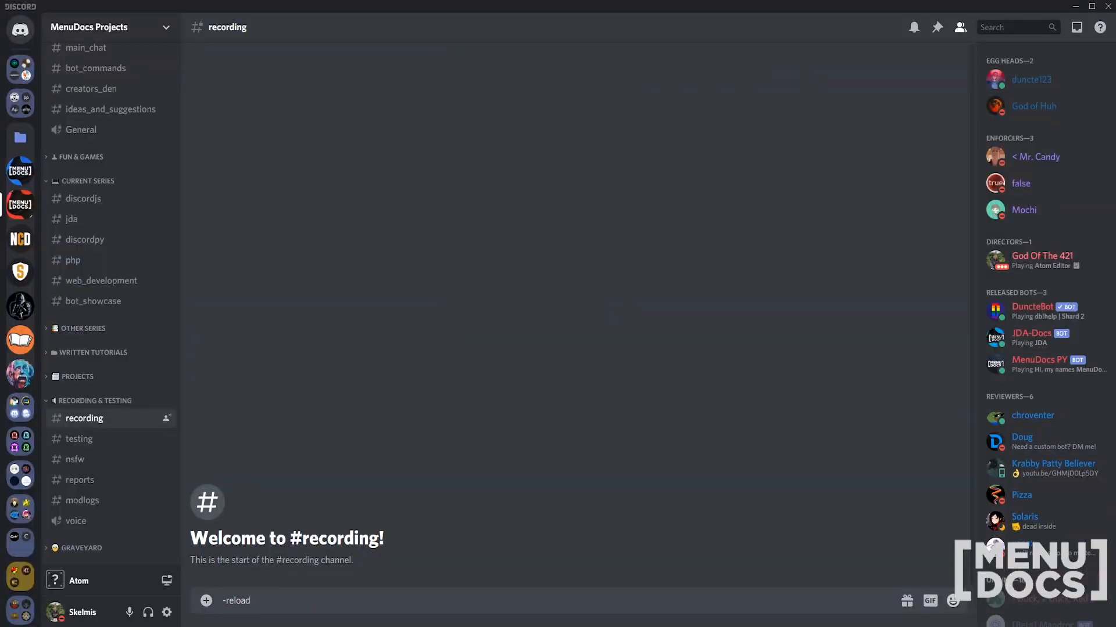
Send -reload in #recording, then send -help reload to view its description
key(Enter)
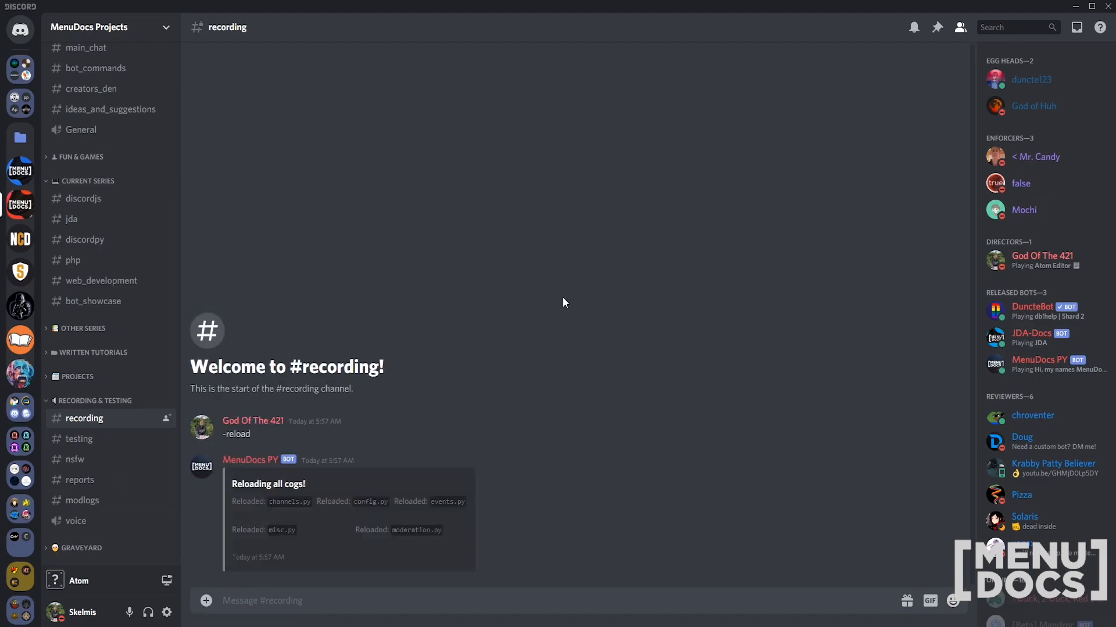
text(-hel)
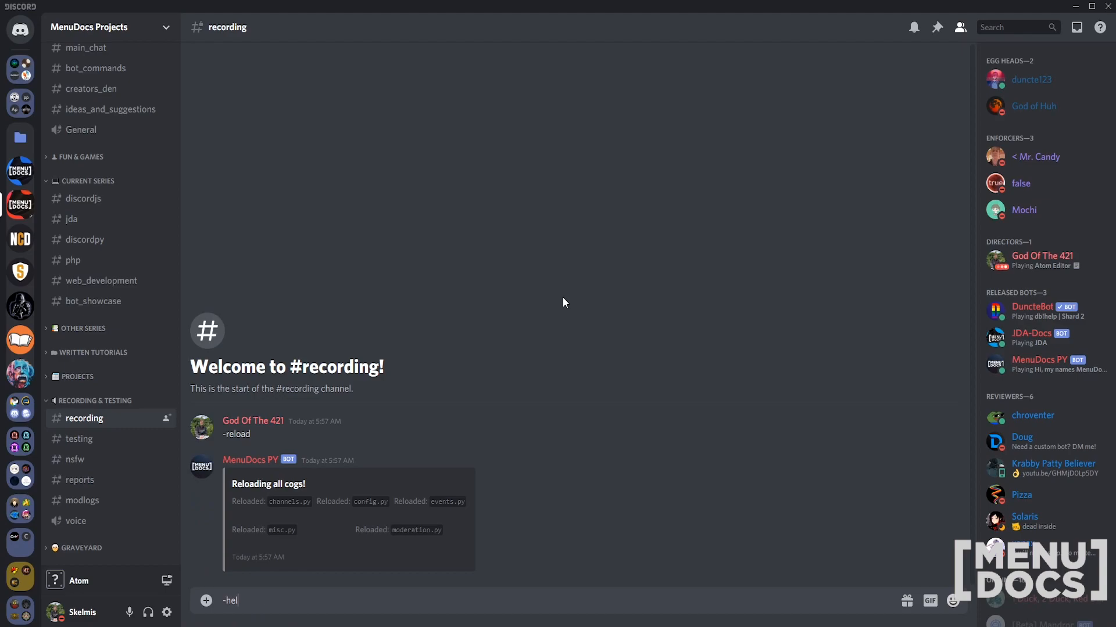
key(Enter)
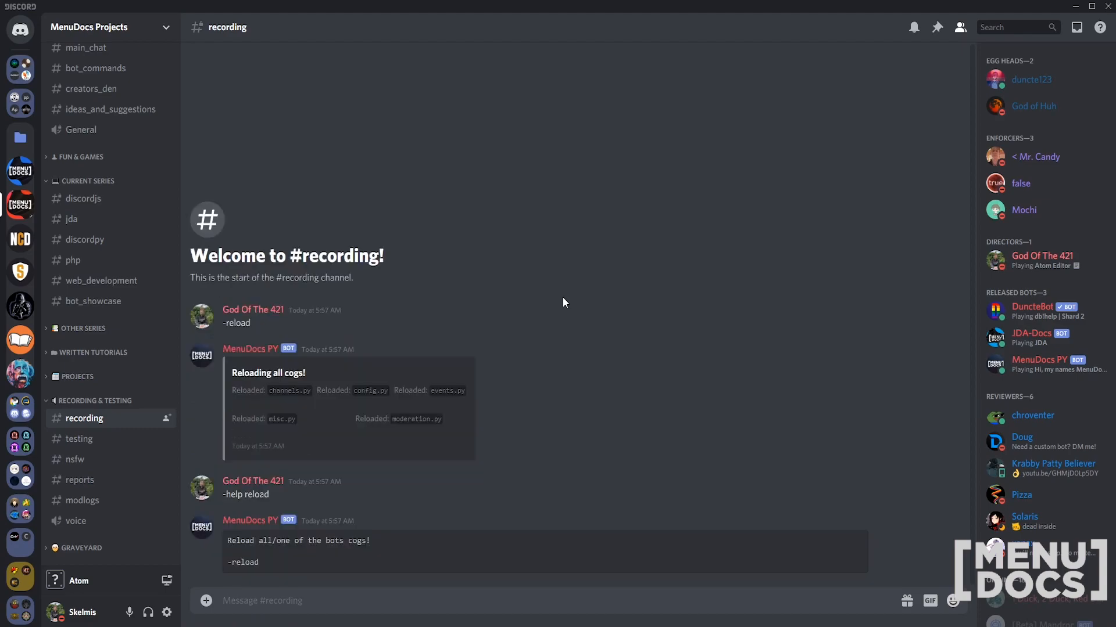
mouse_move(629, 354)
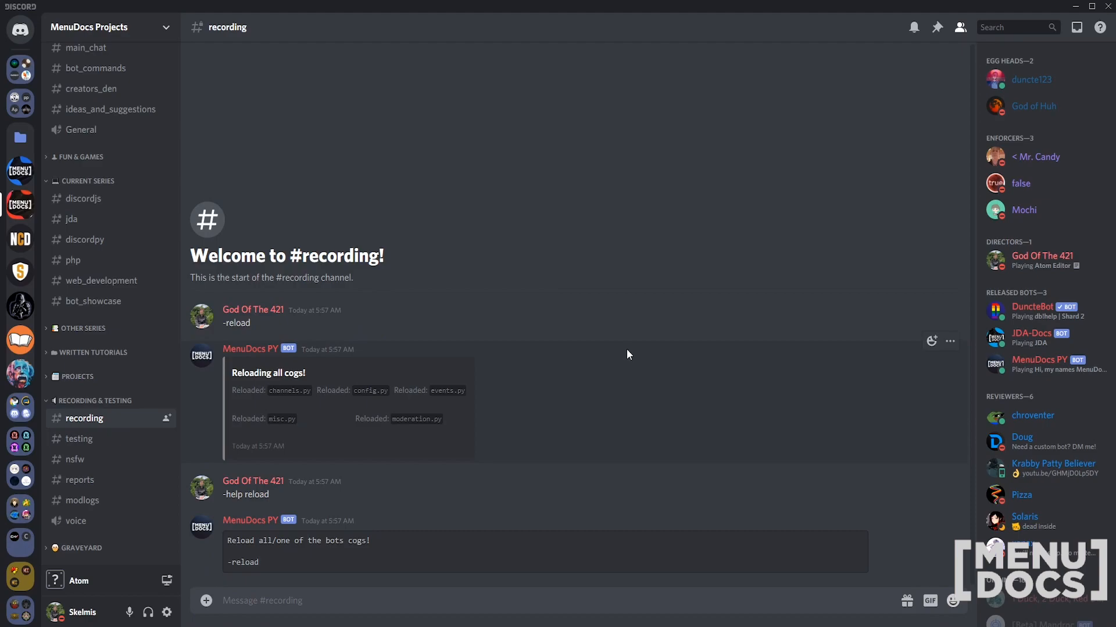
mouse_move(629, 354)
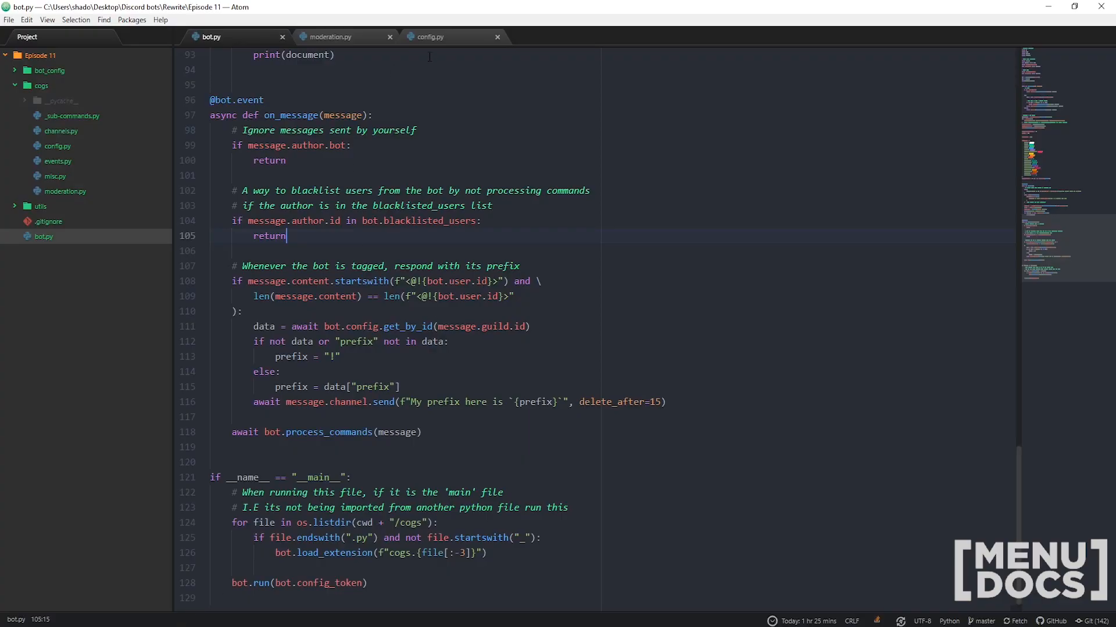
Add inline=True to the Reloaded embed.add_field call in config.py
click(432, 37)
text(inline=)
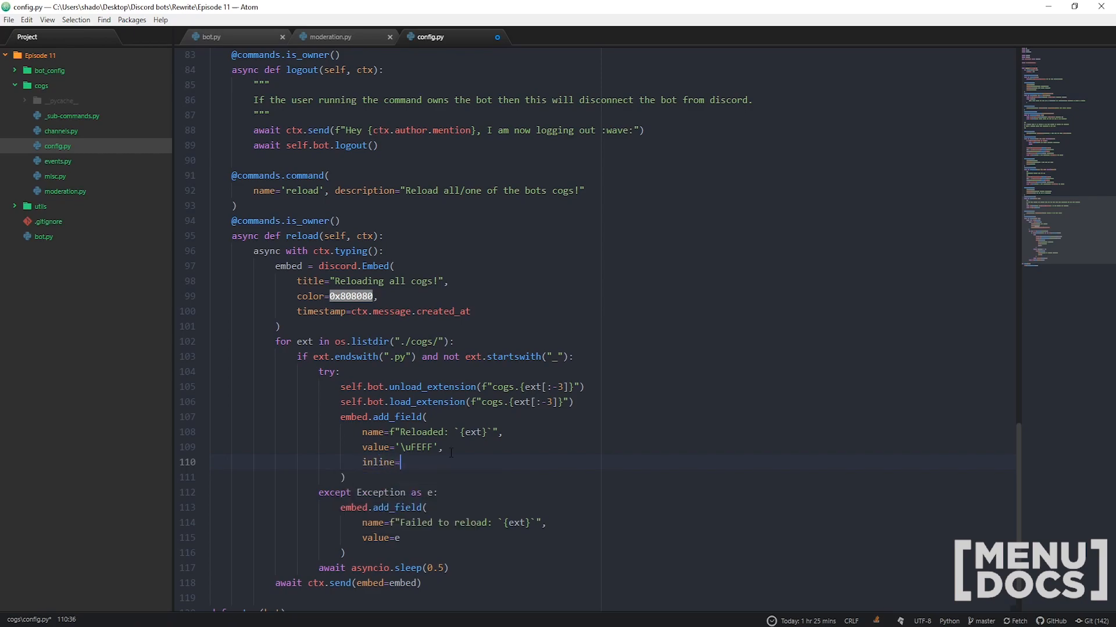
text(True)
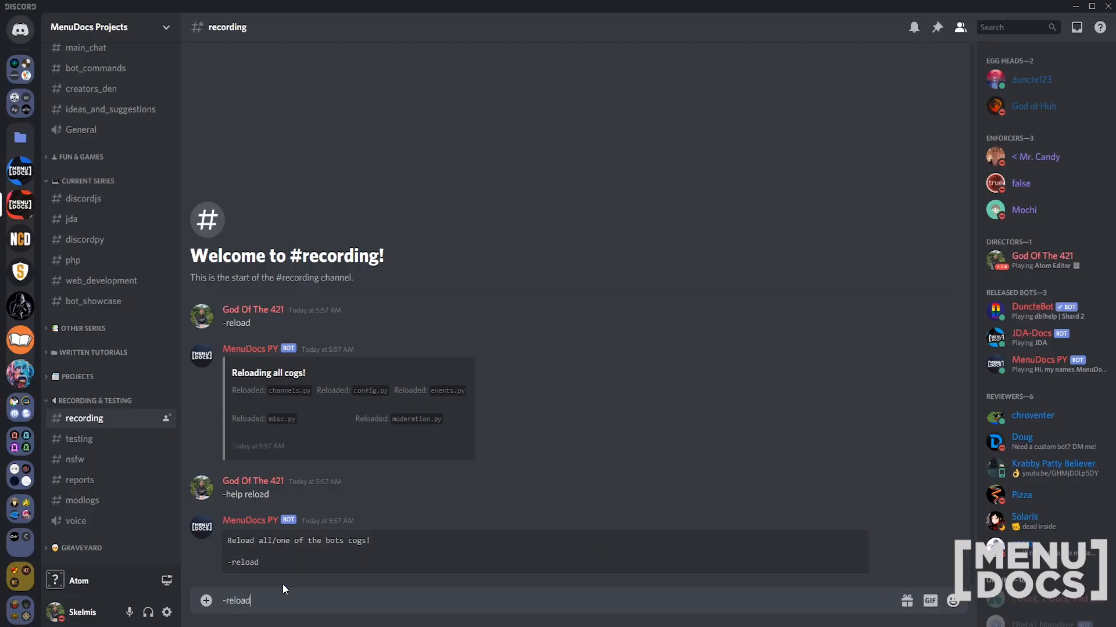
Send -reload three more times and scroll through the returned 'Reloading all cogs!' embeds
key(Enter)
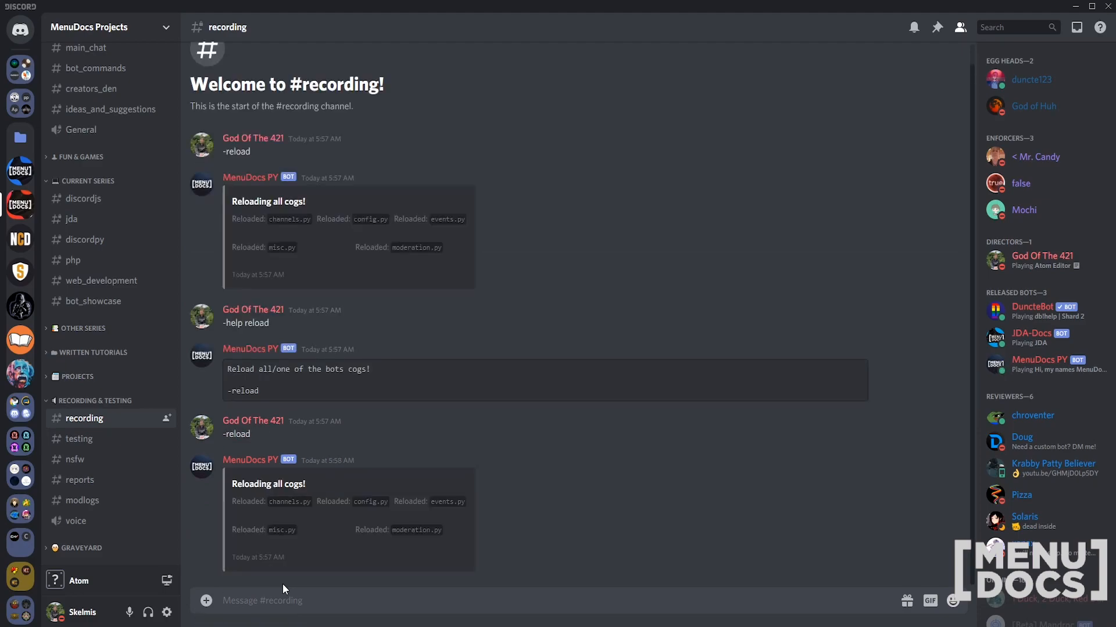
text(-r)
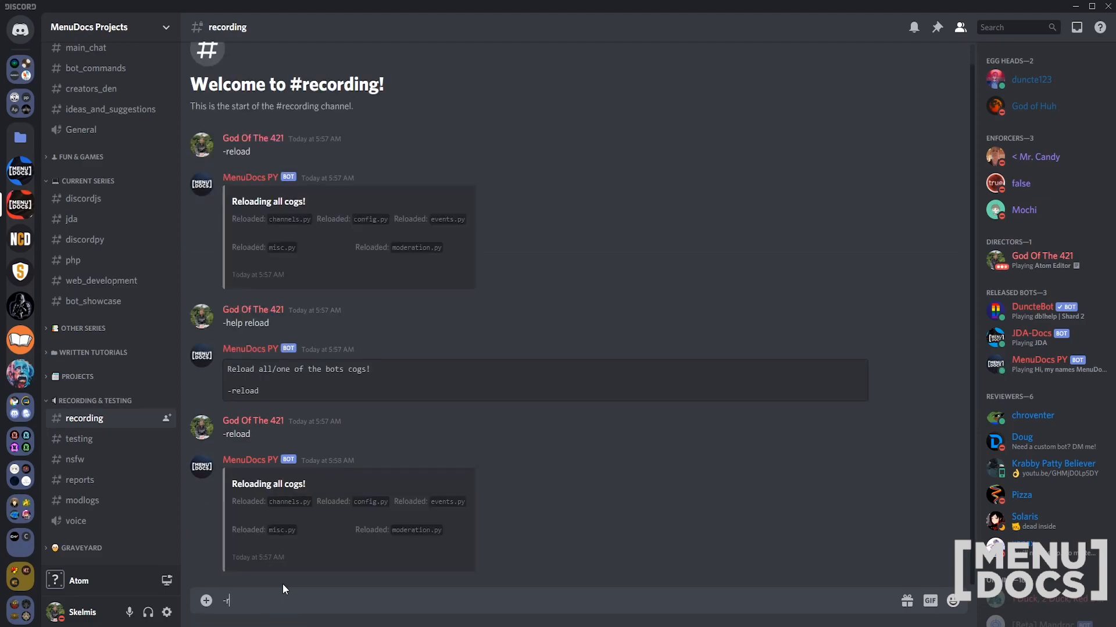
key(Enter)
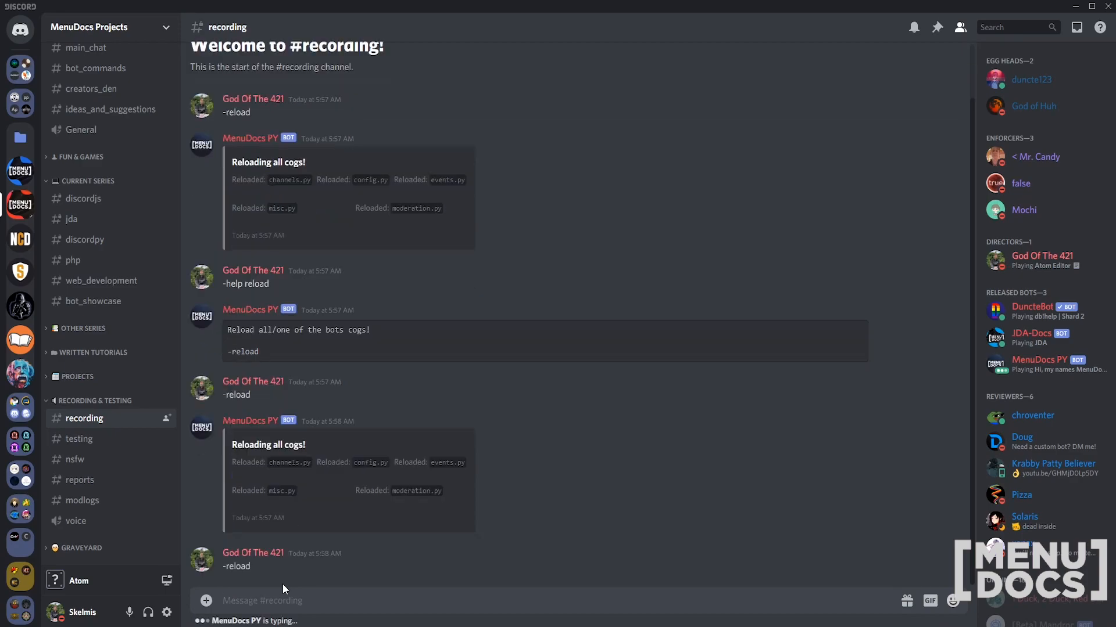
scroll(down, 3)
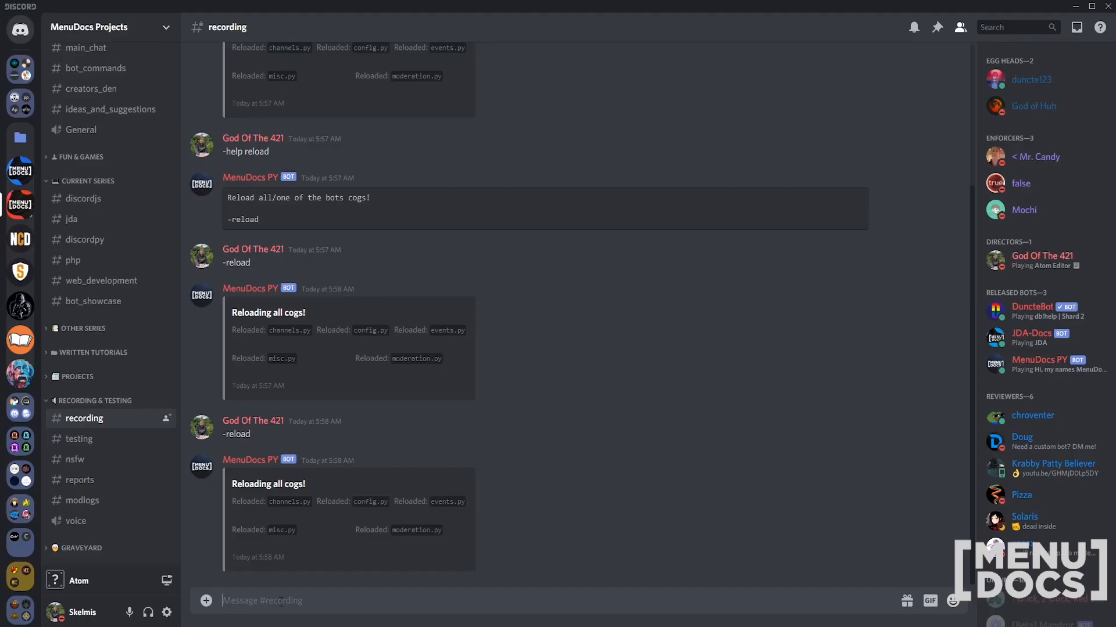
text(-reload)
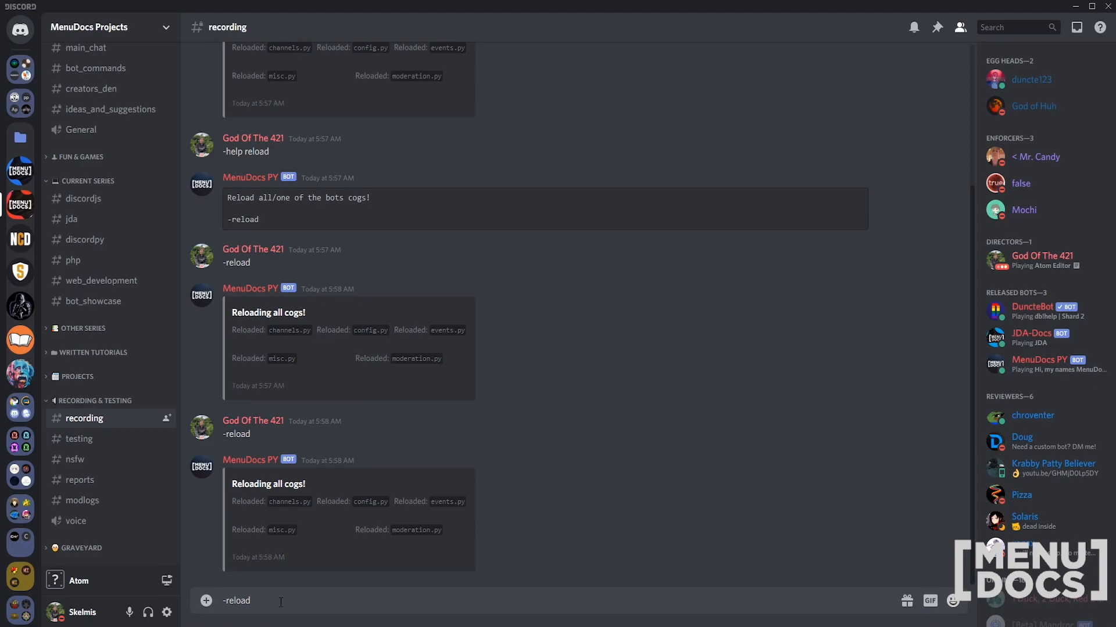
key(Enter)
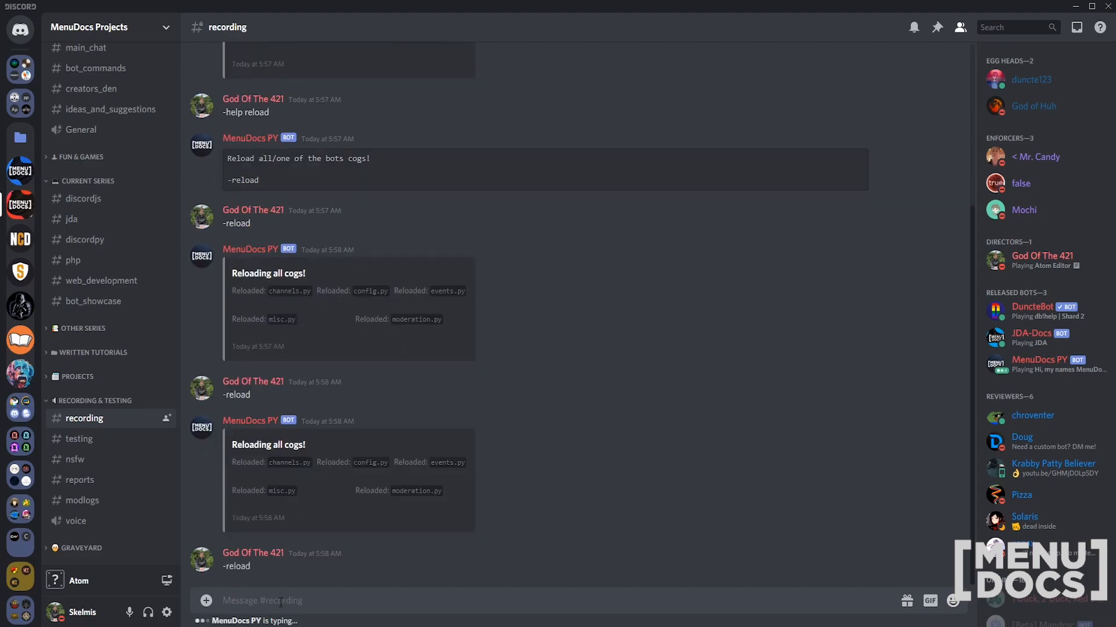
scroll(down, 3)
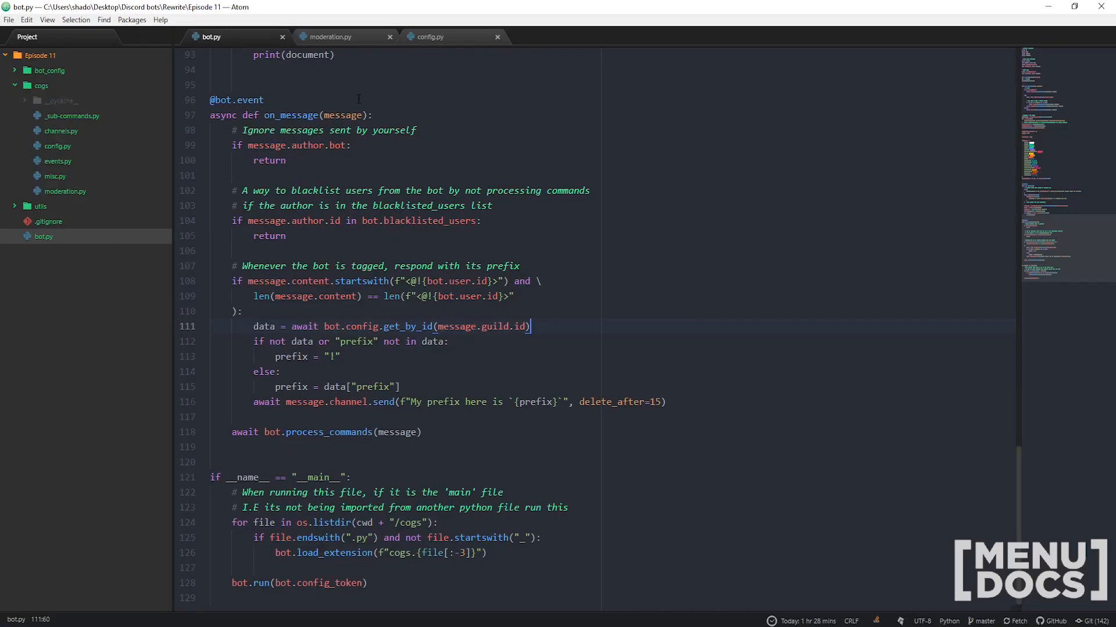
Set inline=False on the Reloaded and Failed to reload embed fields in config.py
click(432, 37)
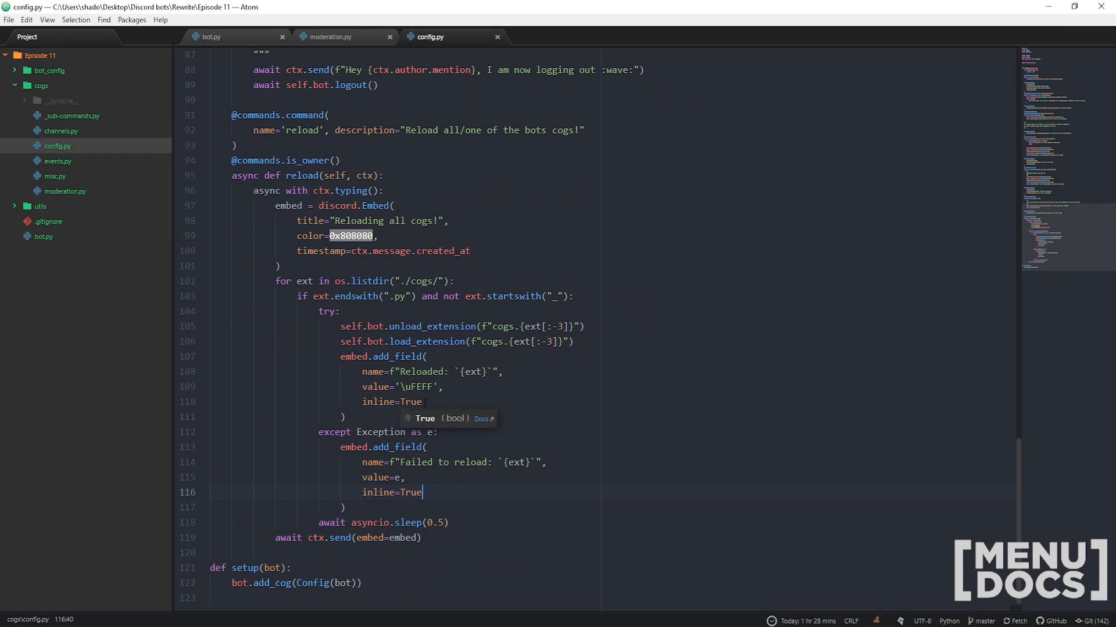
text(Fa)
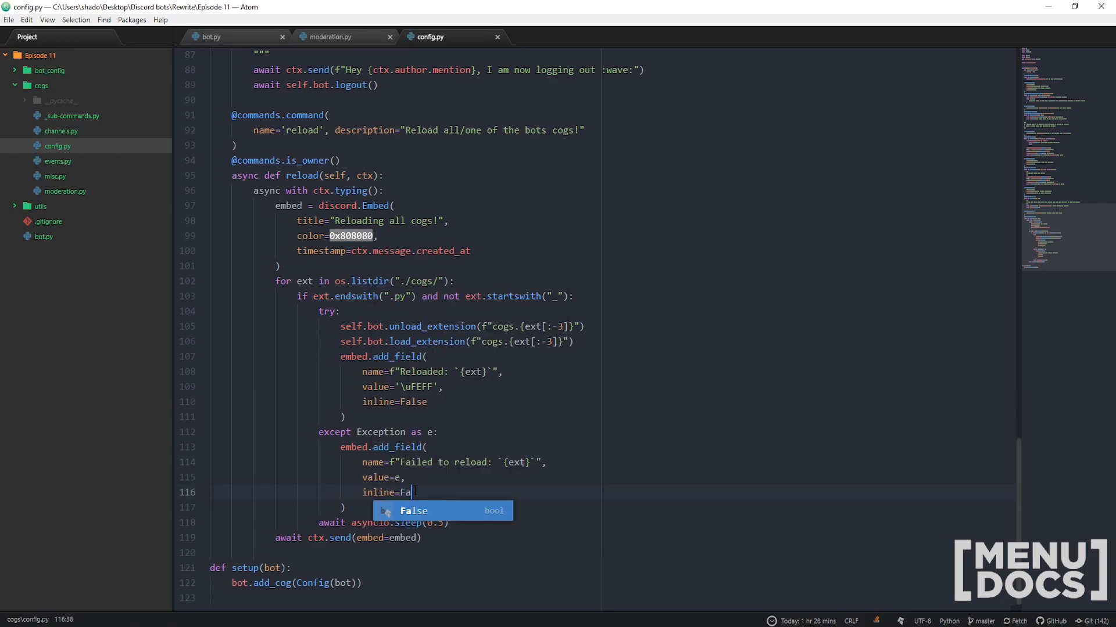
key(Tab)
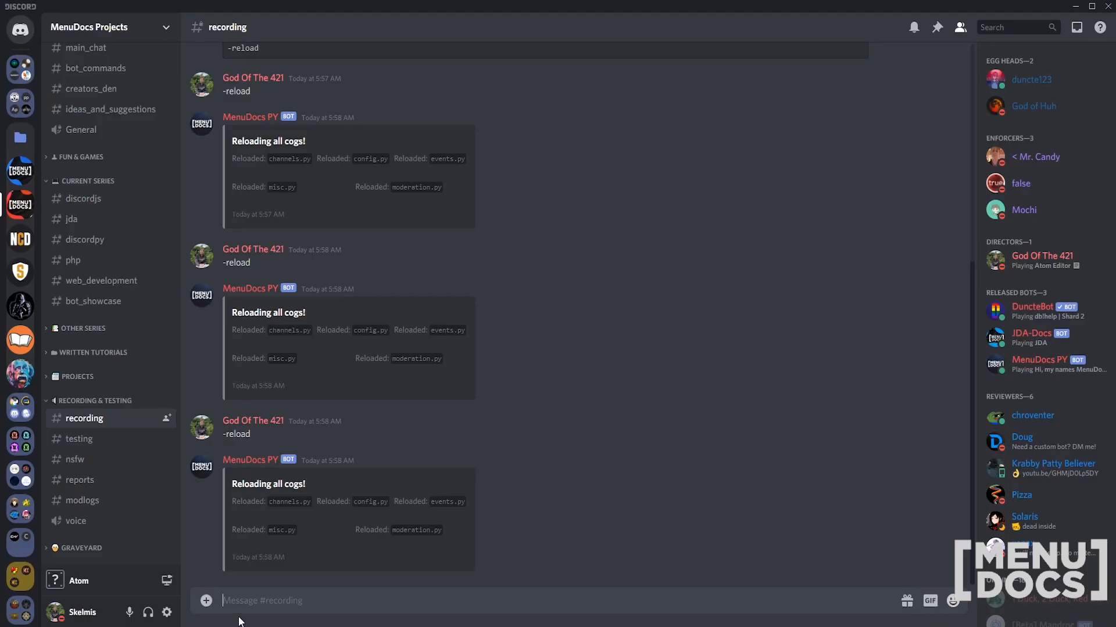
Send -reload in #recording to check each reloaded cog is on its own line
text(-reload)
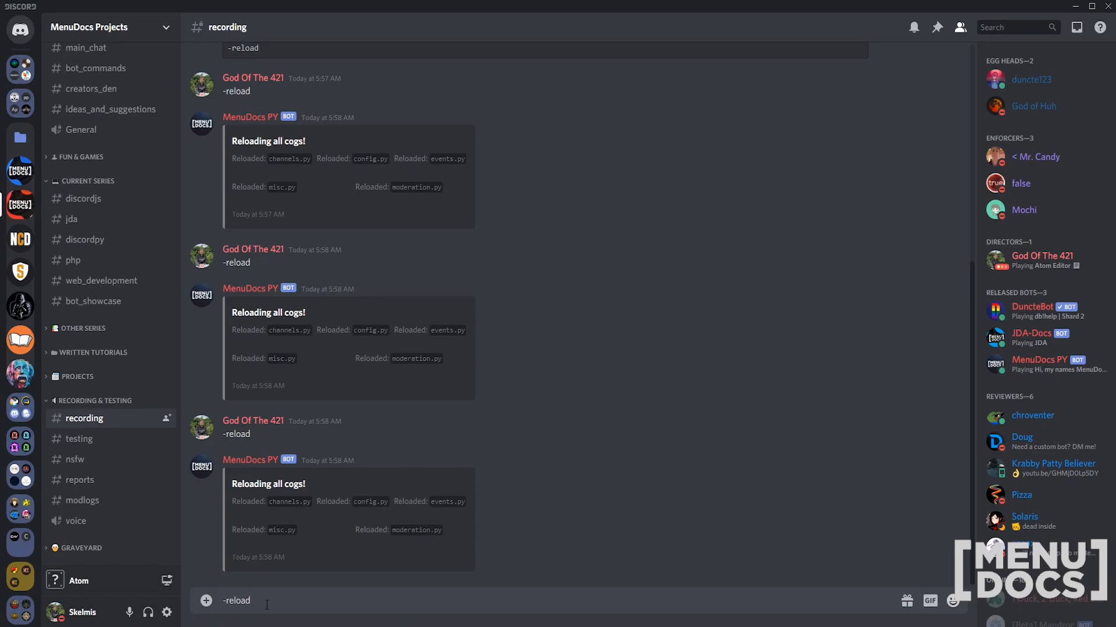
key(Enter)
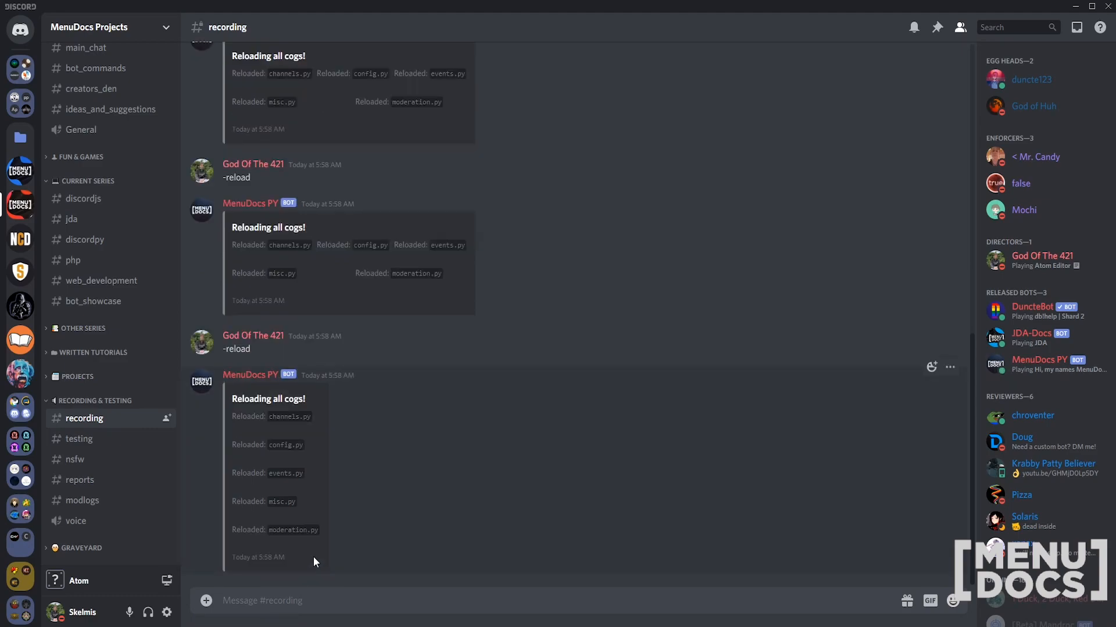
mouse_move(318, 560)
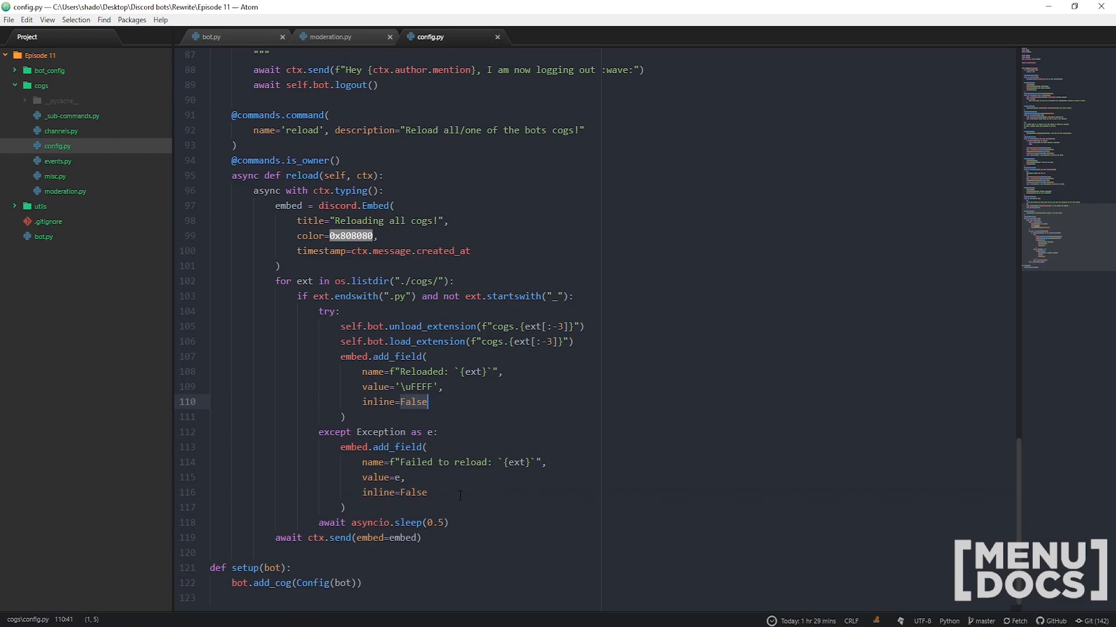
Add a cog=None argument, wrap the reload-all body in 'if not cog:', and begin else:
click(427, 190)
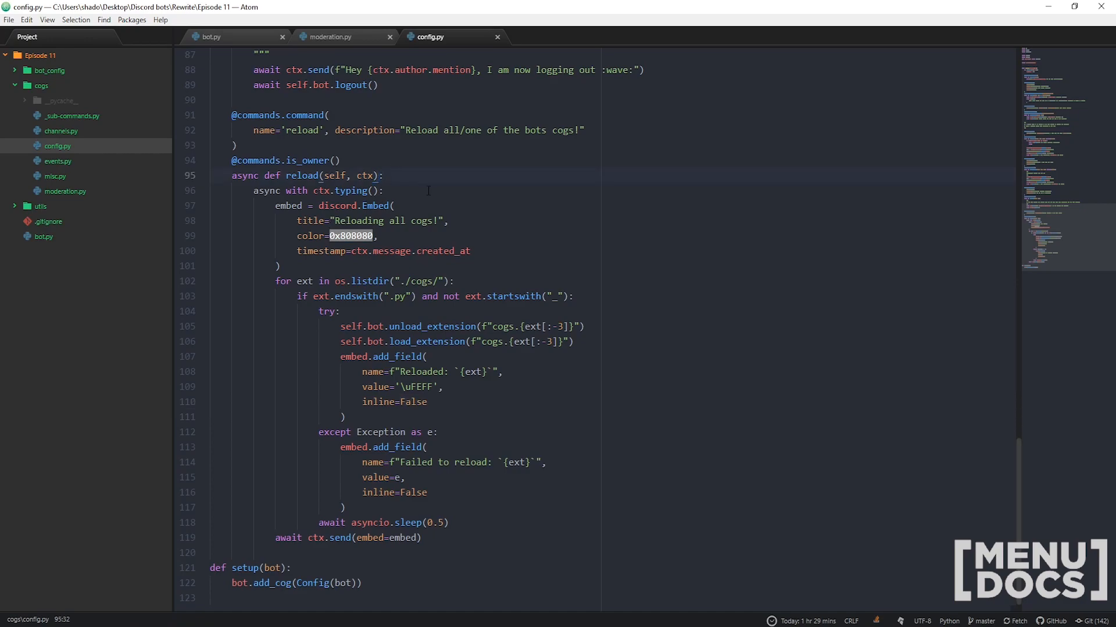
text(, cog=N)
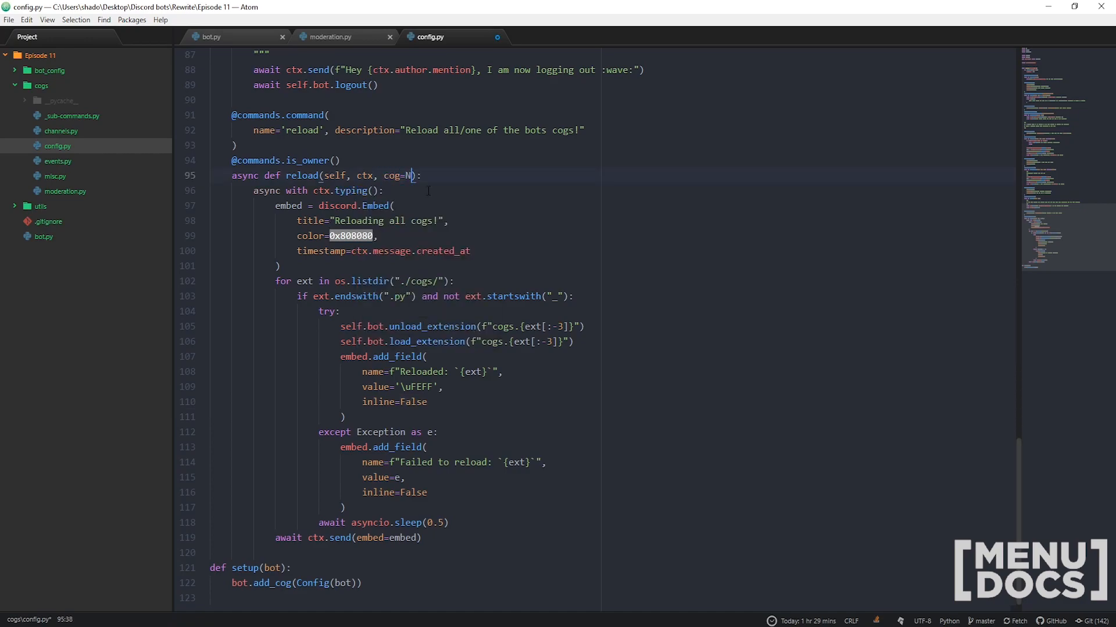
text(one)
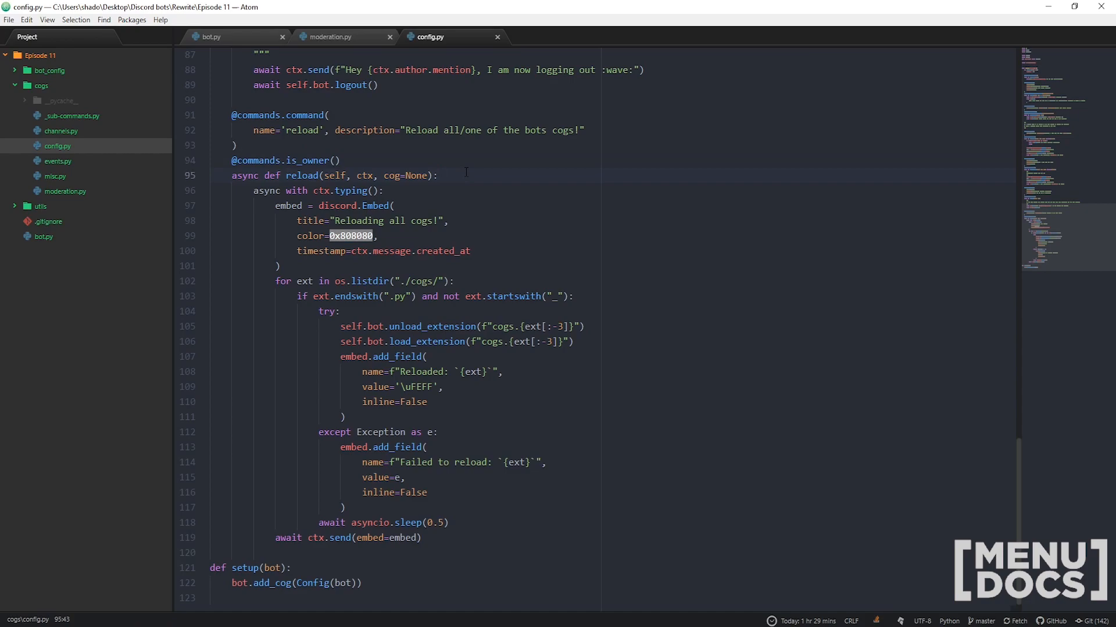
text(if not cog:)
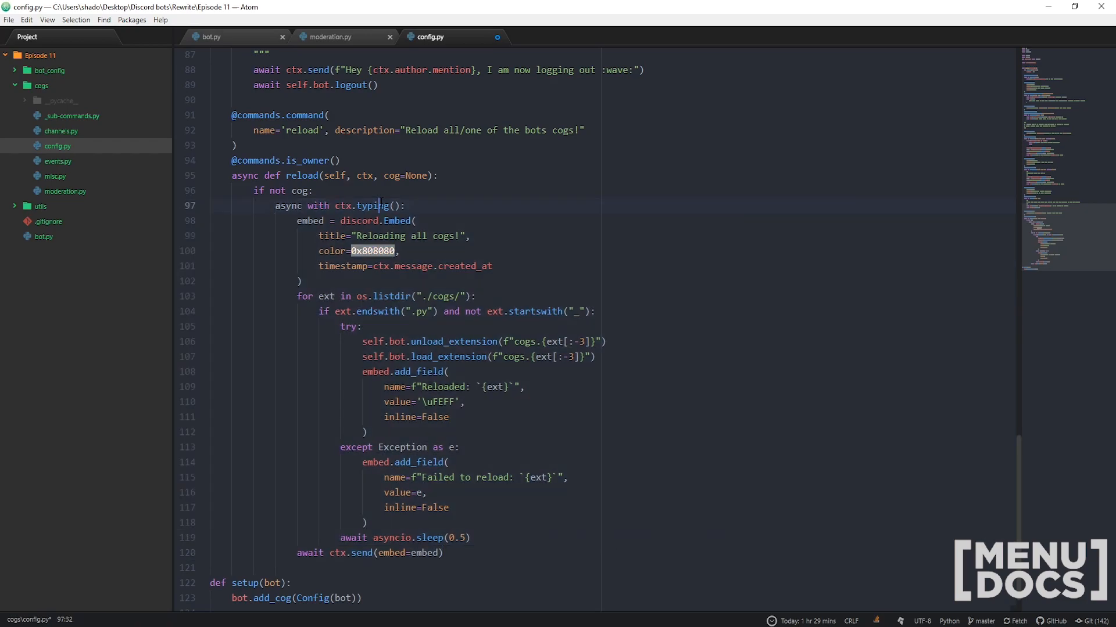
text(# No cog, means we reload all cogs)
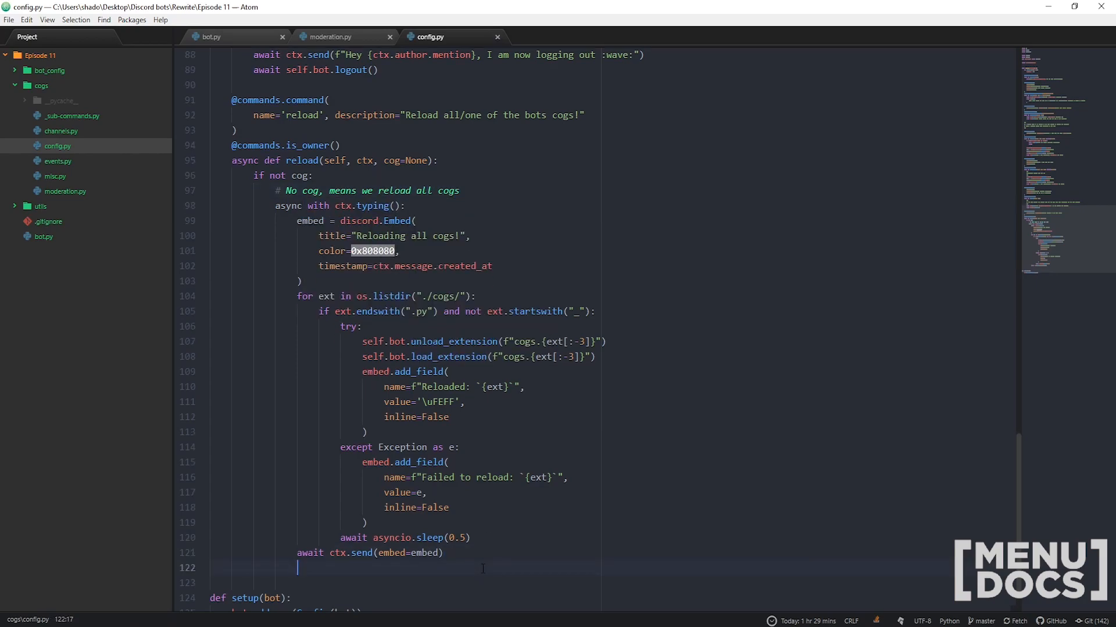
text(else:)
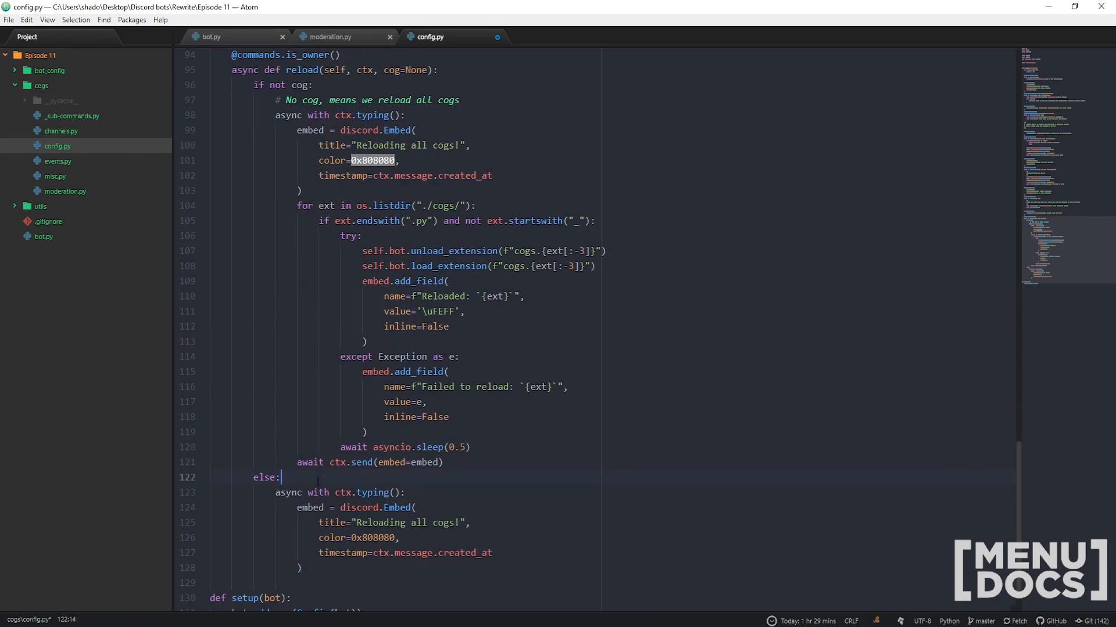
Add a '# reload the specific cog' else branch with ext = f"{cog.lower()}.py"
text(# reload t)
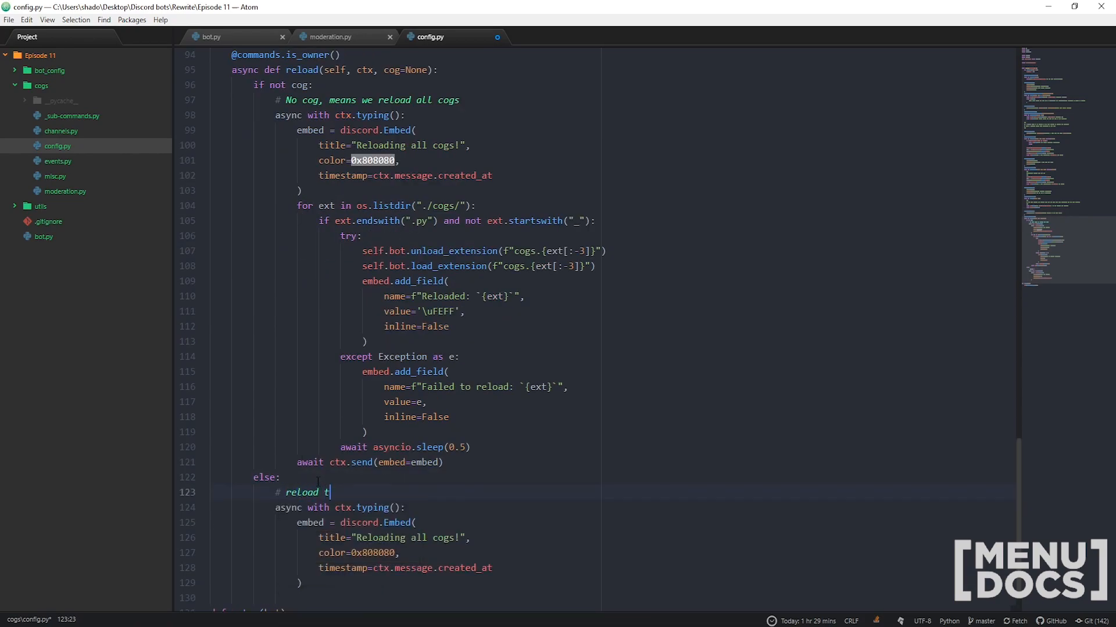
text(he specific cog)
click(613, 597)
text(ext =)
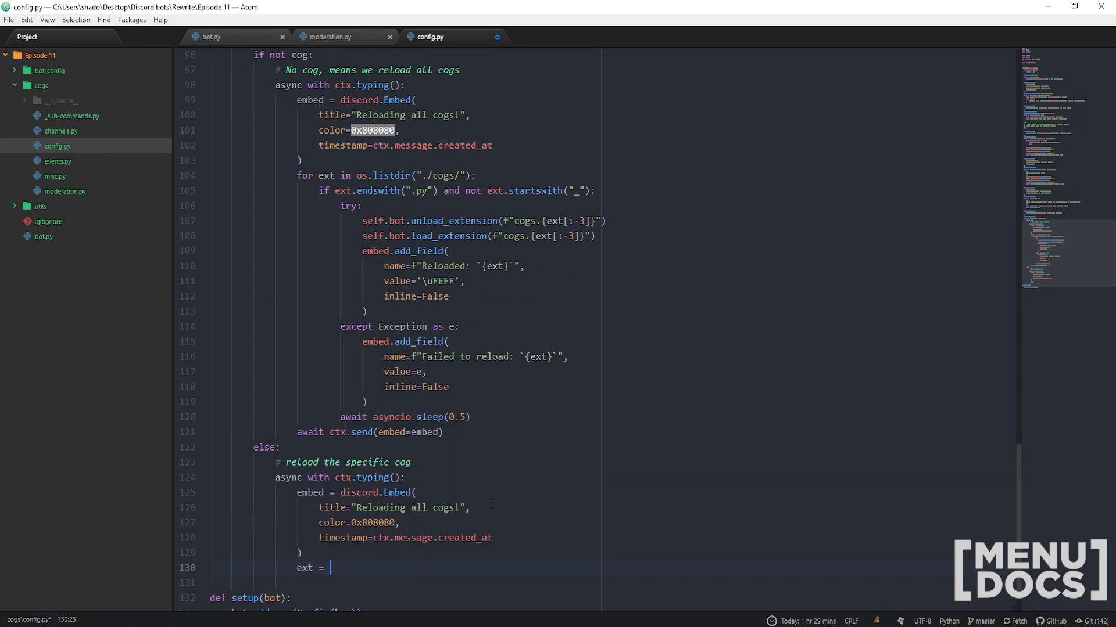
text(f"")
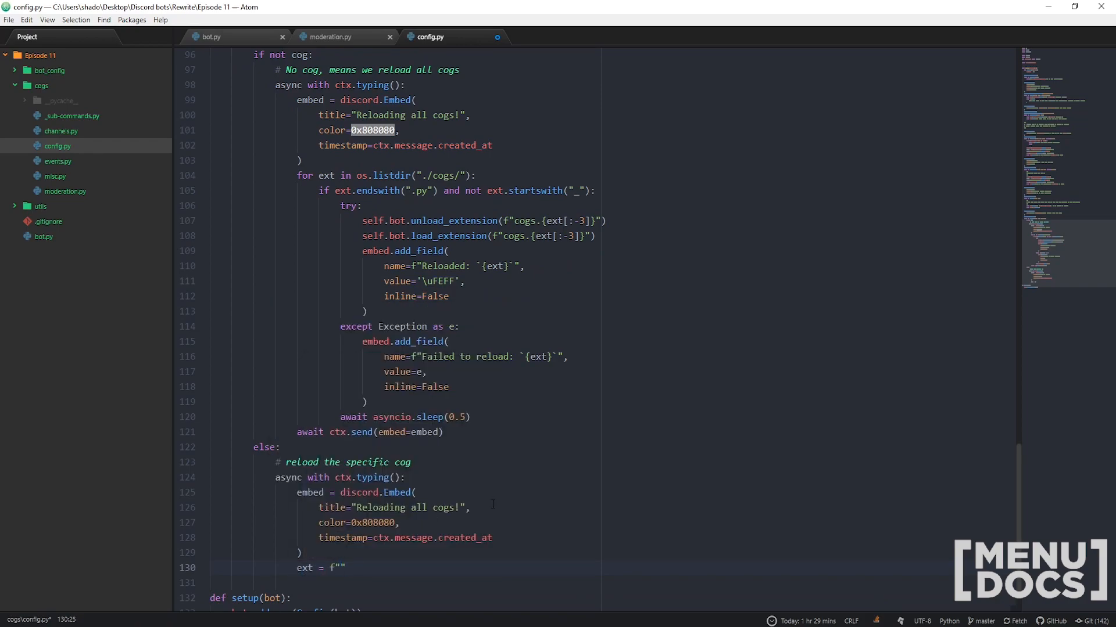
text({})
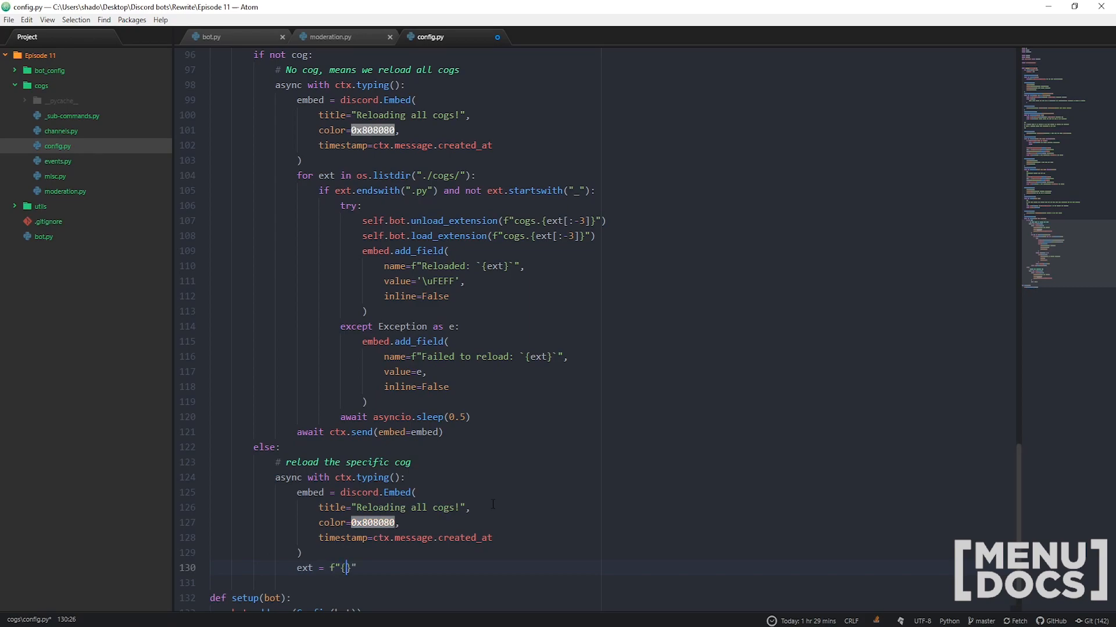
text(cog.lower)
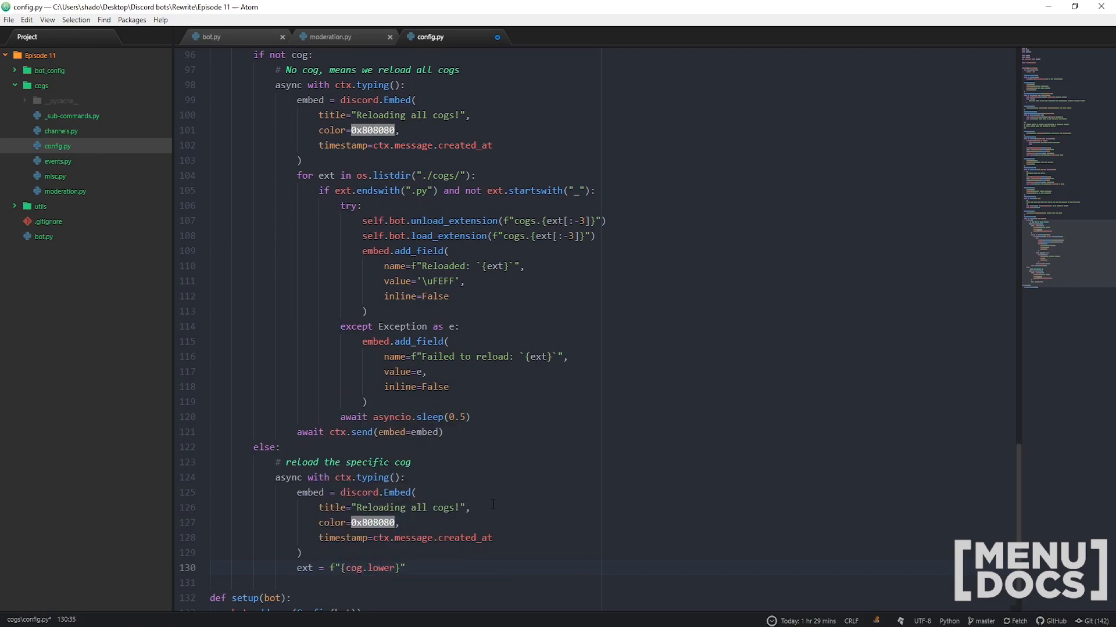
text(())
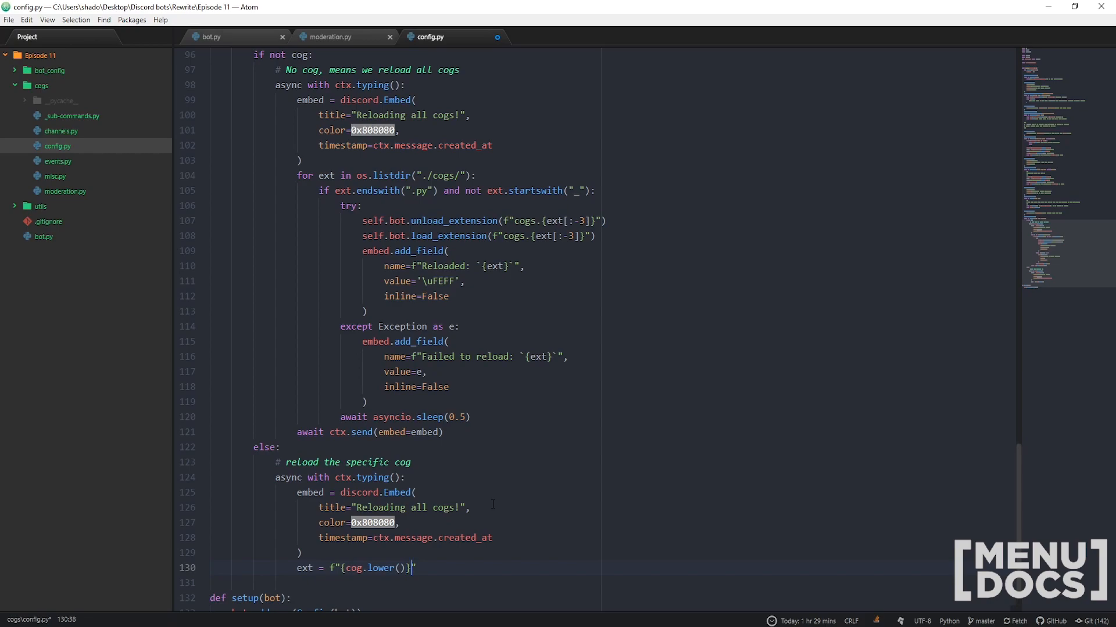
text(.py)
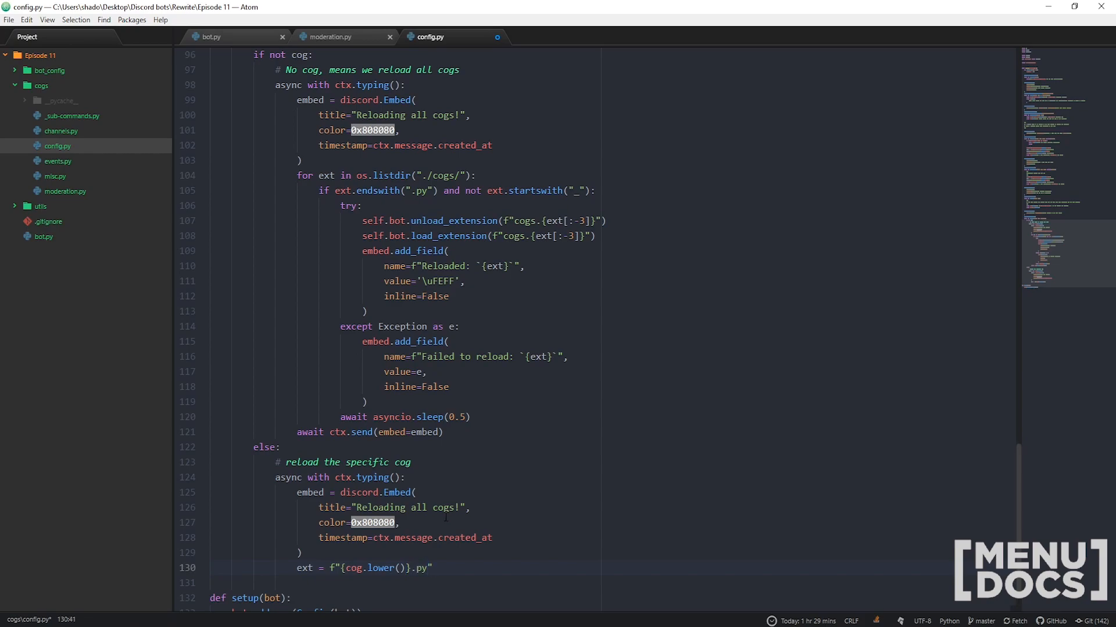
click(60, 131)
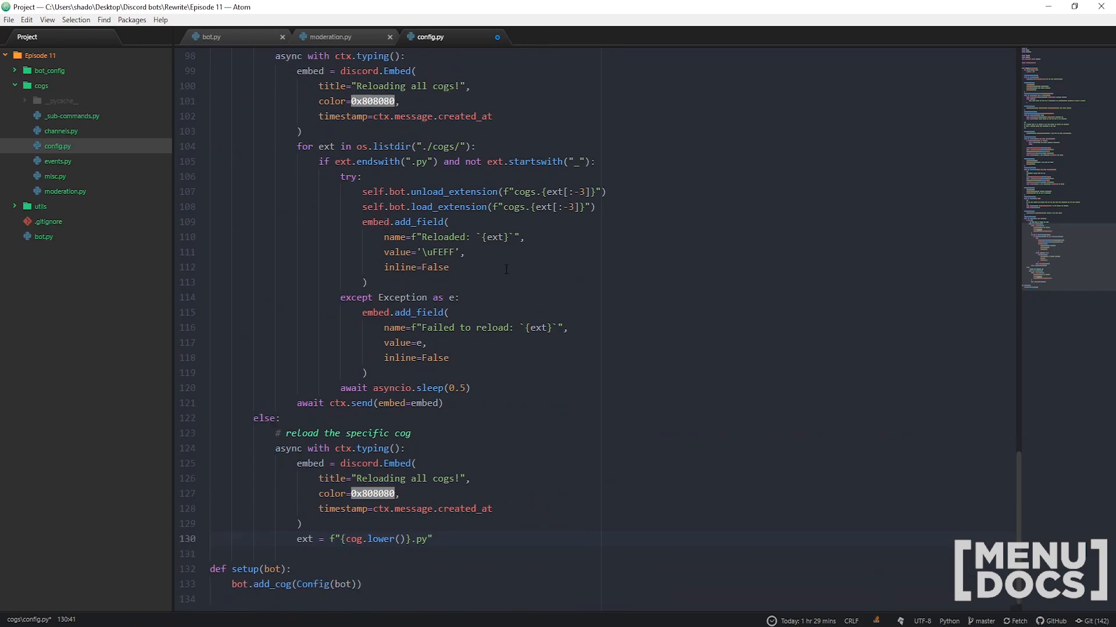
click(433, 539)
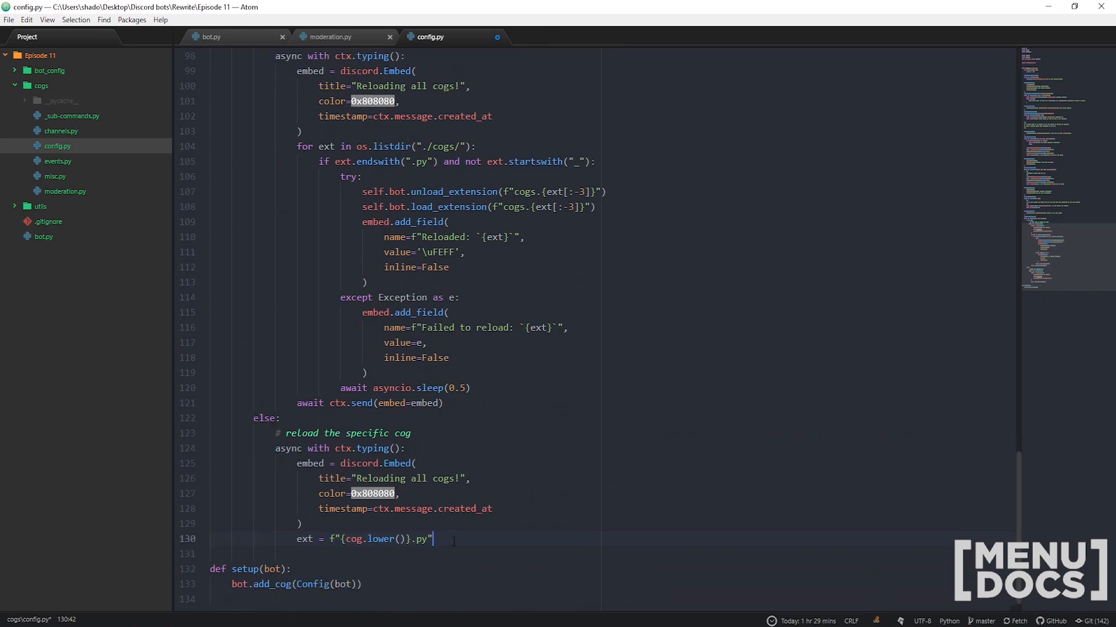
key(Enter)
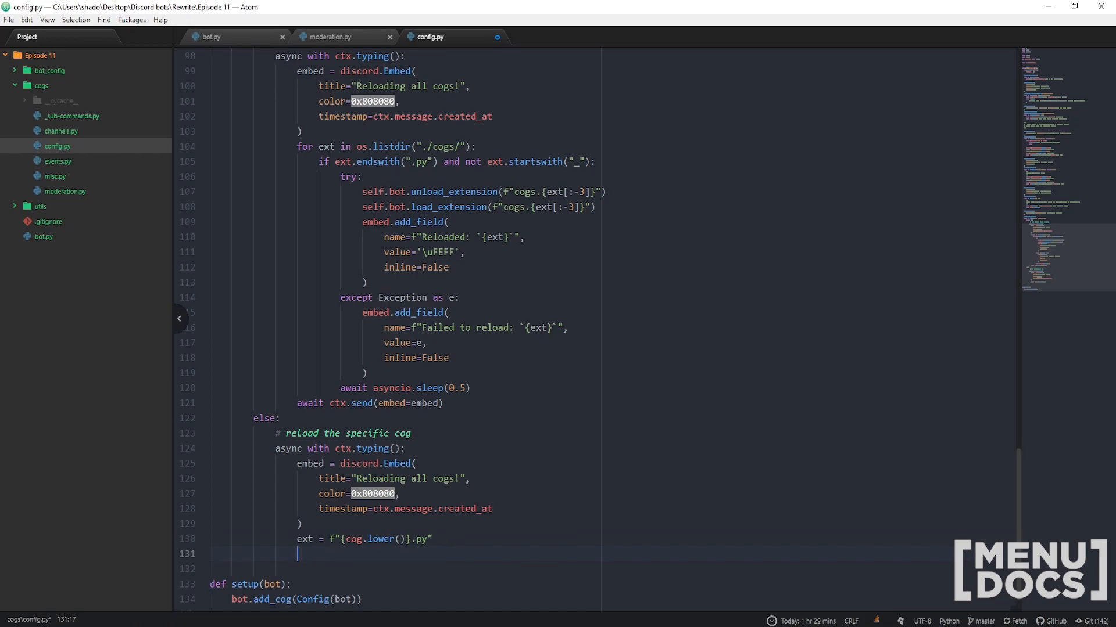
Add an if not os.path check for the file f"./cogs/{ext}"
text(if)
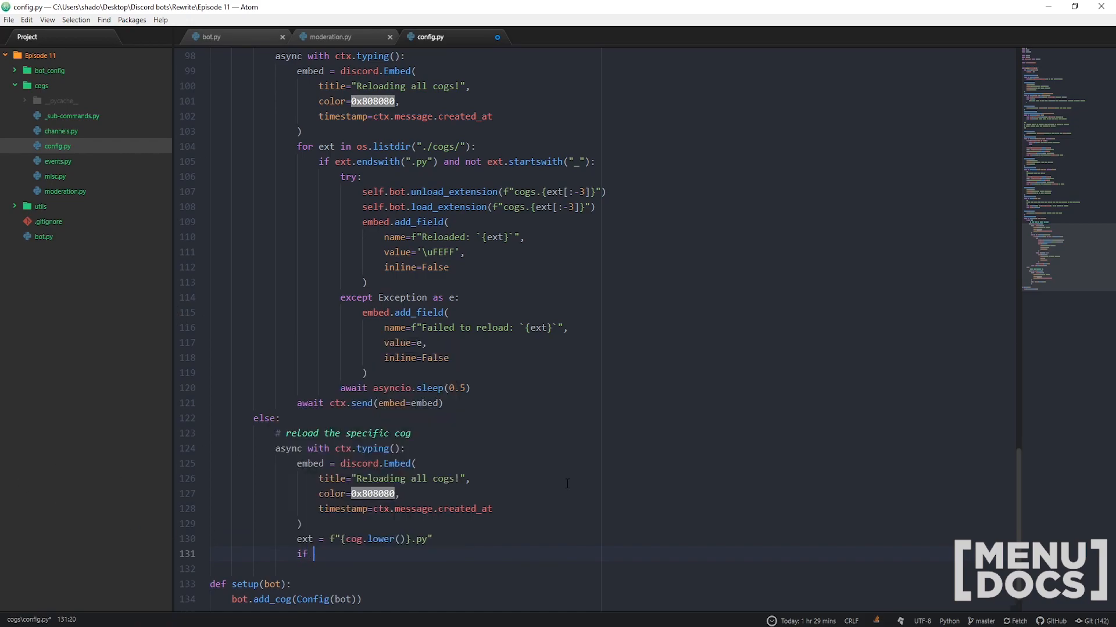
text(not)
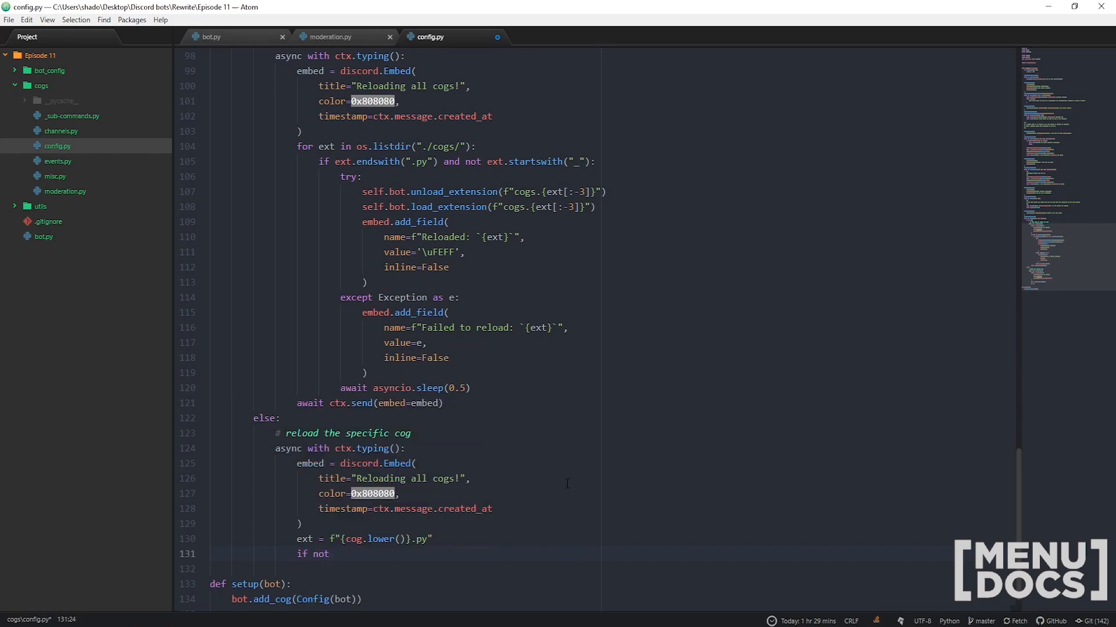
text(os.path.exists()
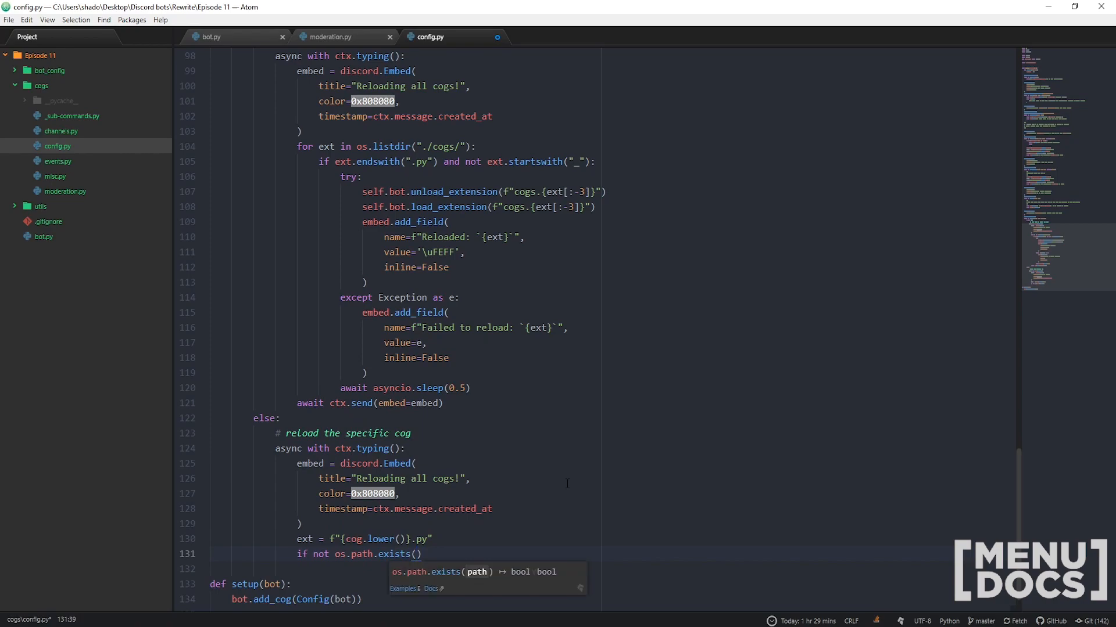
text(f"")
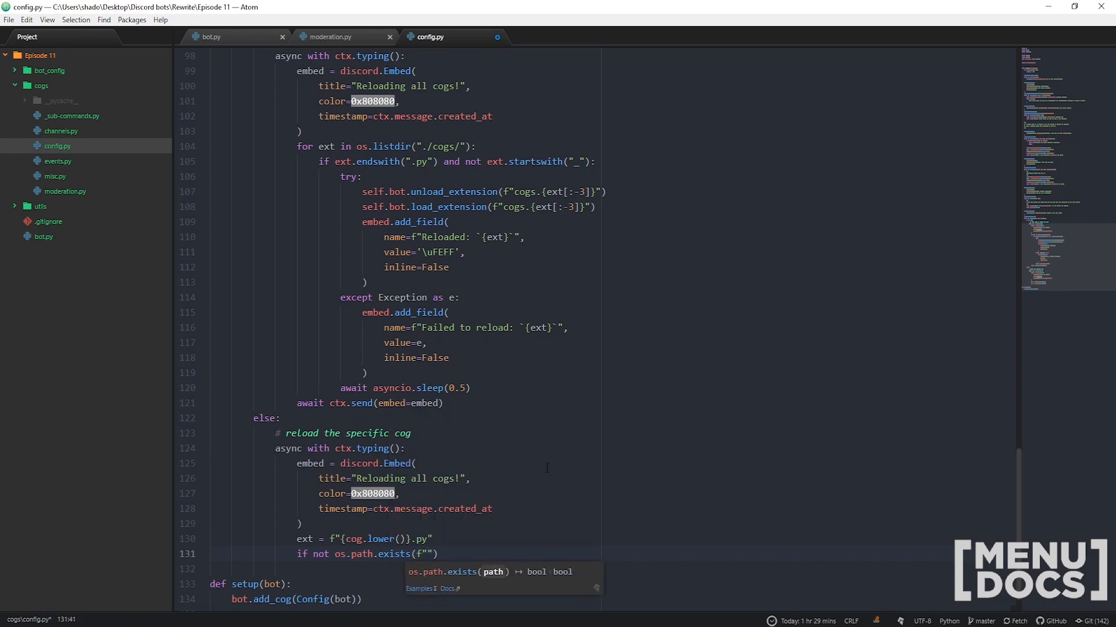
text(./co)
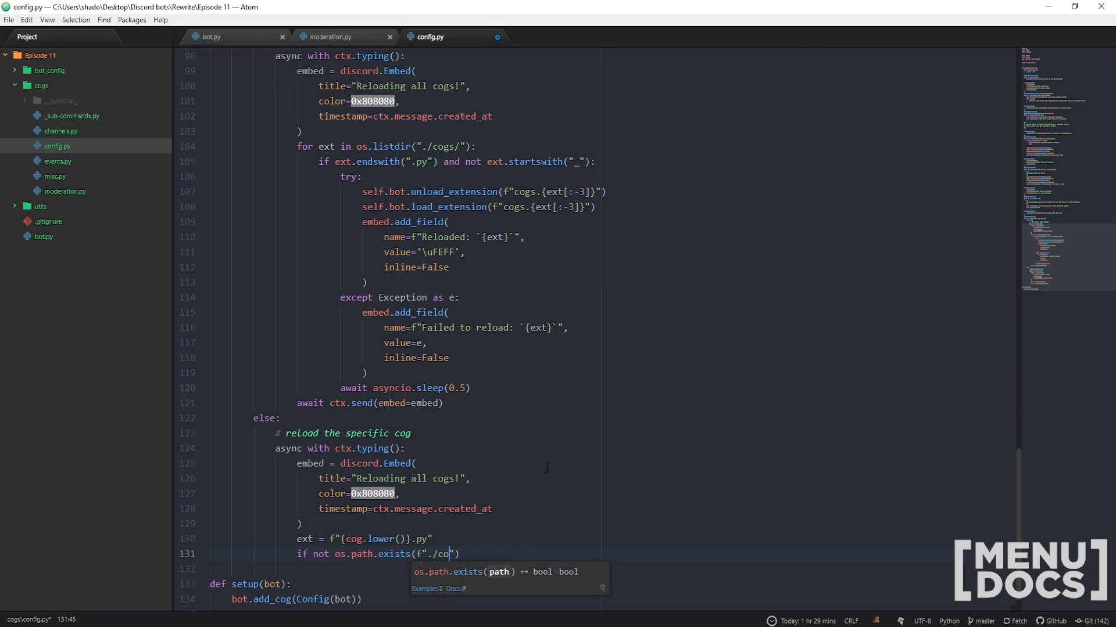
text(gs/)
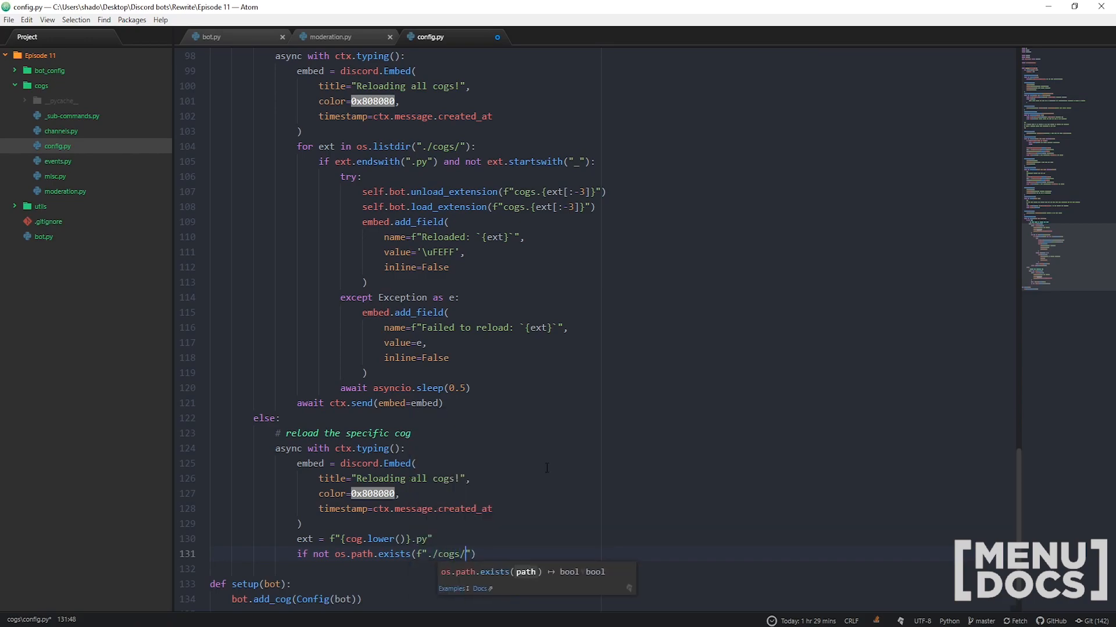
text({ext})
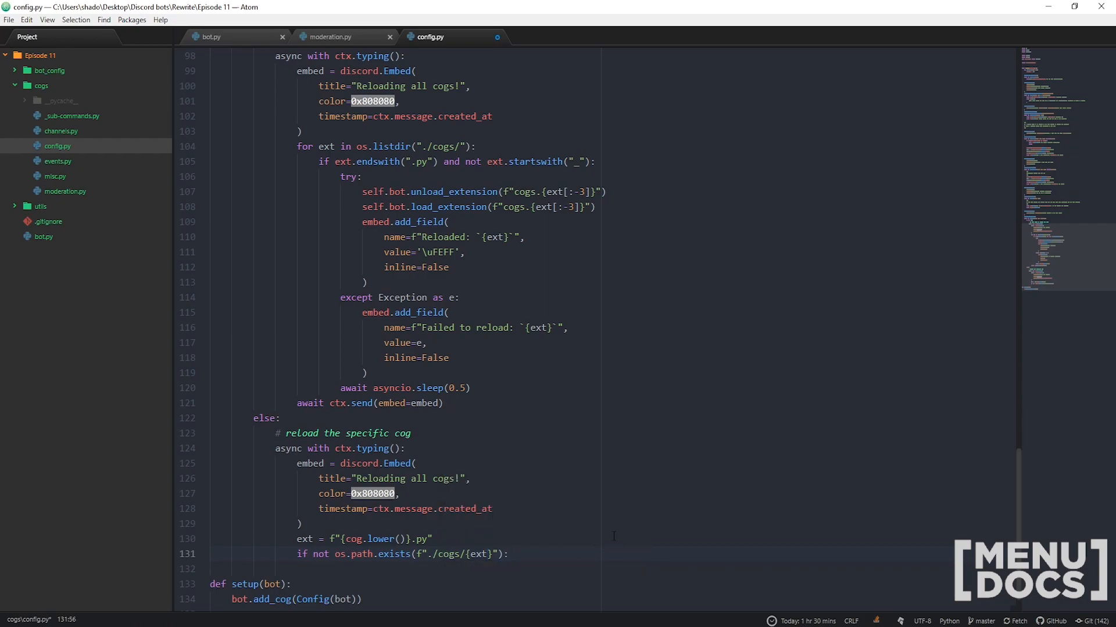
Add a 'Failed to reload' field valued 'This cog does not exist.', then start an elif
text(# if the file does not ex)
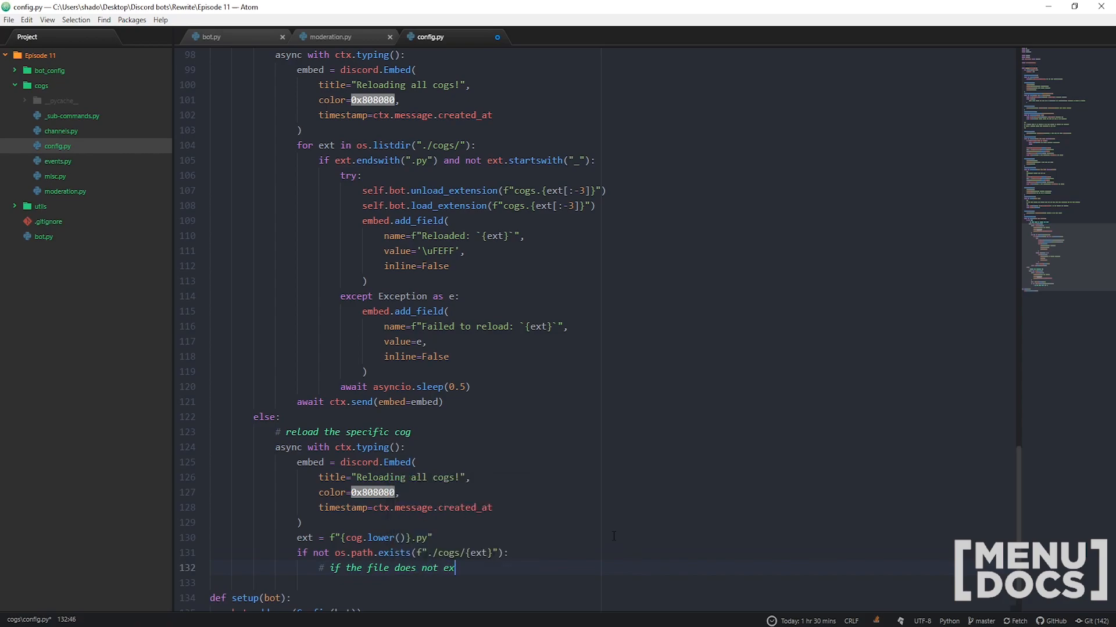
text(ist)
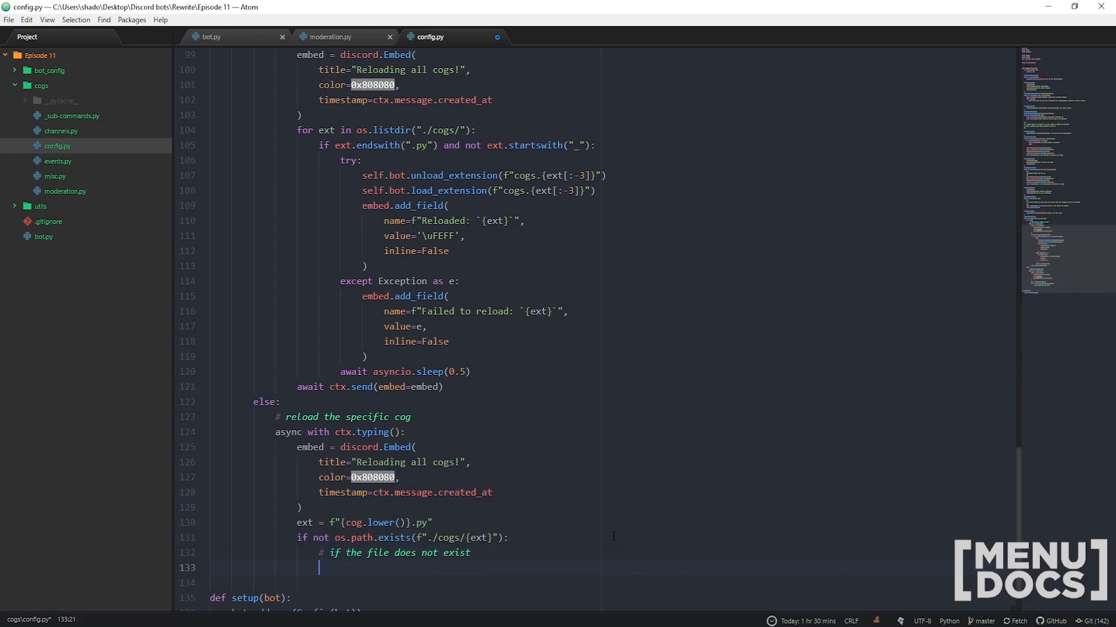
text(emed)
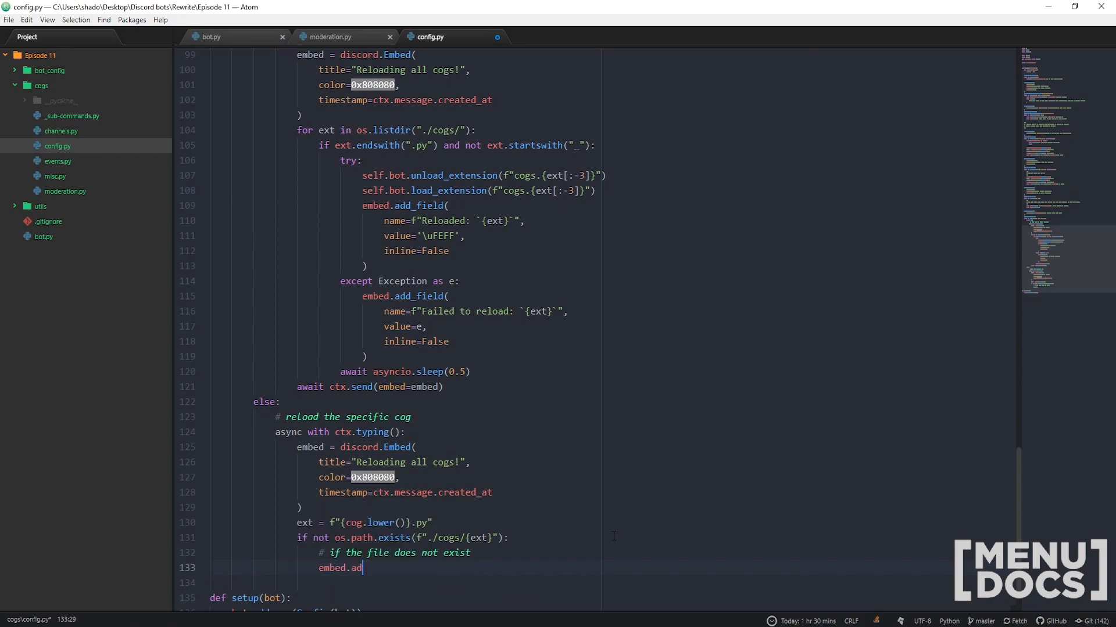
text(d_field())
text(name=)
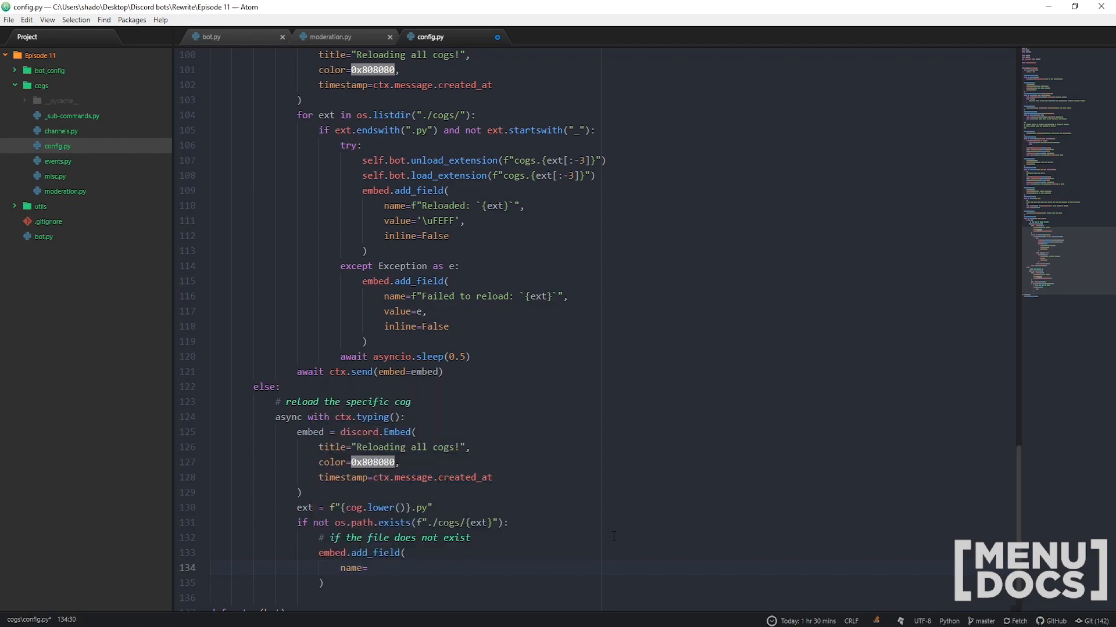
text(f"")
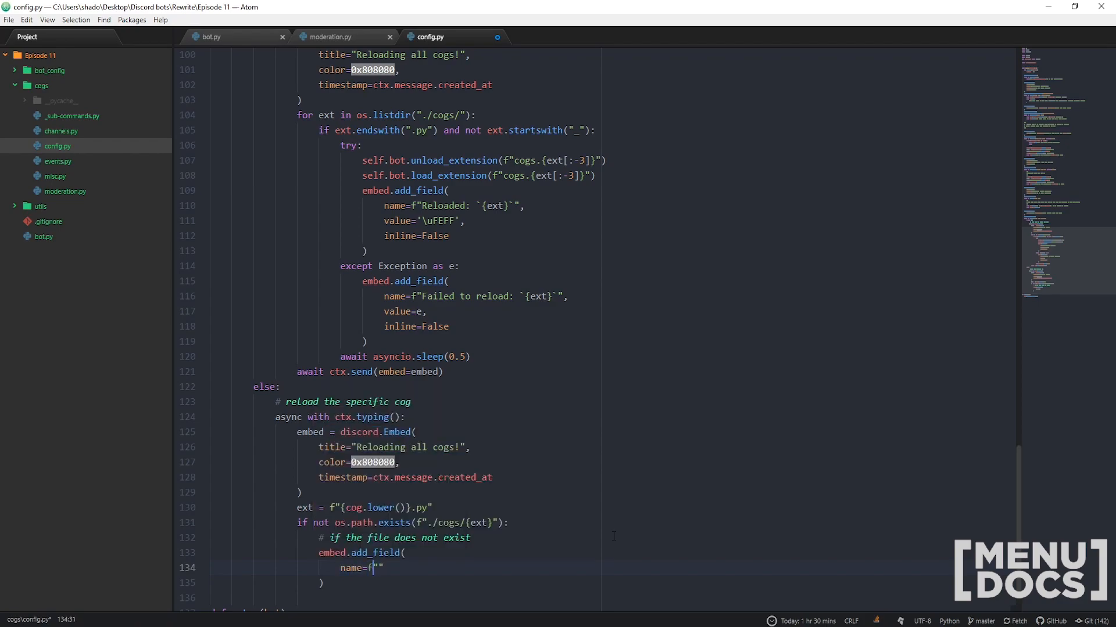
text(Failed to reload: `{ext)
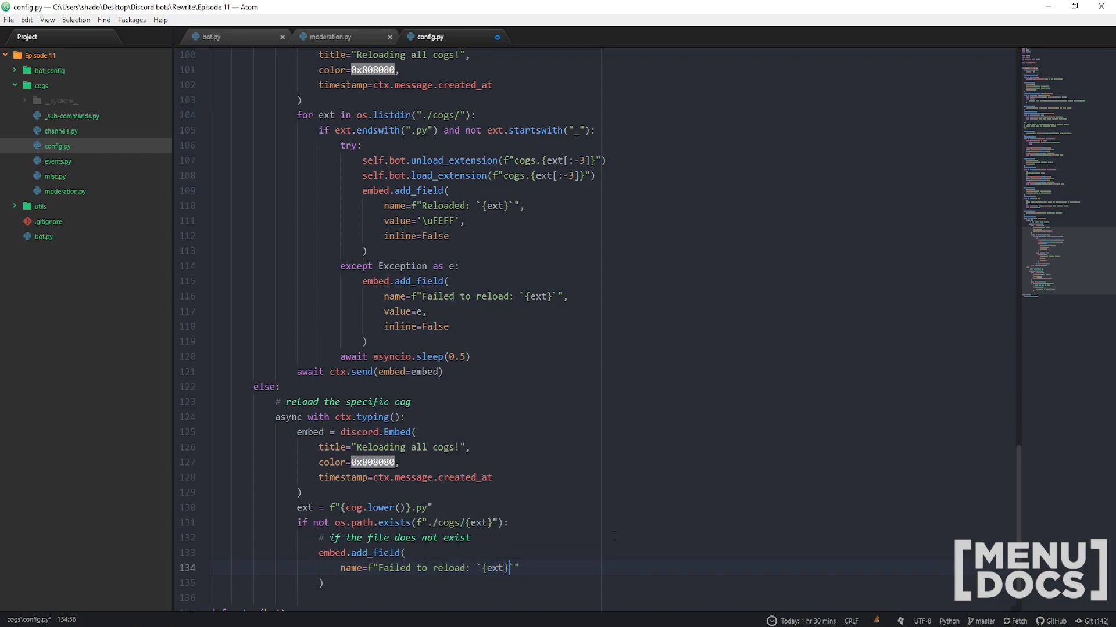
text(value=")
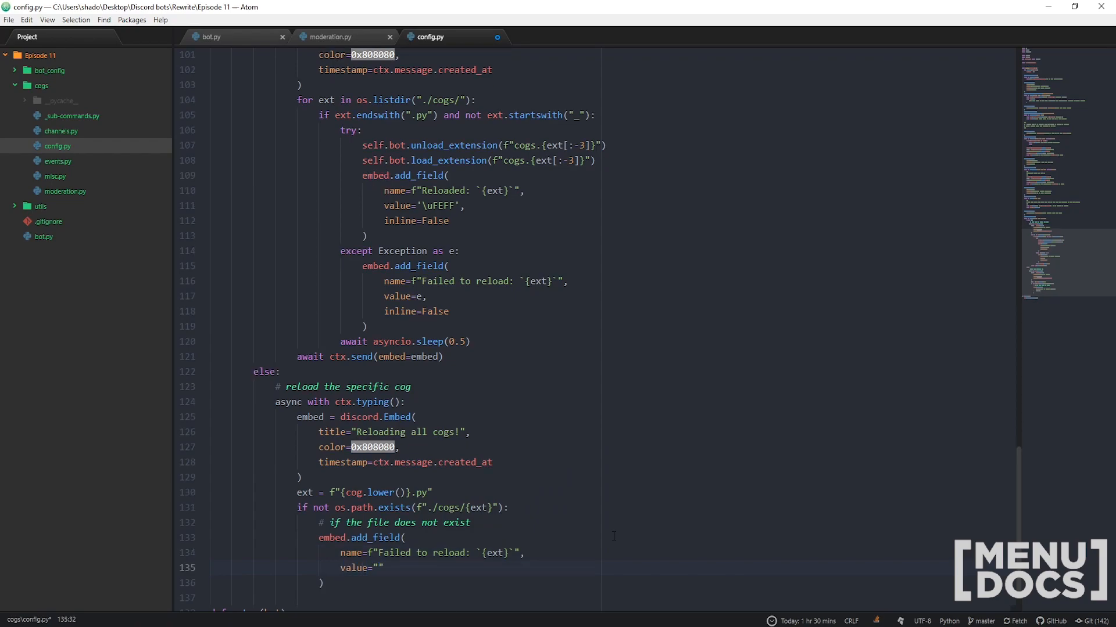
text(This cog does not exist.)
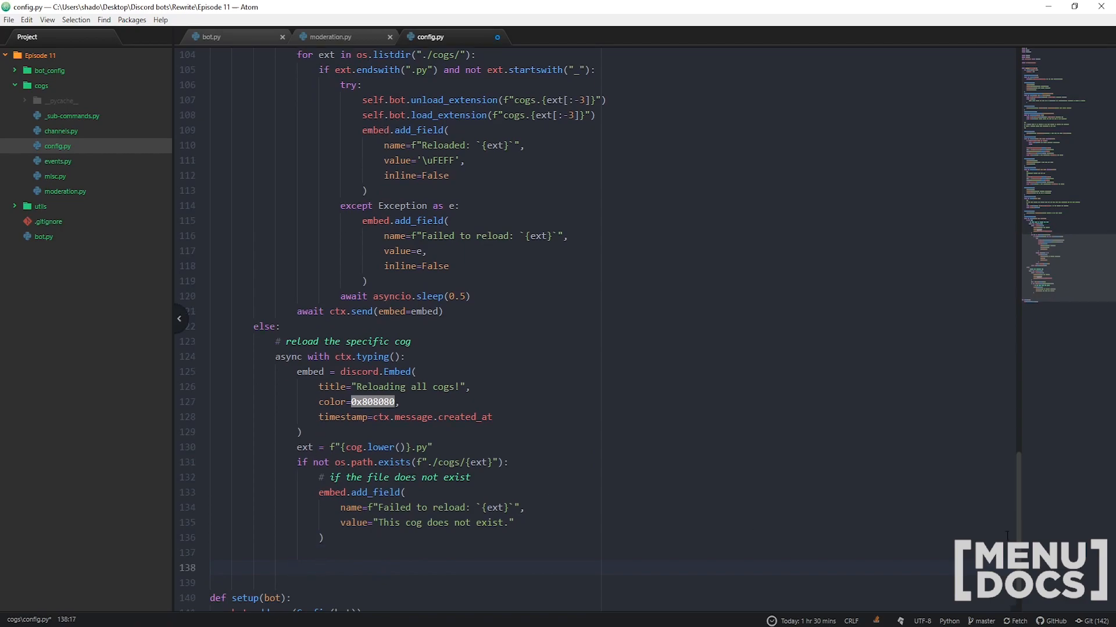
text(elif ext.endswith(".py") and not ext.startswith("_"):)
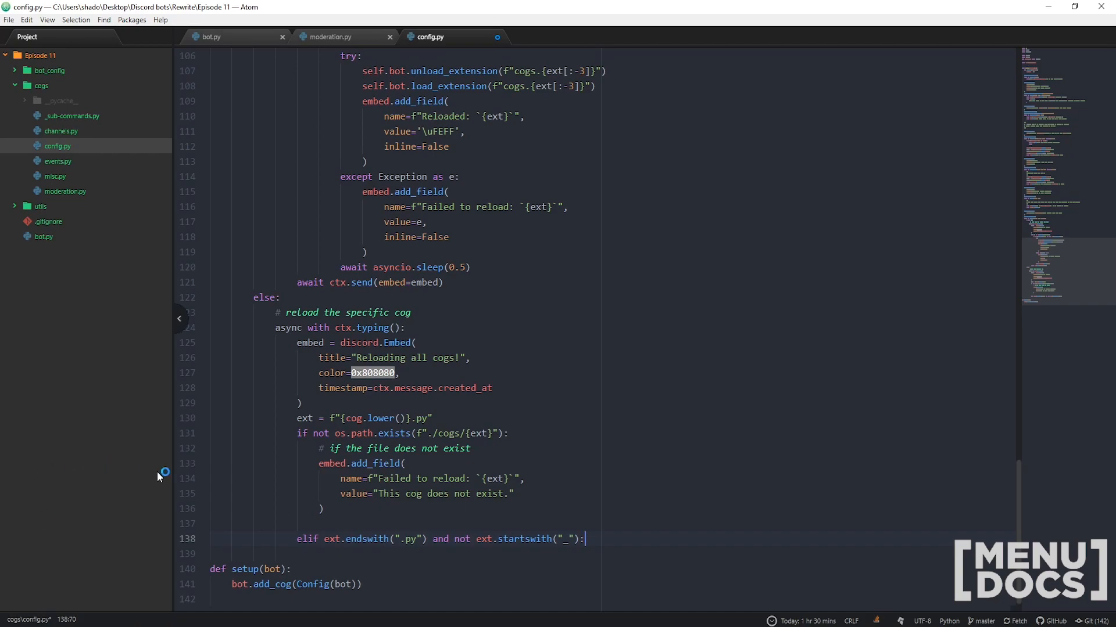
Add the elif branch's try block and its except clause
text(tr)
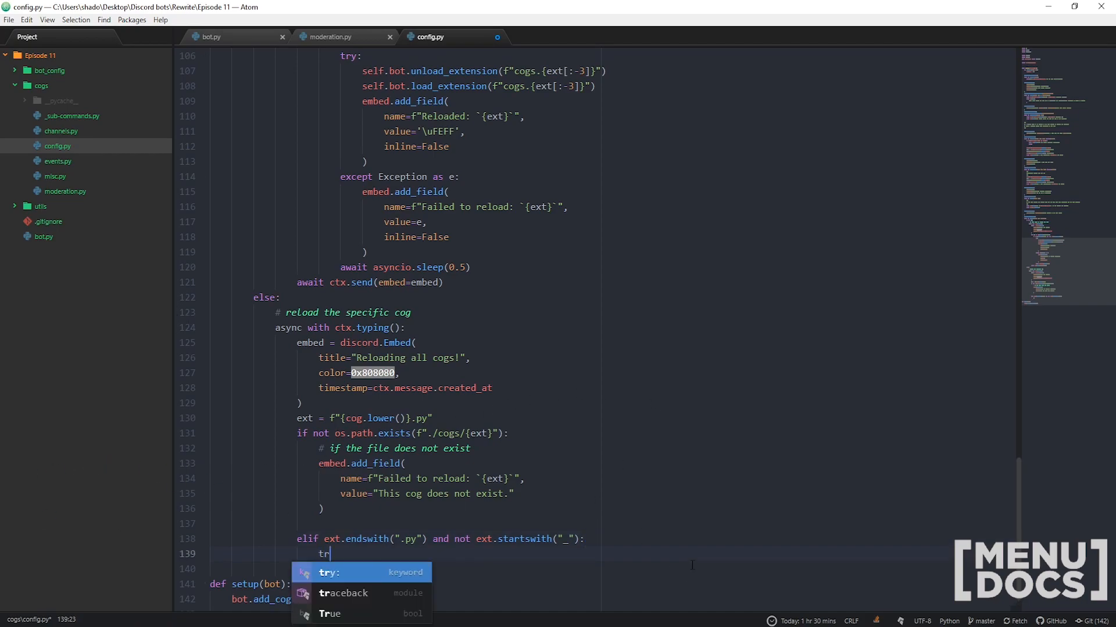
key(Enter)
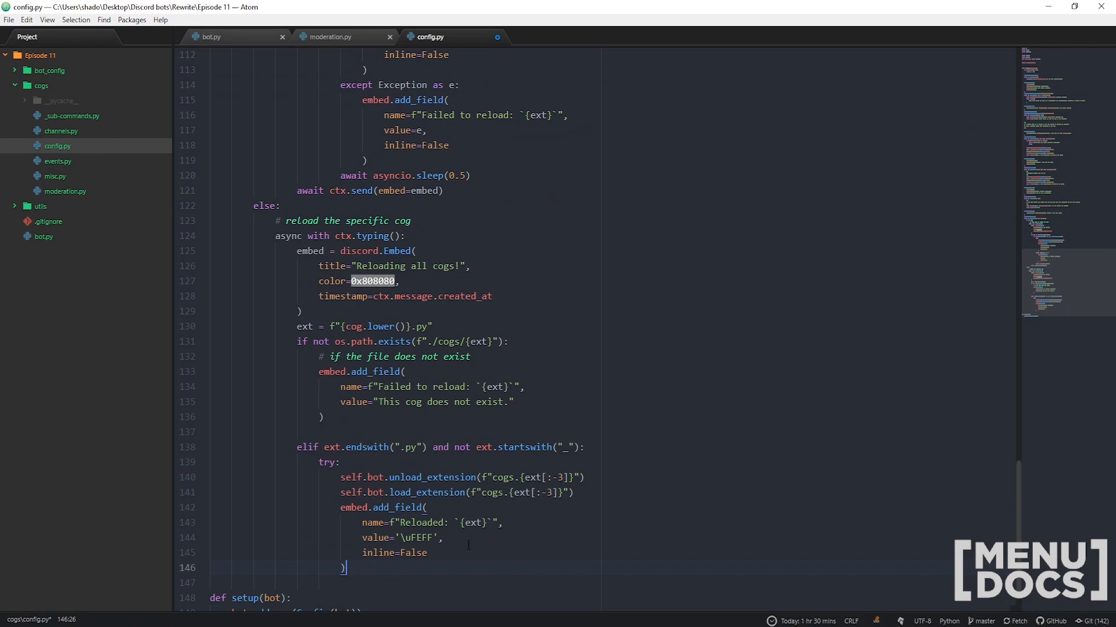
text(excep)
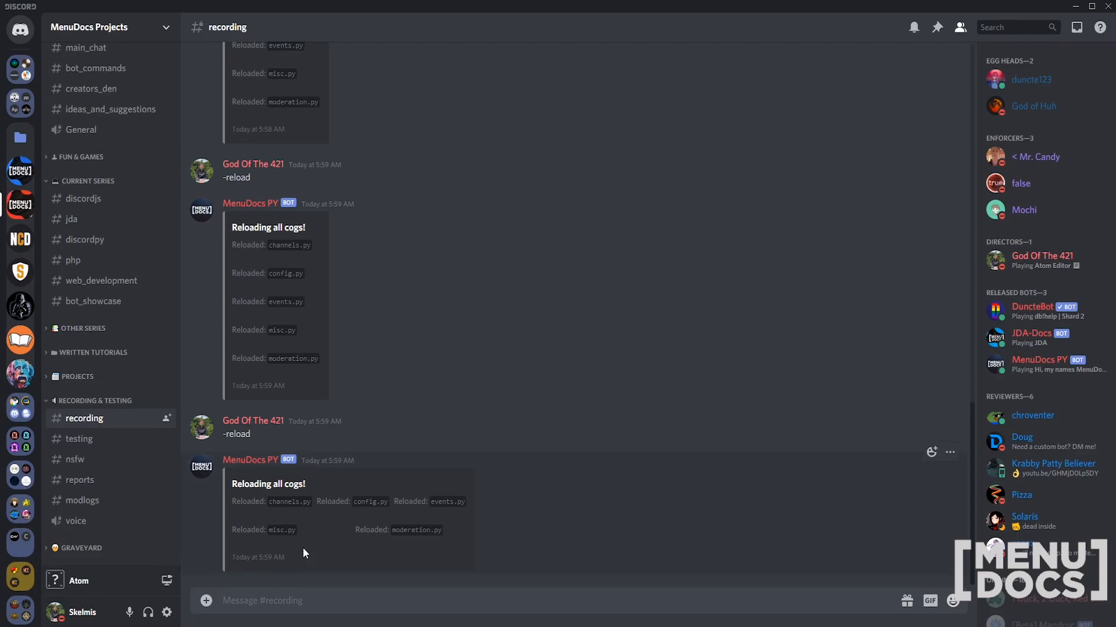
mouse_move(404, 393)
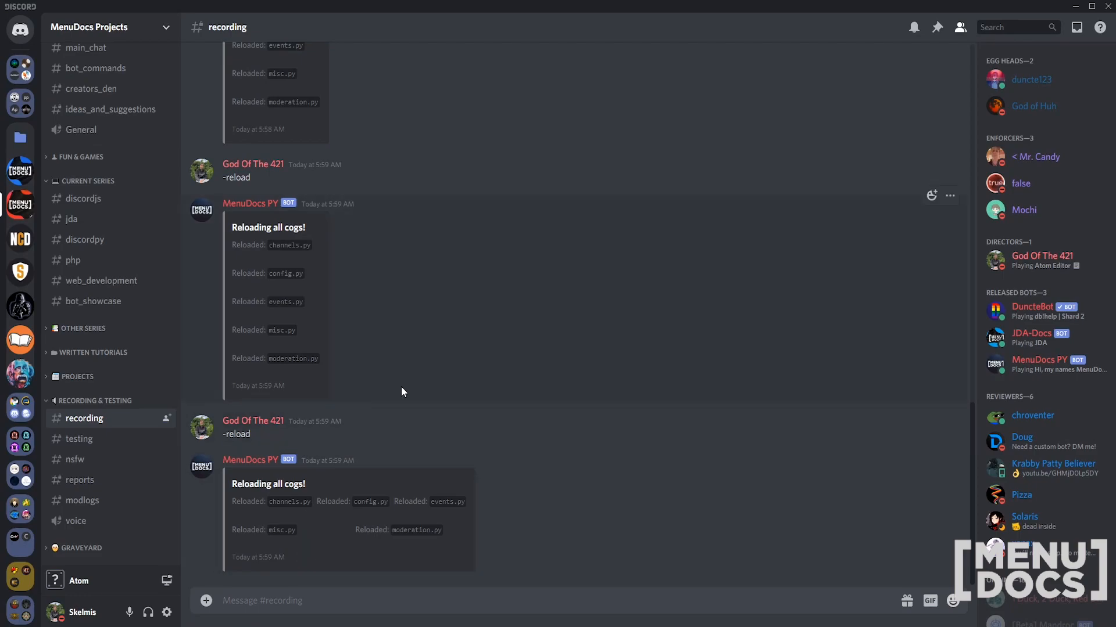
mouse_move(344, 511)
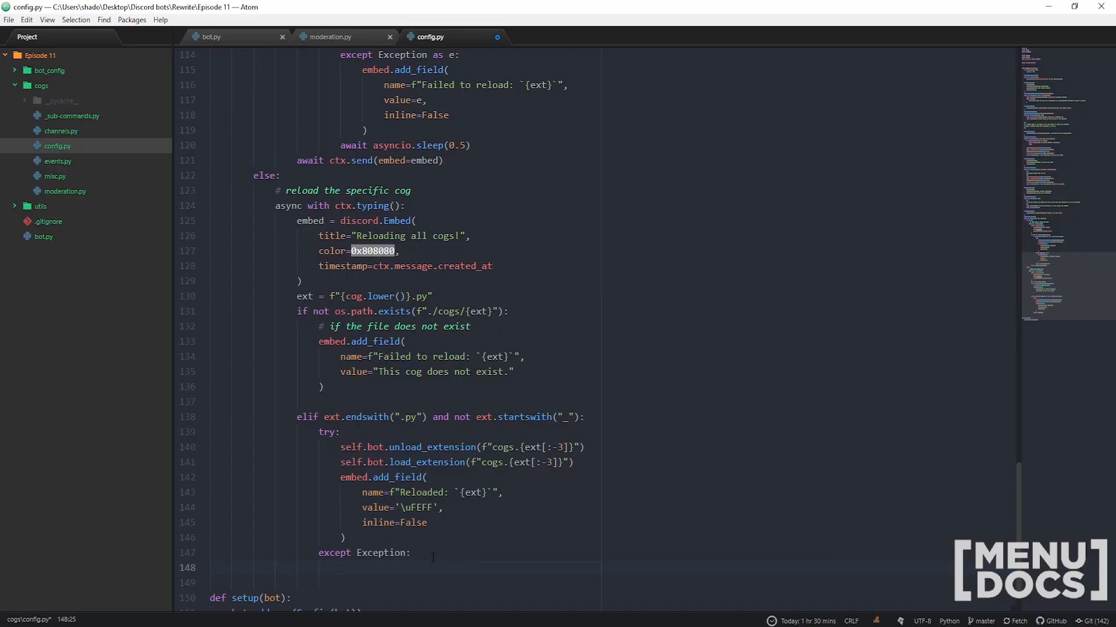
In the except block, store traceback.format_exc() in desired_trace
text(desired_tr)
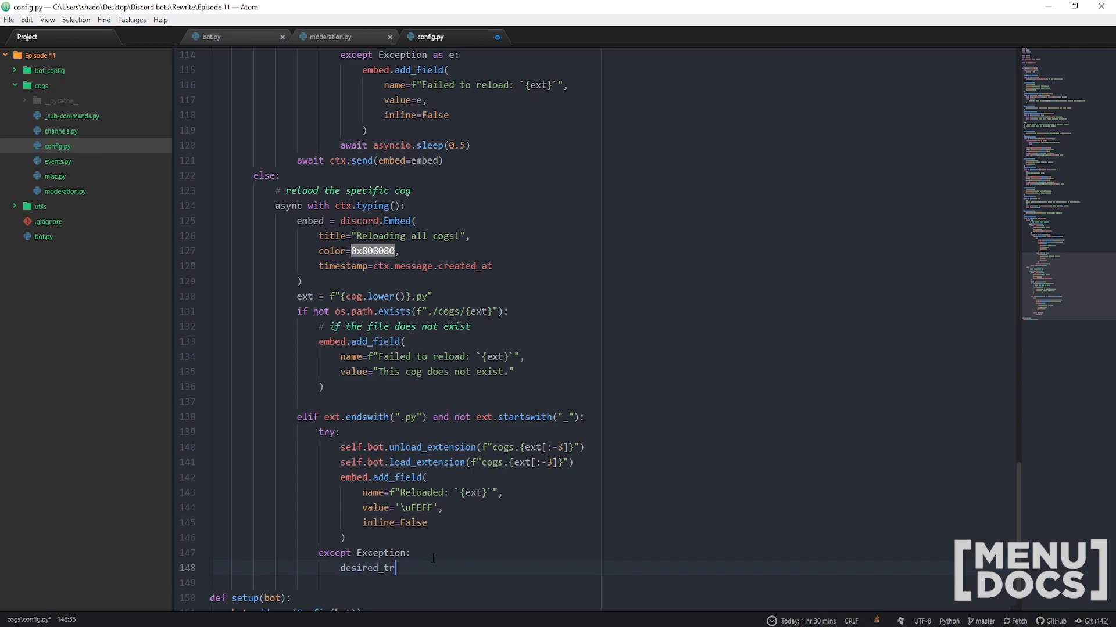
text(ace = tra)
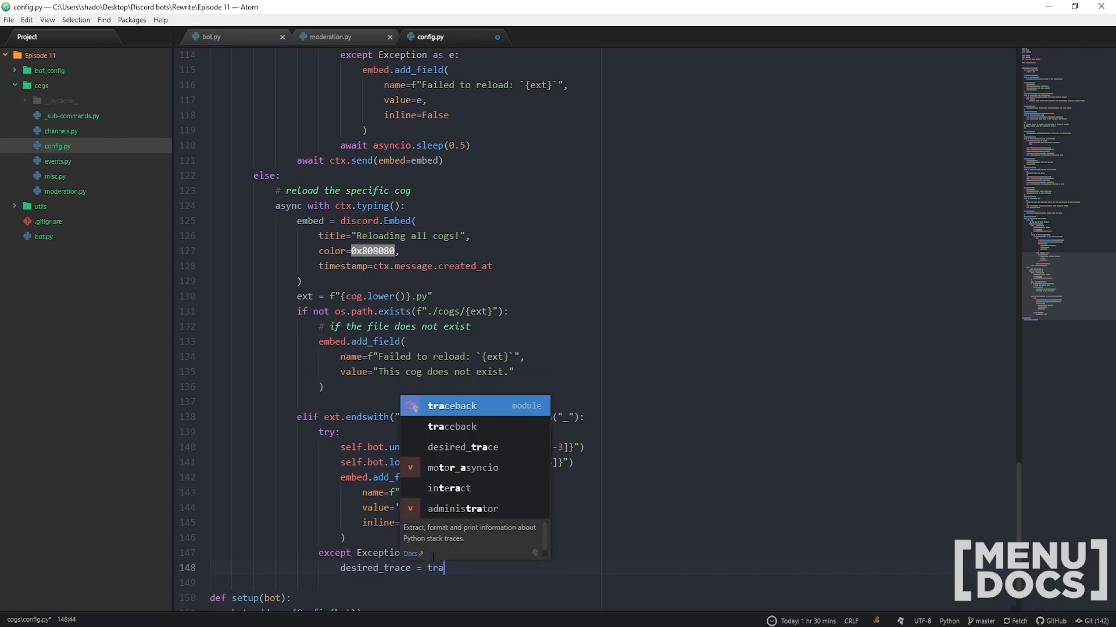
text(ceback.for)
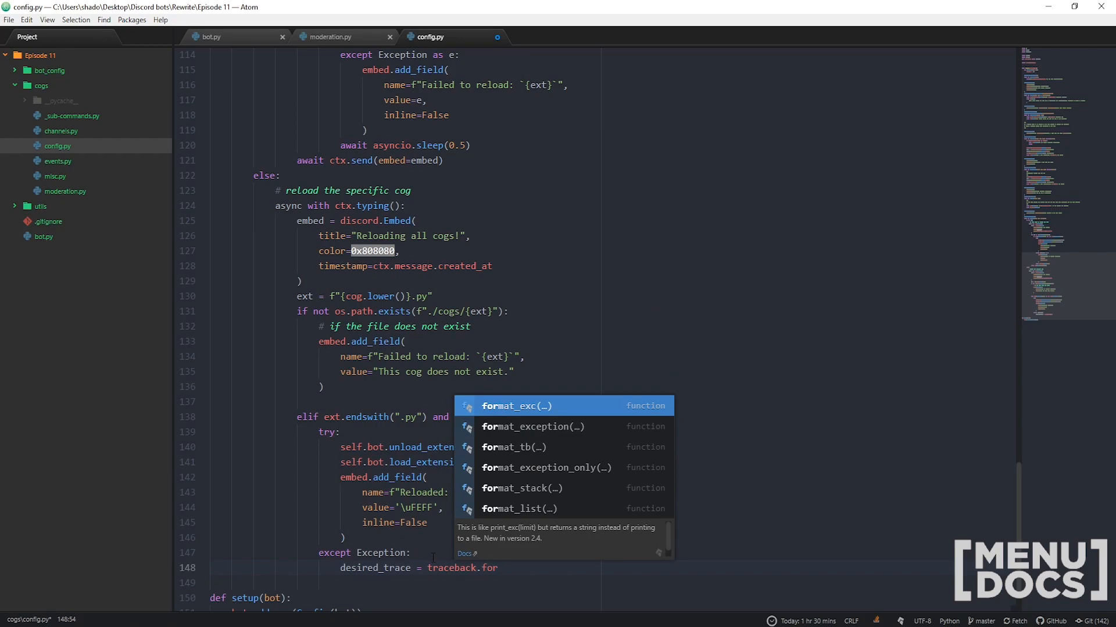
key(Enter)
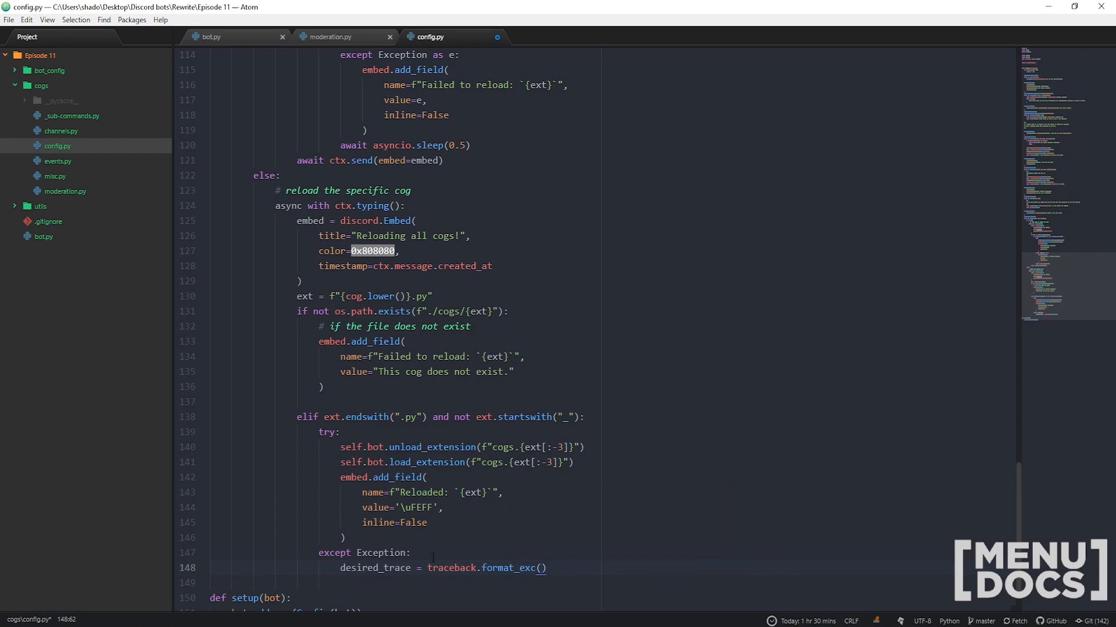
text(l)
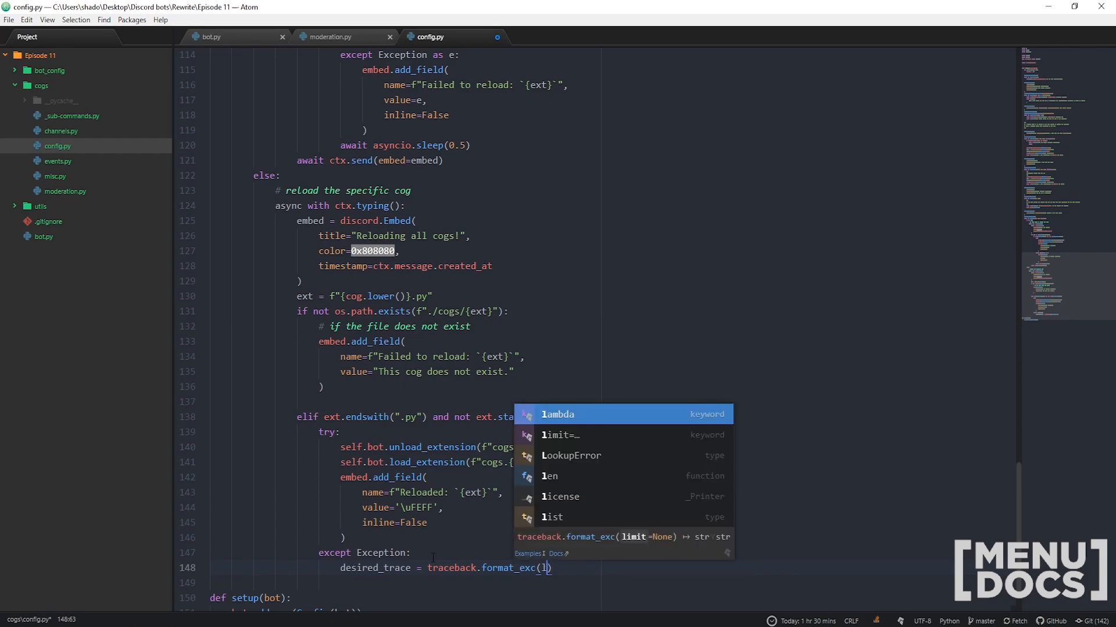
text(imit)
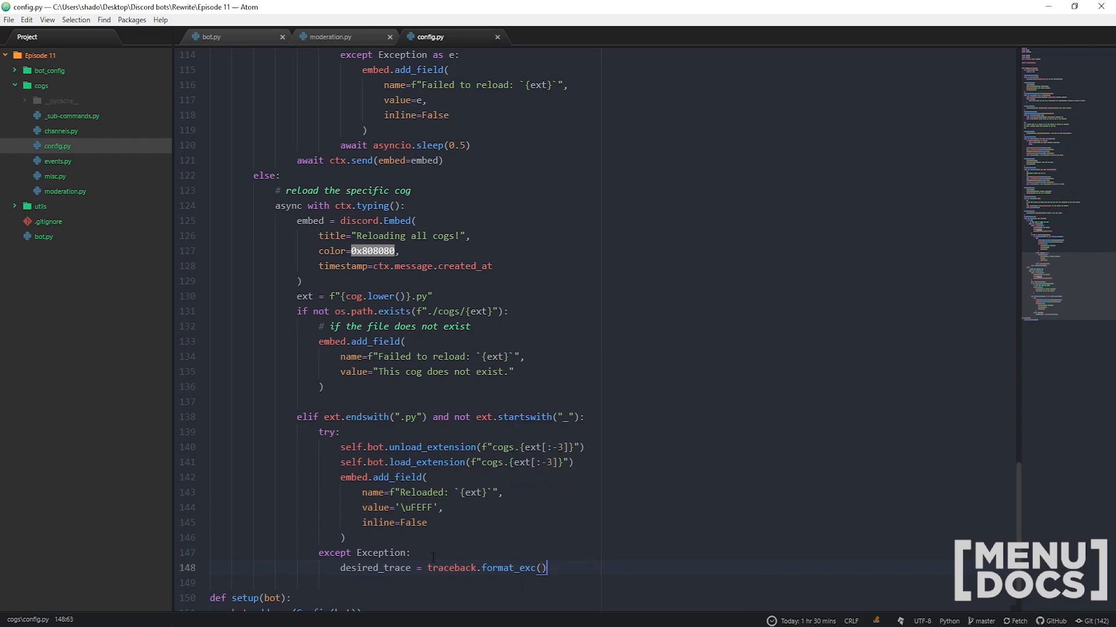
key(Enter)
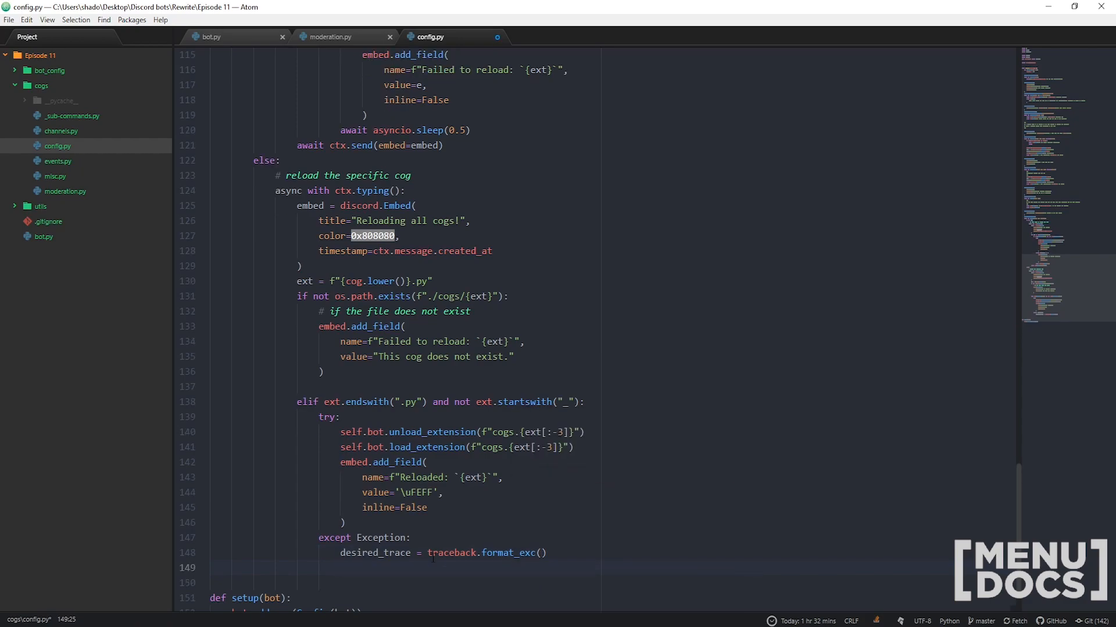
Add a 'Failed to reload' field with the traceback, then await ctx.send(embed=embed)
text(embed.a)
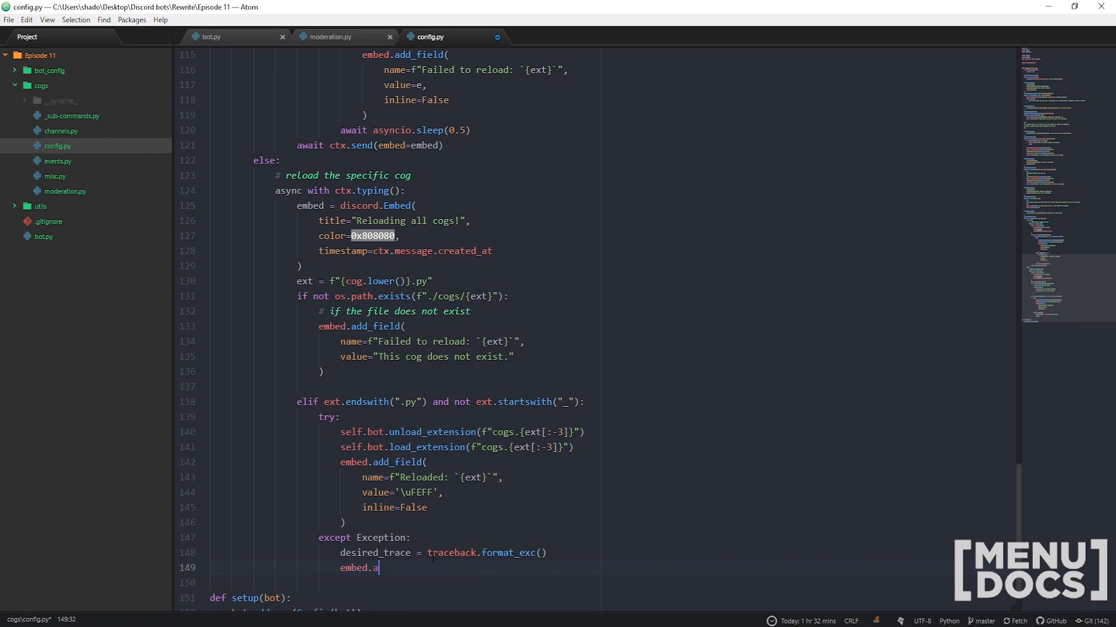
text(dd_field)
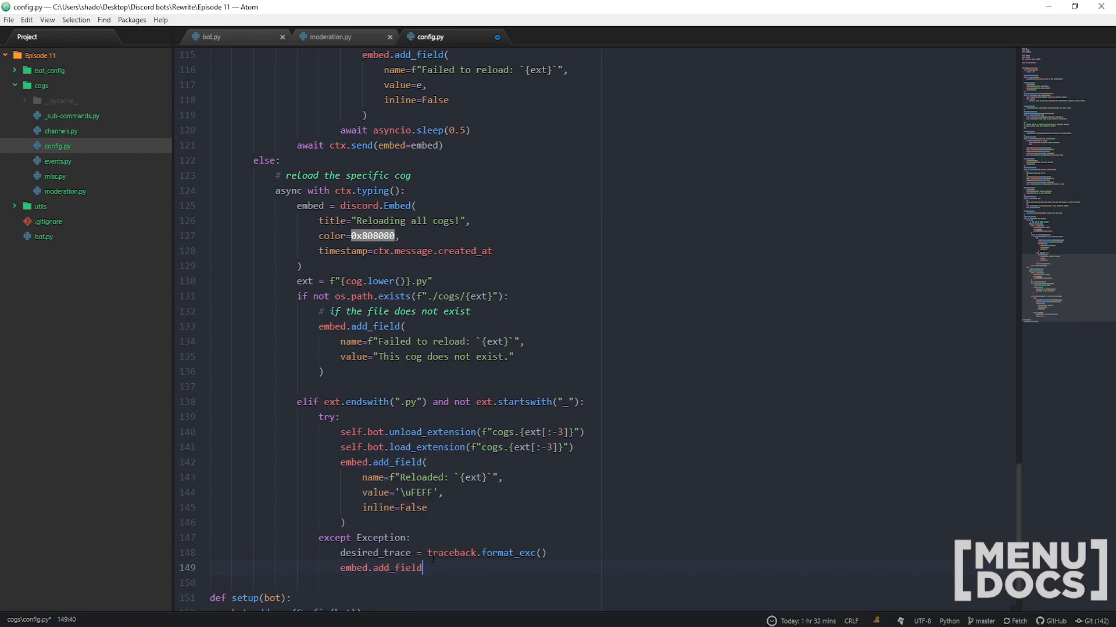
text(()
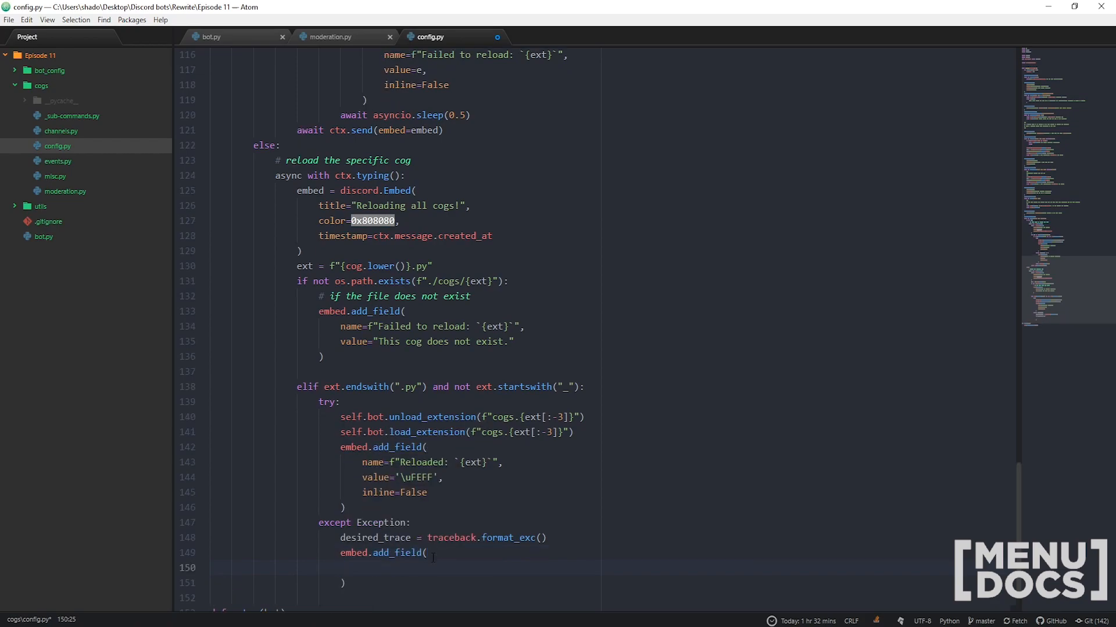
text(name="f)
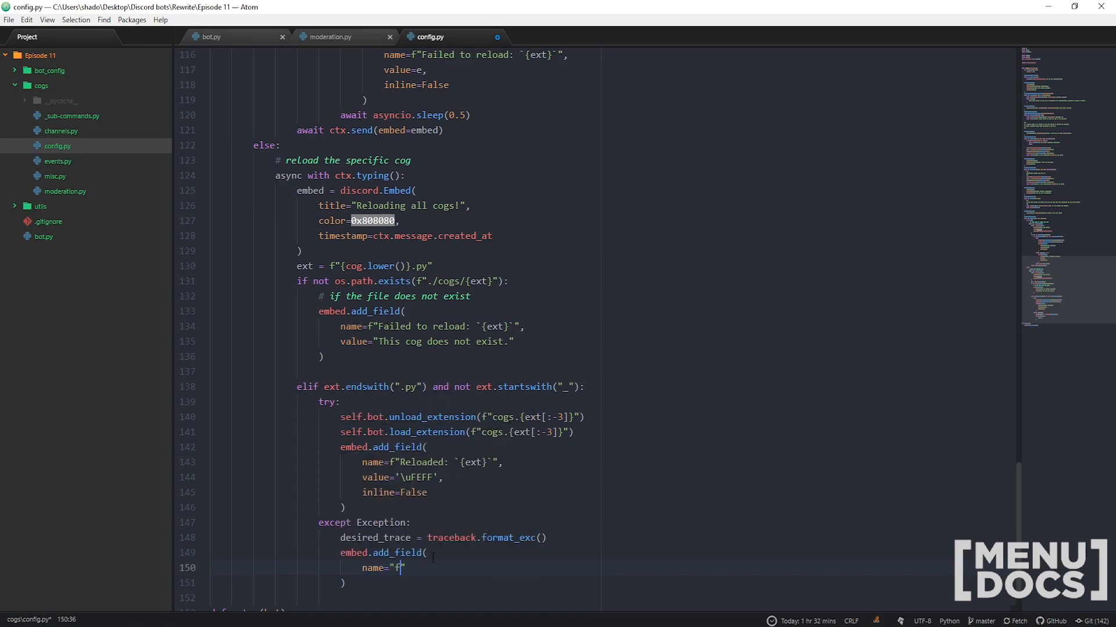
text(Failed to reload: `{ext}`",)
text(inline=False)
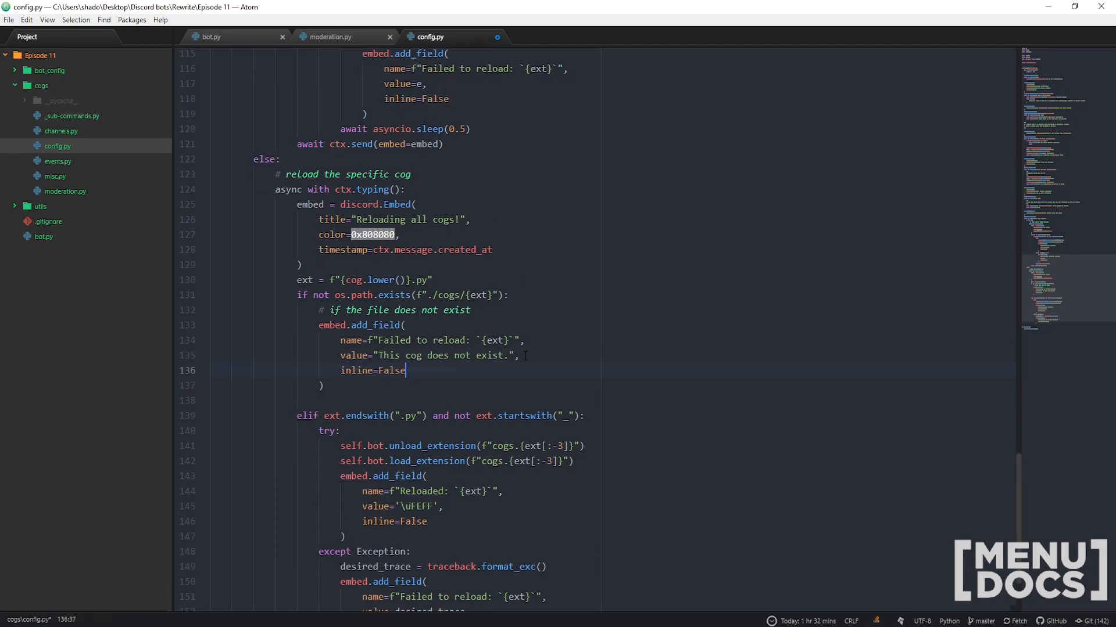
scroll(down, 3)
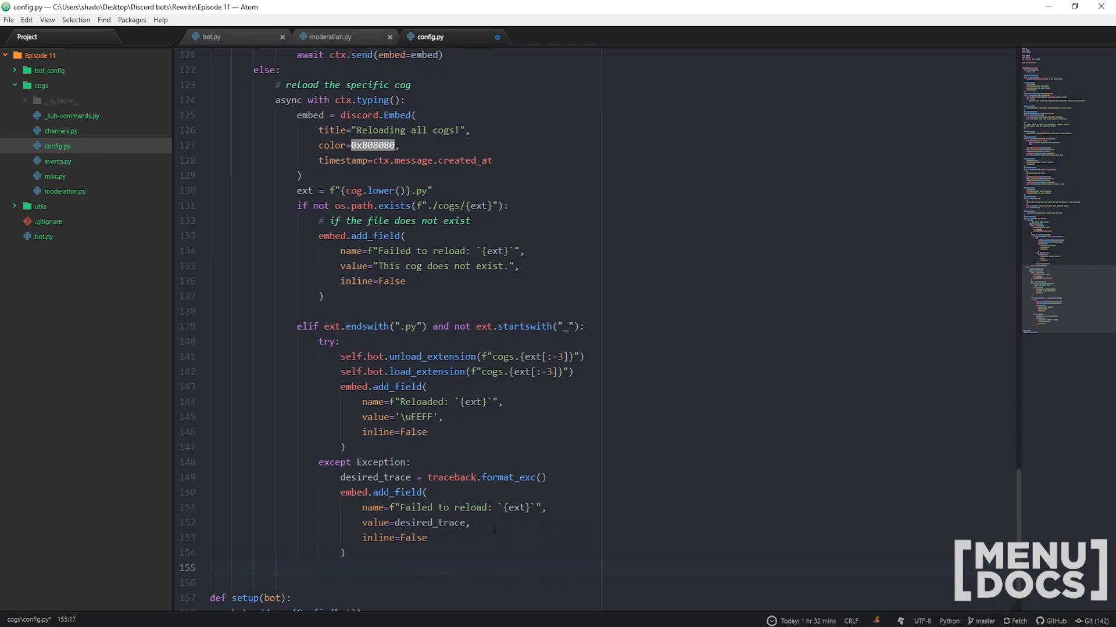
text(await)
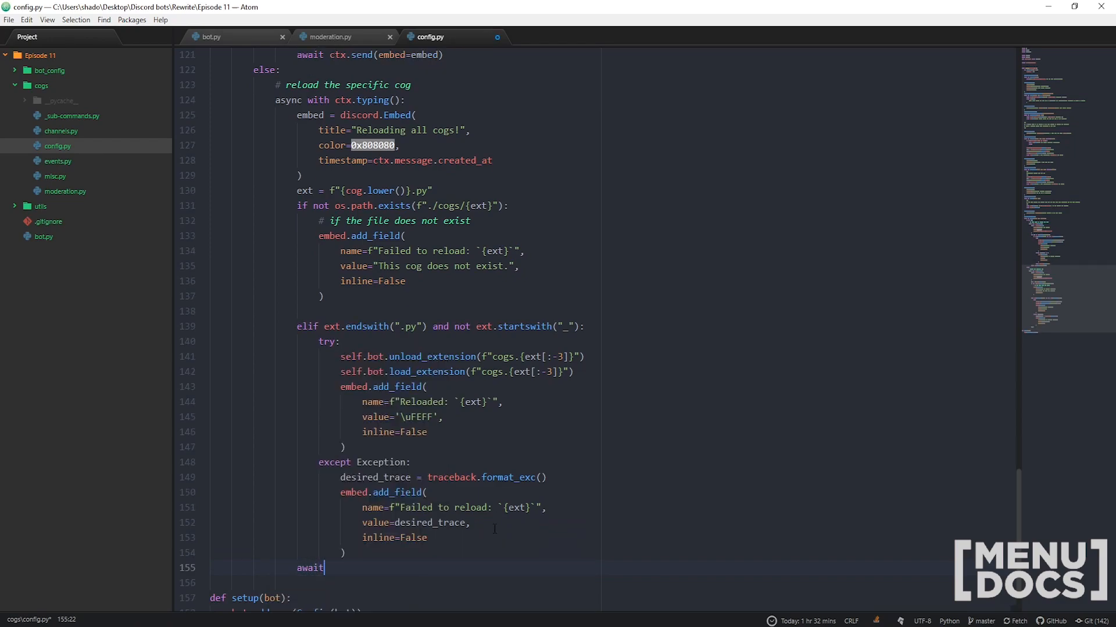
text(ctx.sen)
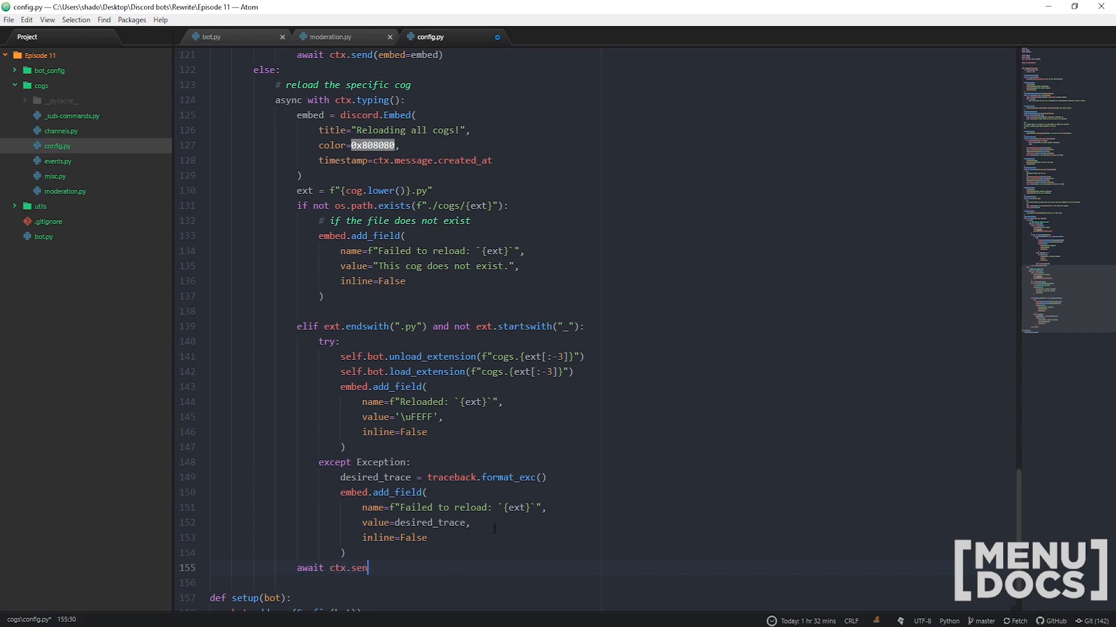
text(d(embed=emb)
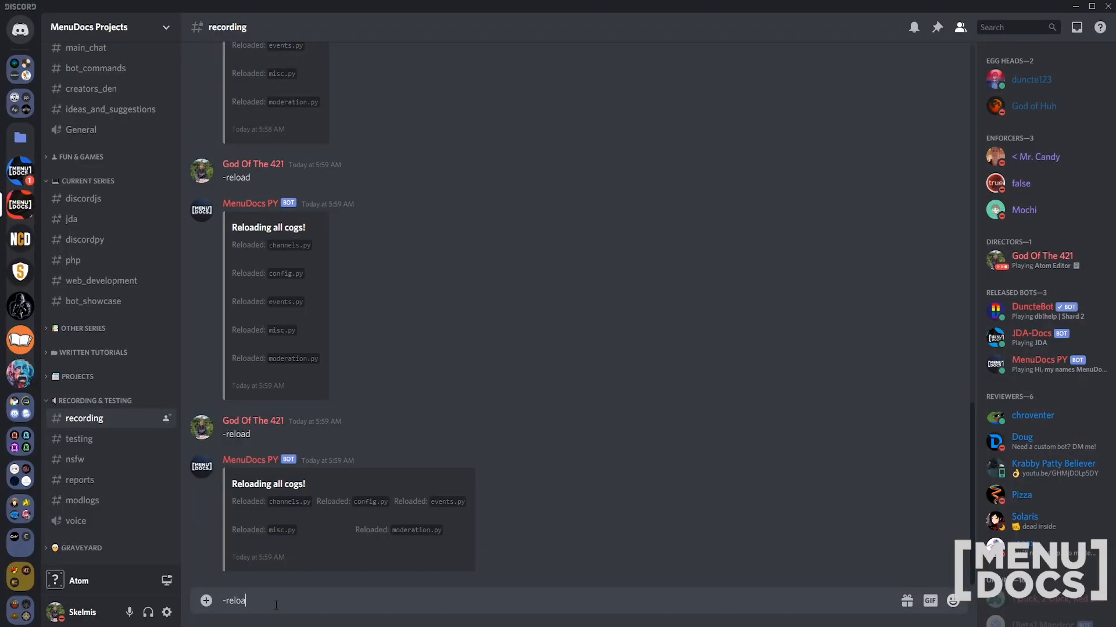
Send -reload in #recording, check the five-cog embed, then send another -reload
key(Enter)
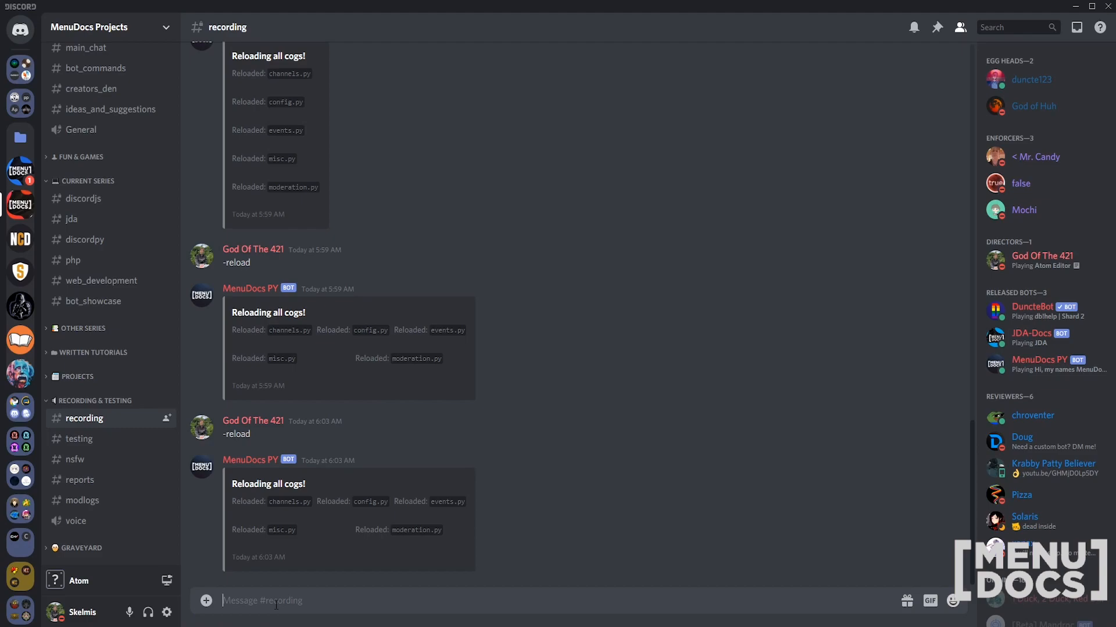
text(-updat)
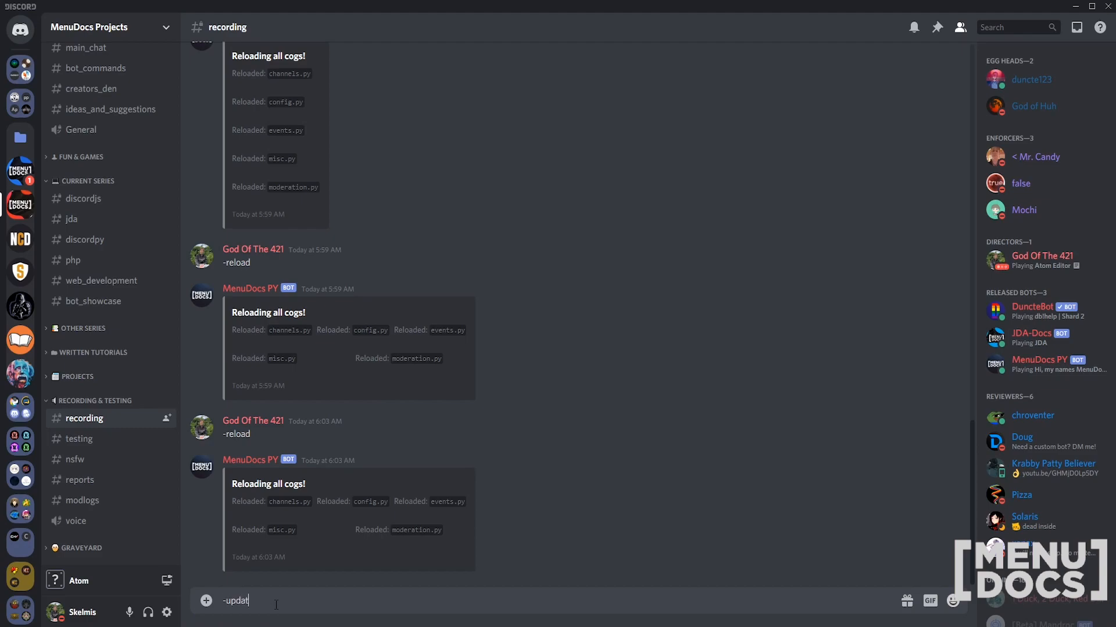
text(e)
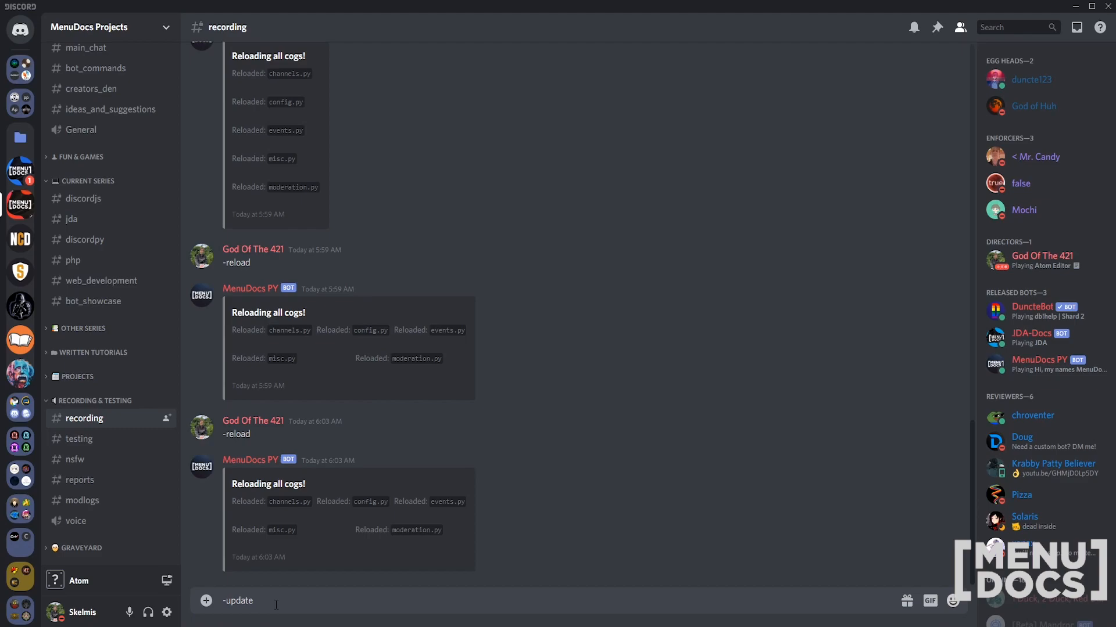
key(Enter)
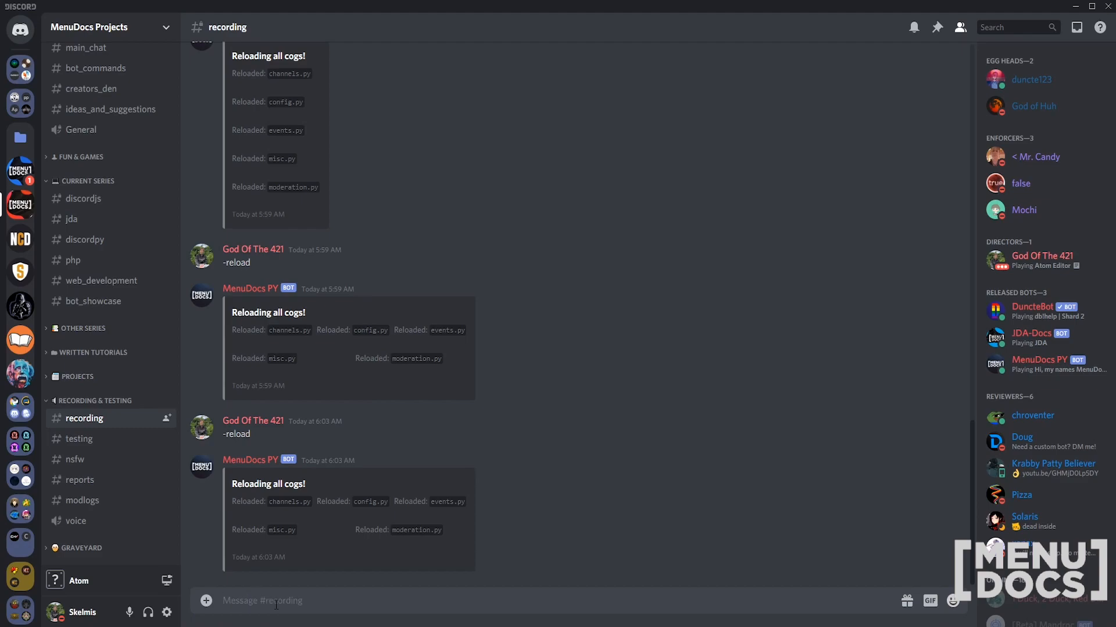
text(-re)
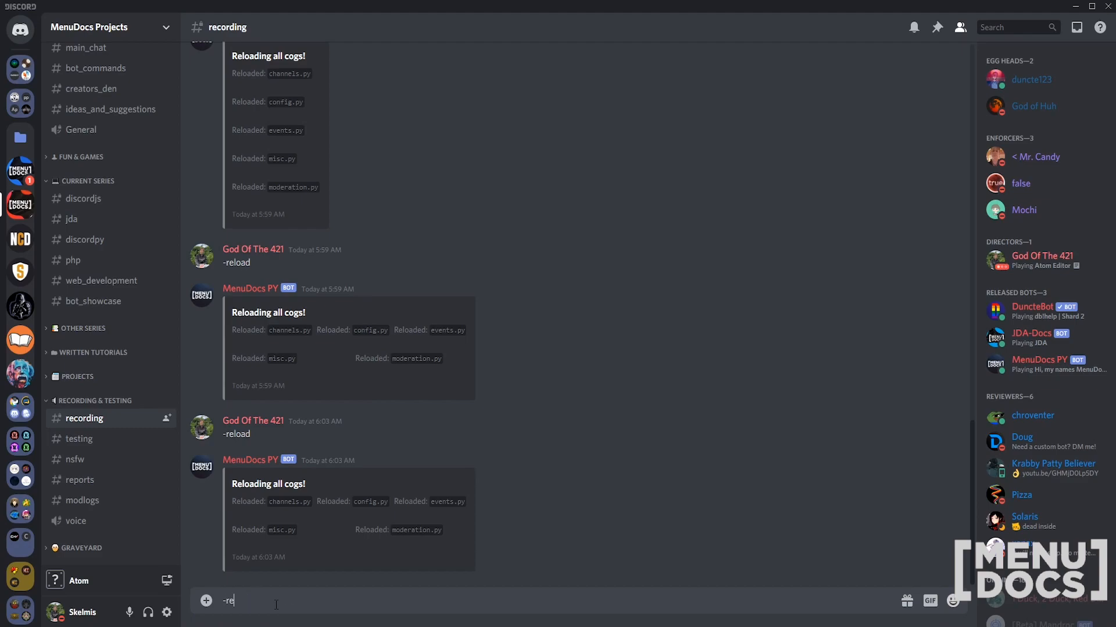
key(Enter)
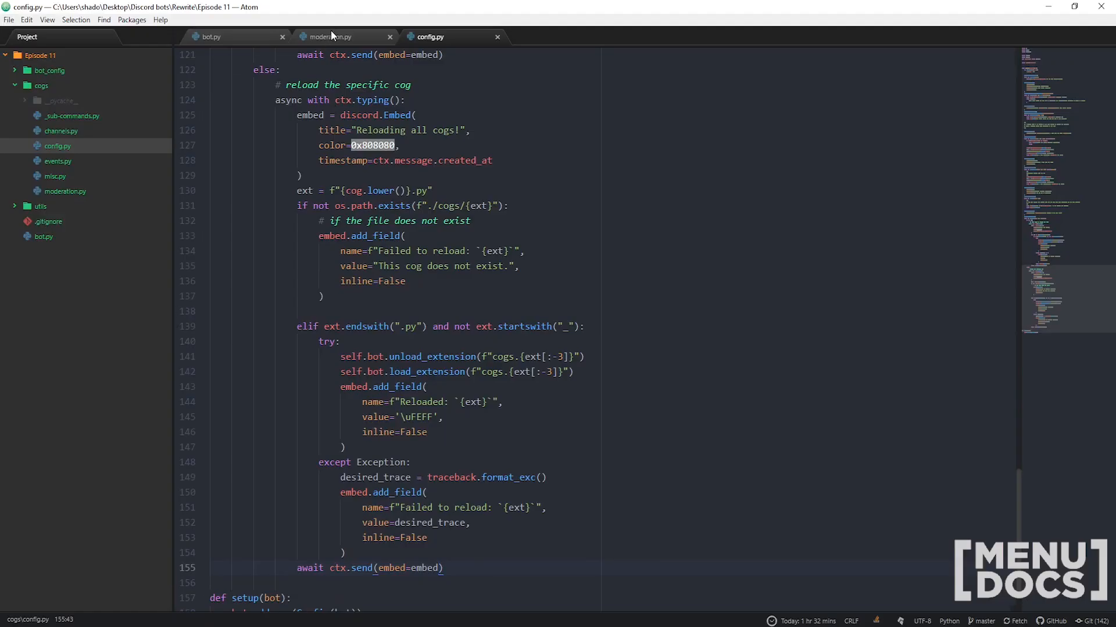
Open moderation.py and go to the purge command decorators around line 70
click(330, 37)
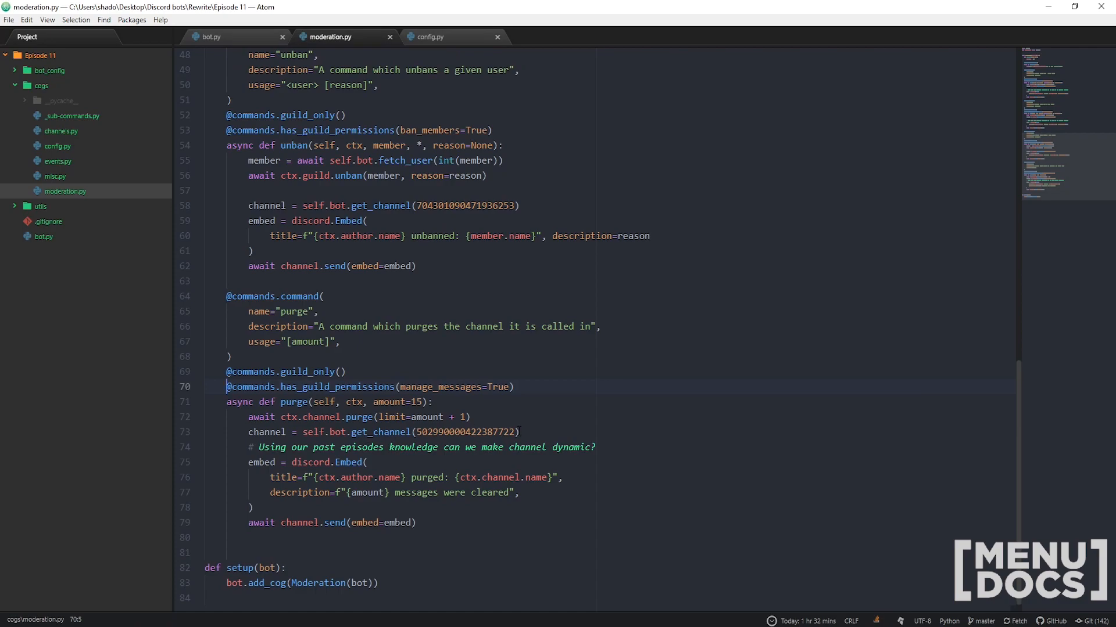
click(442, 402)
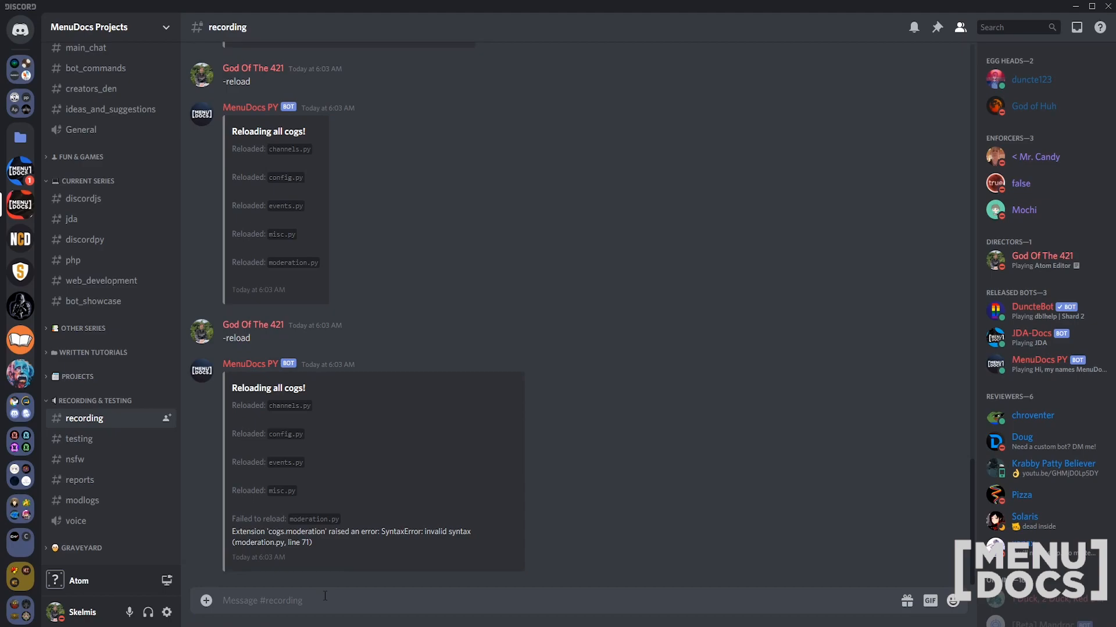
Send '-reload moderation', inspect the traceback embed, and start a plain -reload
text(-reload)
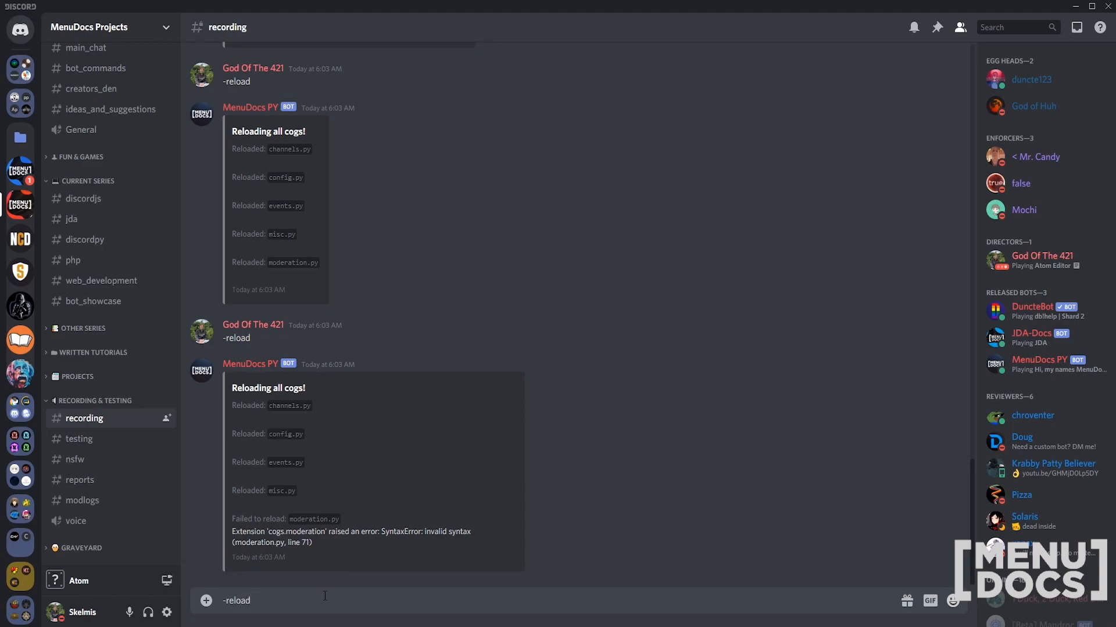
text(moderatuio)
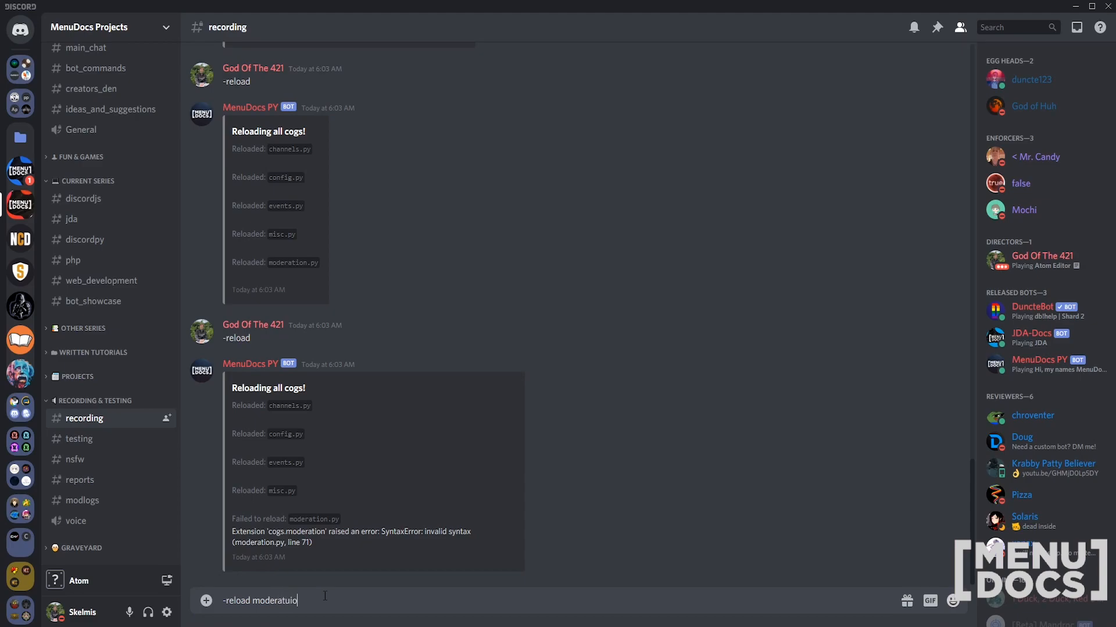
key(Enter)
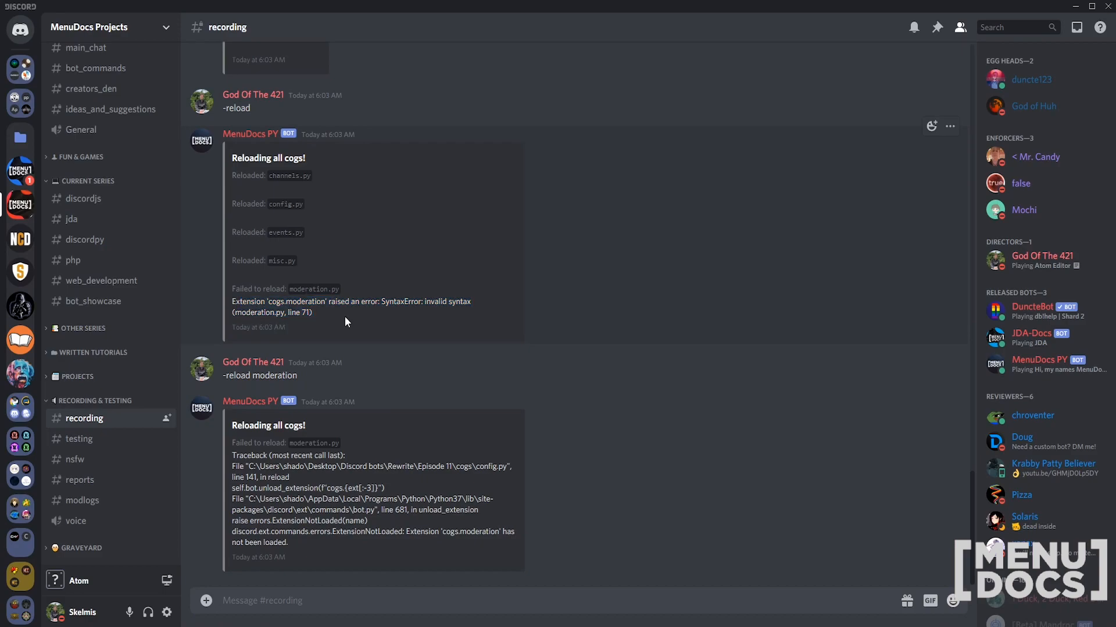
drag(231, 442, 349, 466)
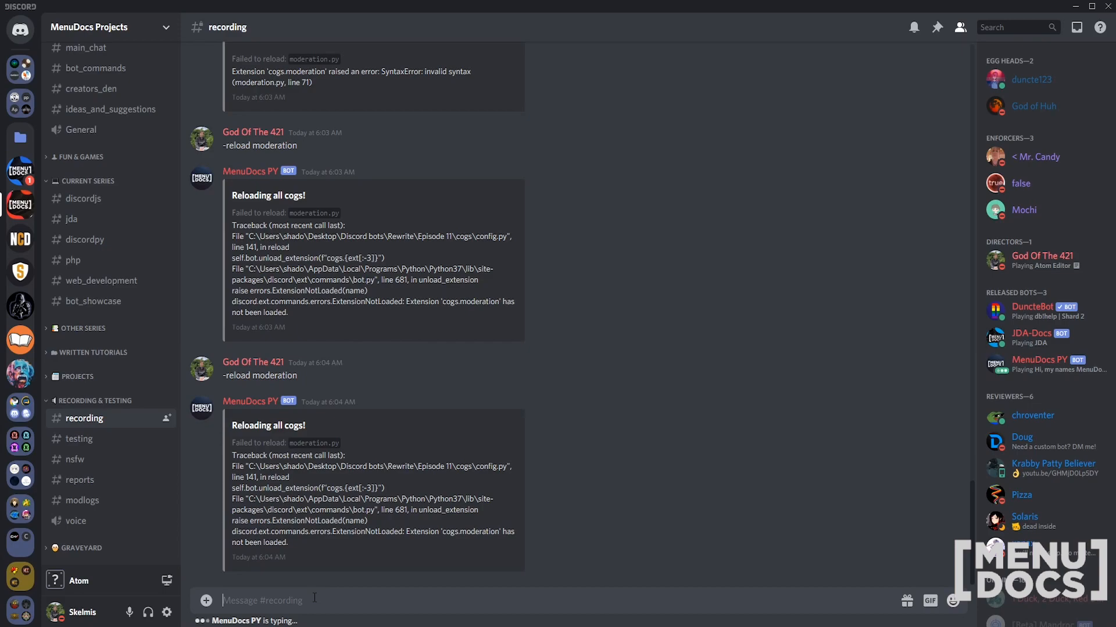
text(-reload)
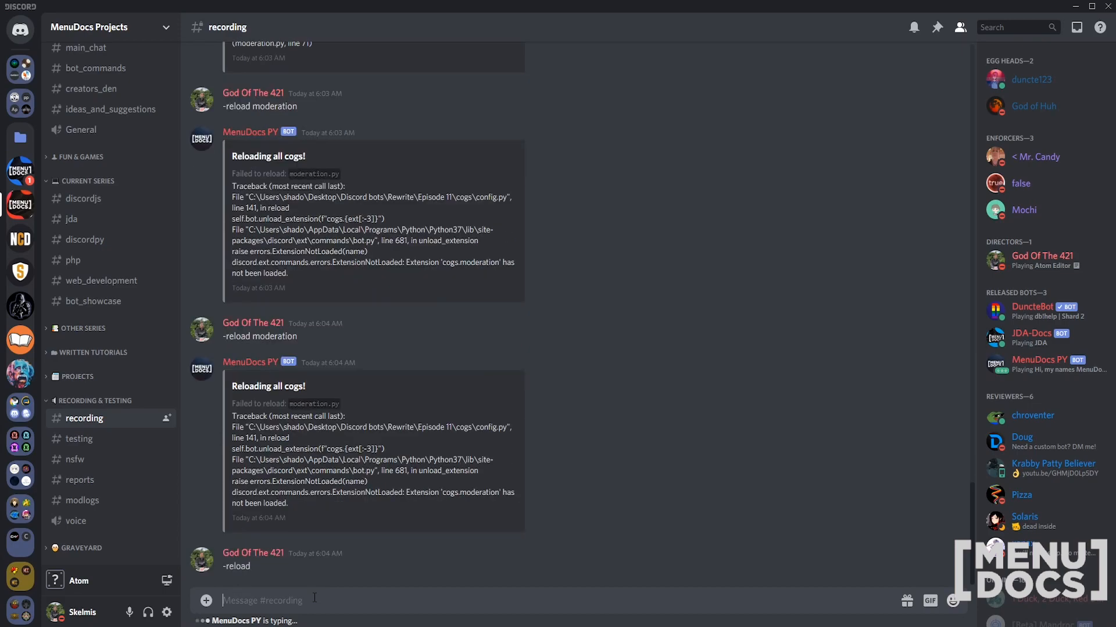
mouse_move(295, 560)
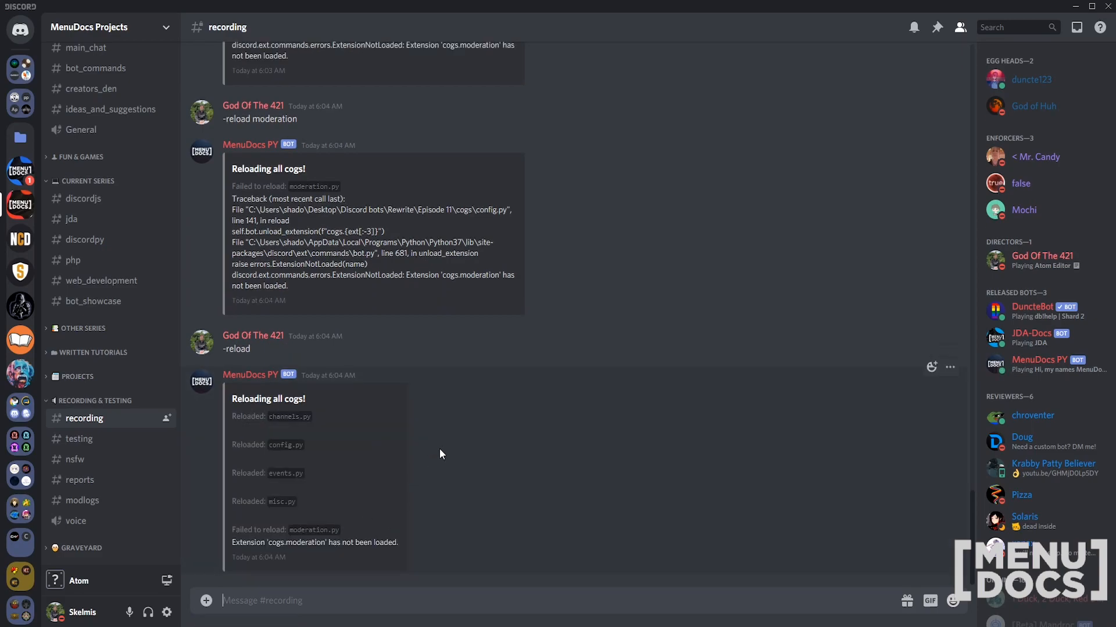
mouse_move(438, 456)
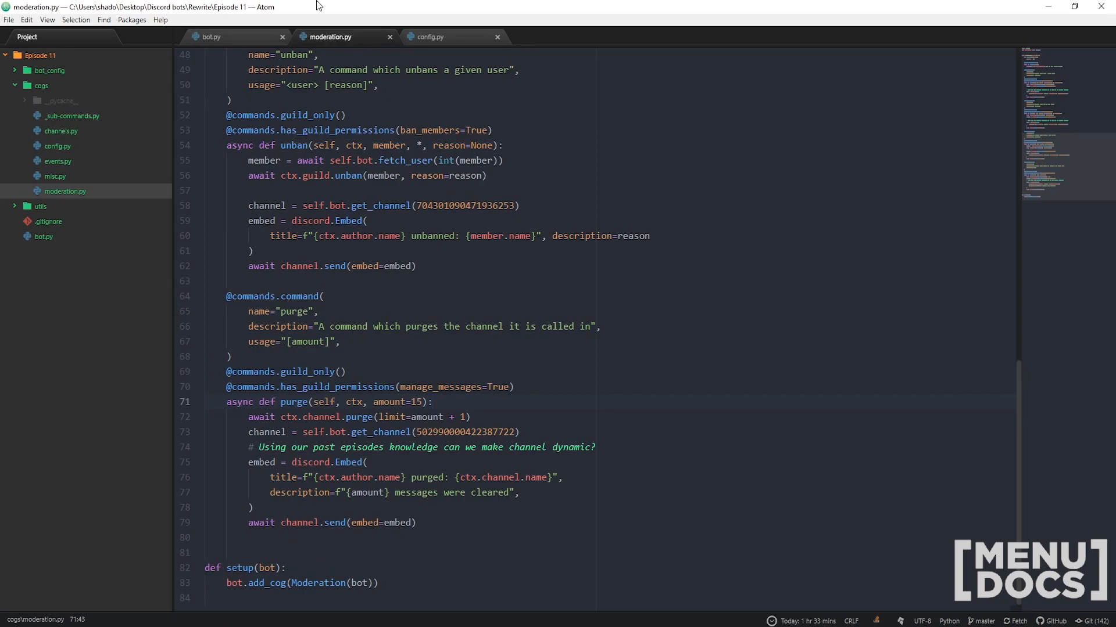
Back in config.py, highlight the unload_extension line in the single-cog try block
click(432, 37)
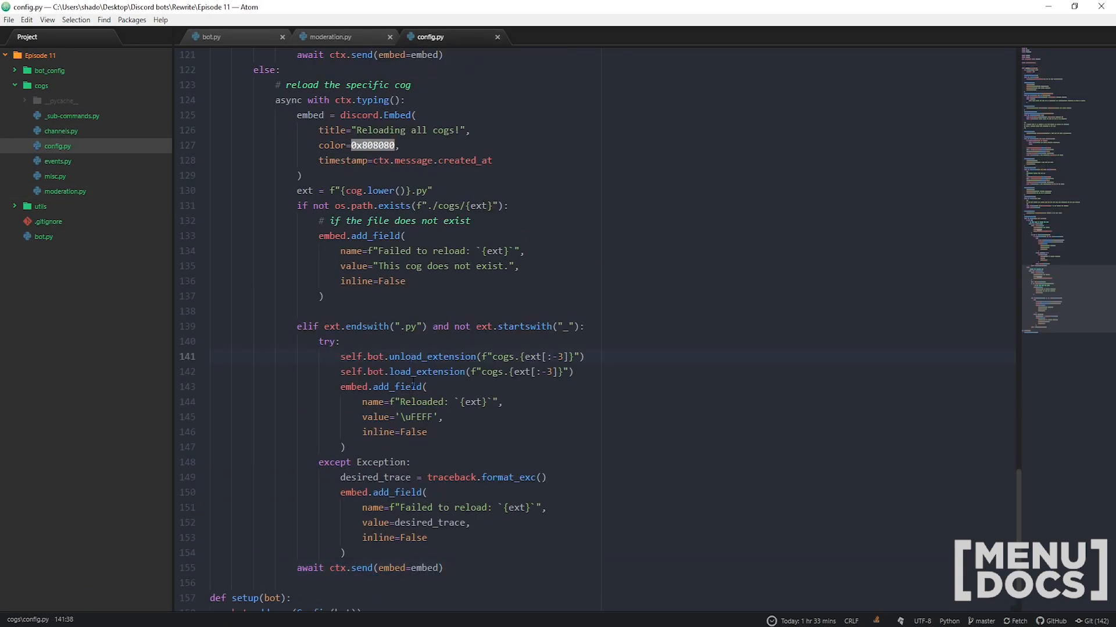
double_click(431, 357)
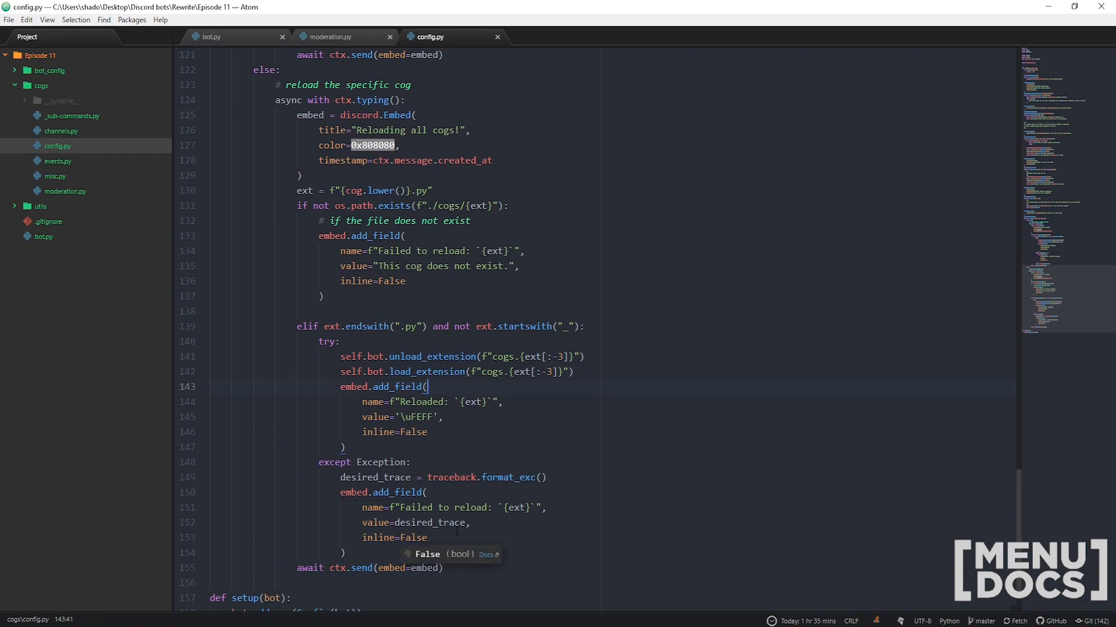
mouse_move(494, 454)
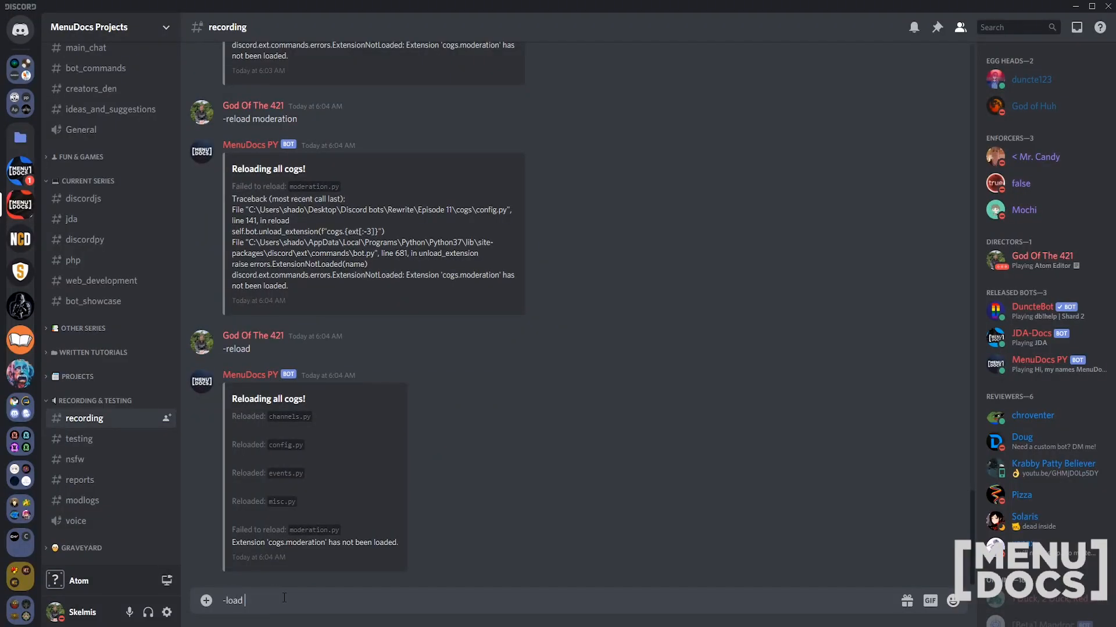
Close the crashed bot console and send '-load moderation' in Discord
text(moderation)
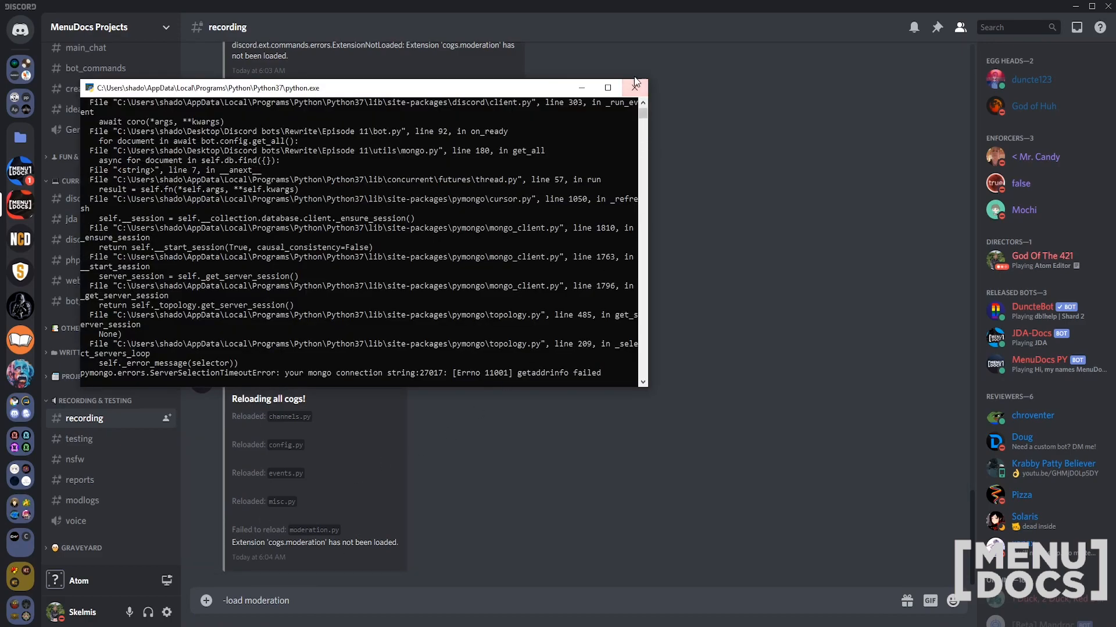
click(635, 87)
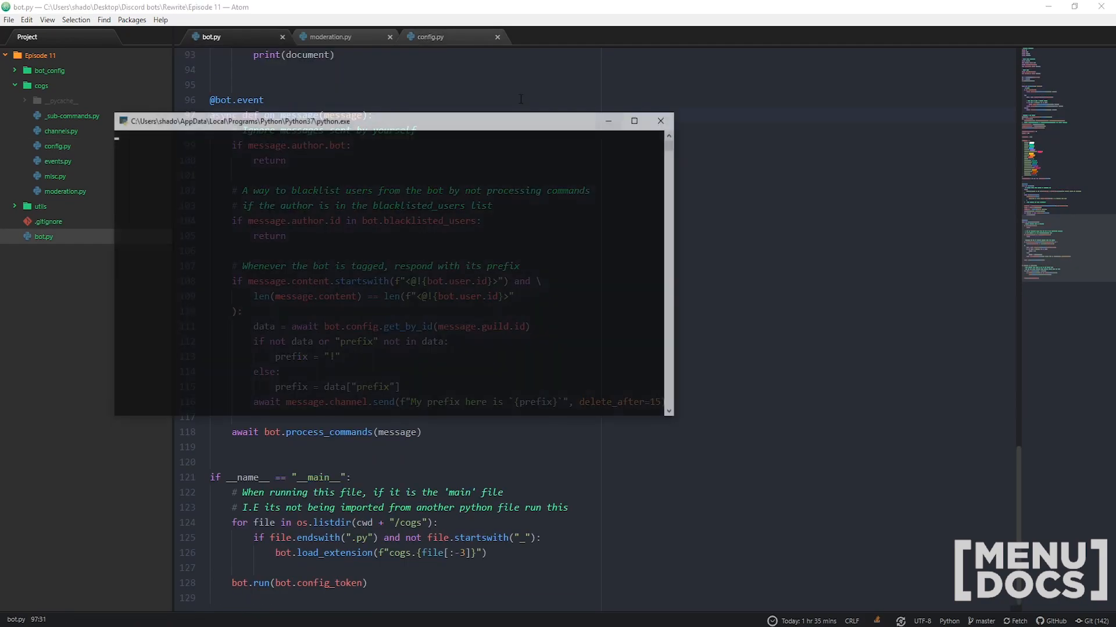
click(431, 37)
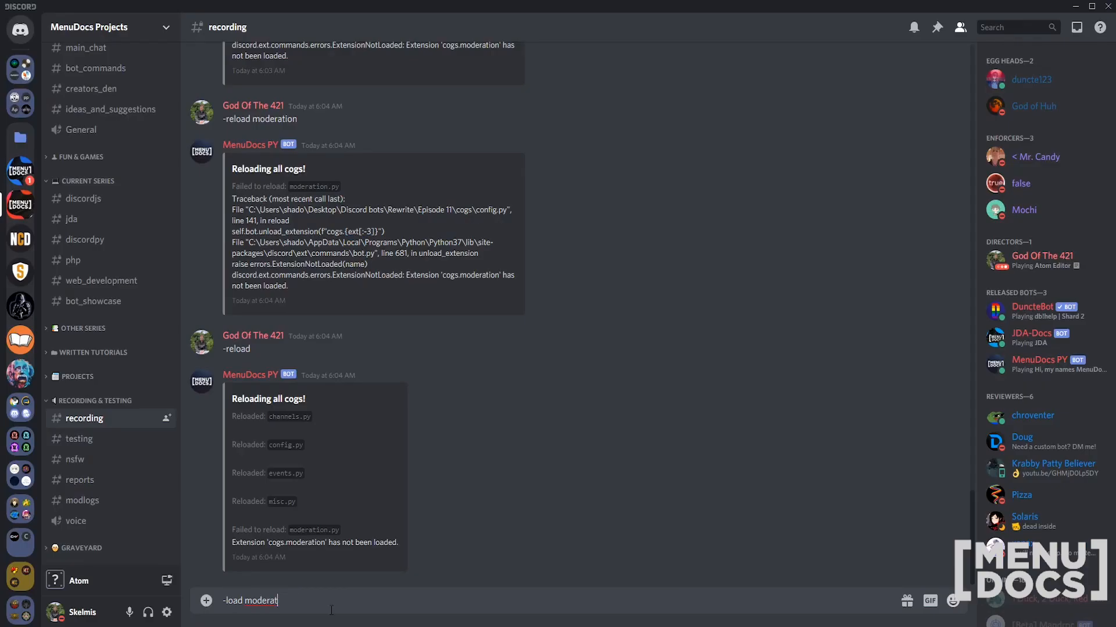
key(Enter)
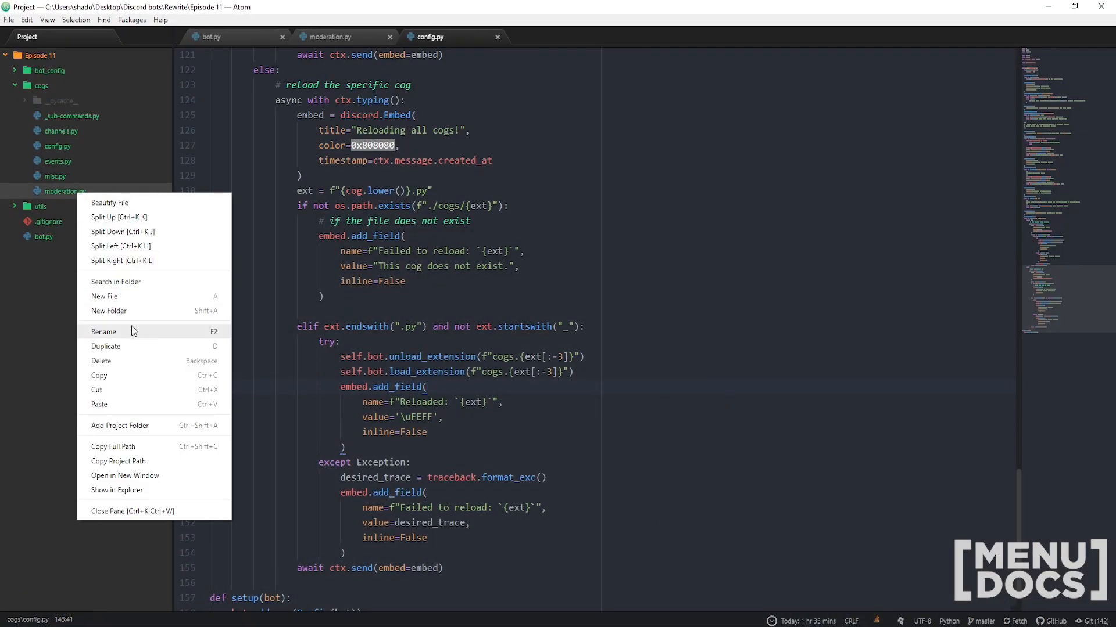
Start renaming moderation.py in the project tree to Moderation.py
click(104, 331)
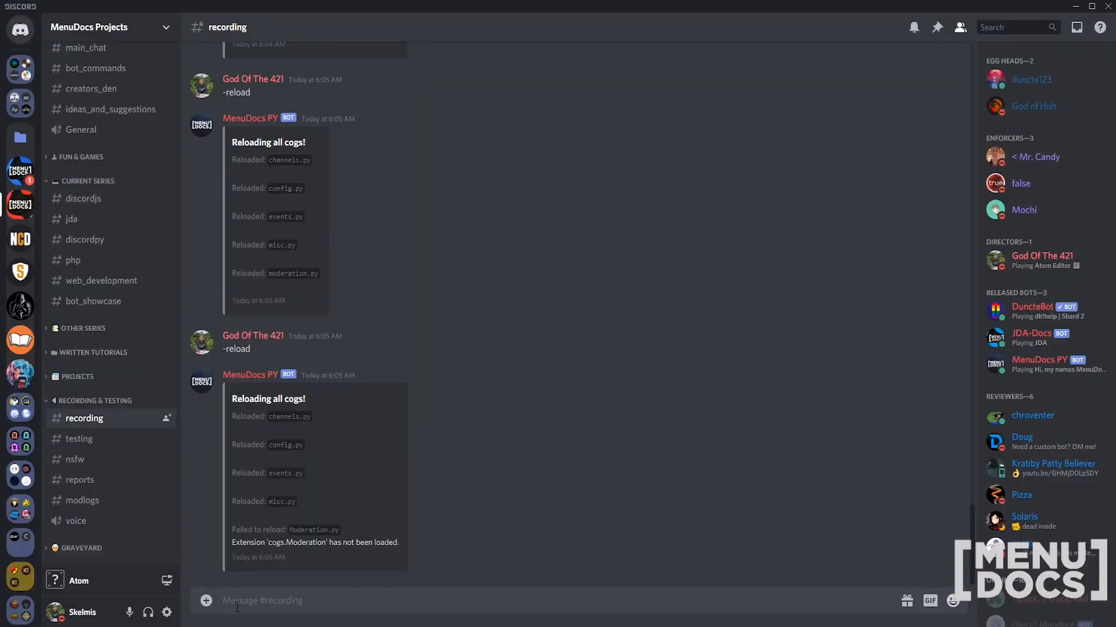
Send '-reload moderation' in the #recording channel
text(-reload moderatio)
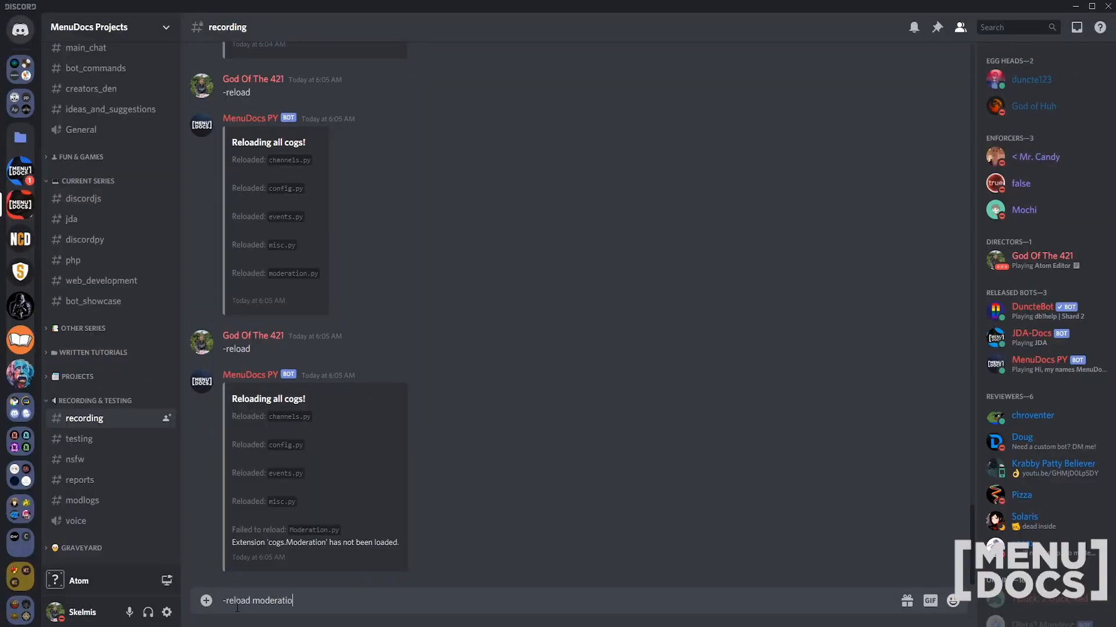
text(n)
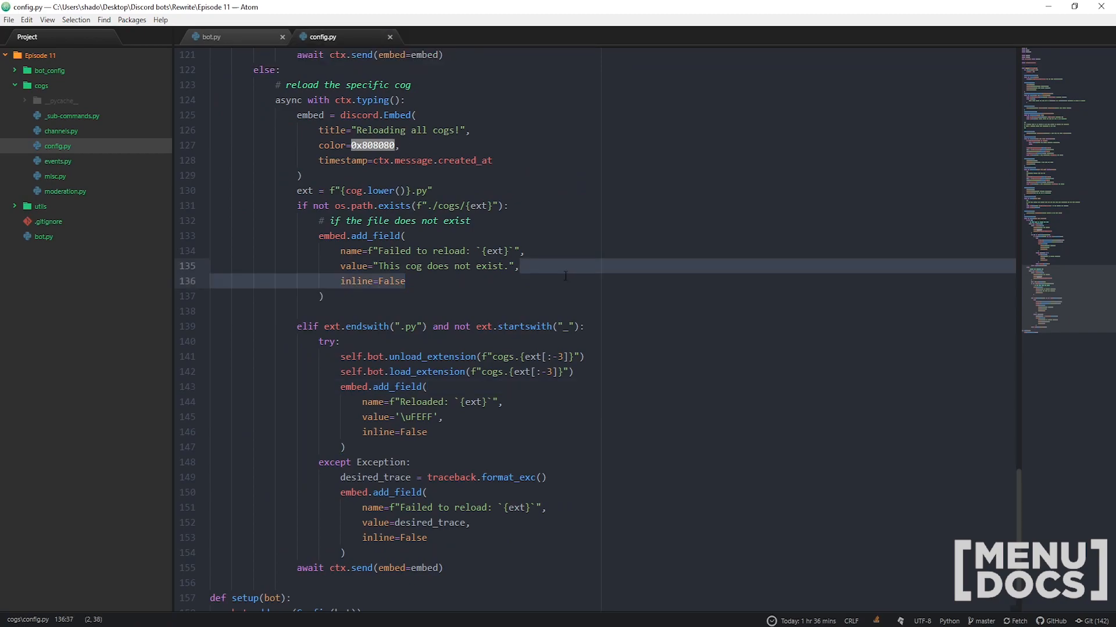
Highlight the asyncio and traceback imports, then scroll down to the reload command's branches
click(406, 281)
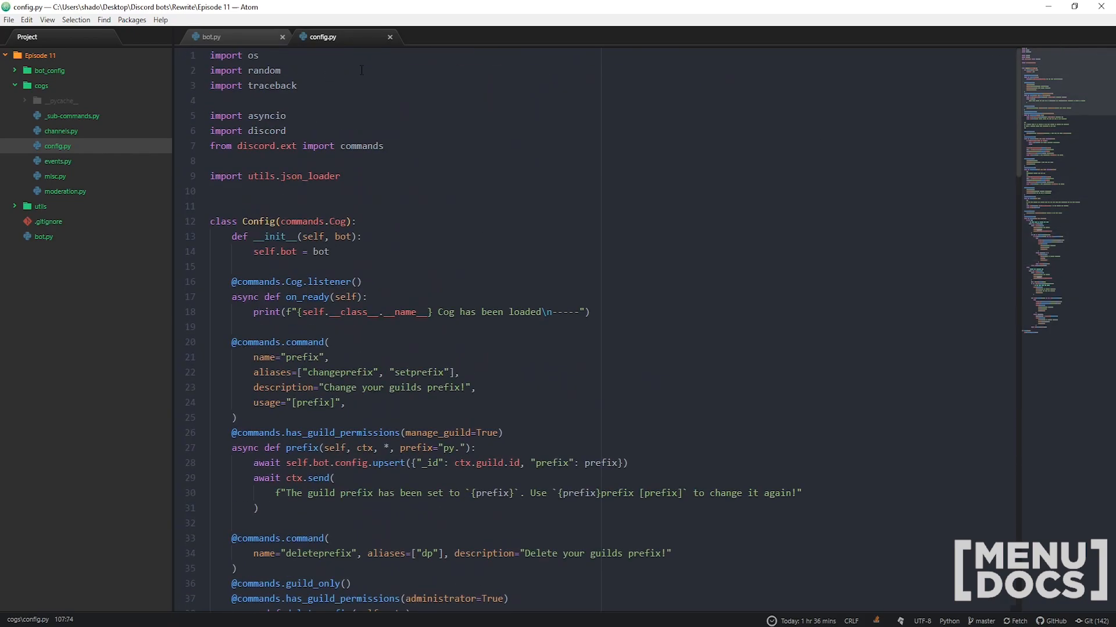
double_click(272, 86)
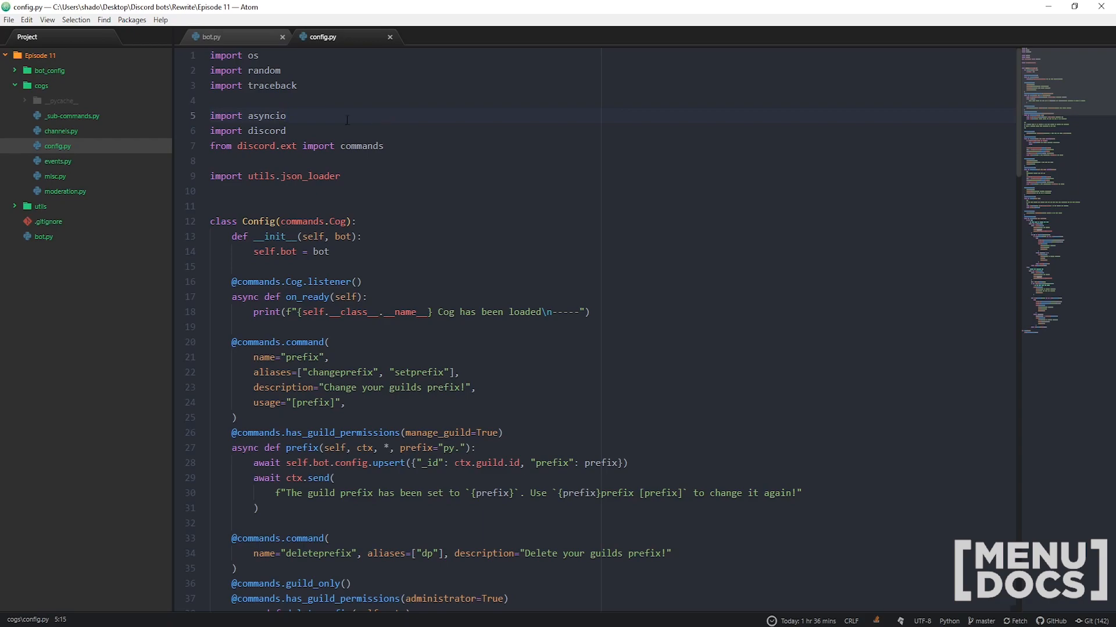
double_click(272, 86)
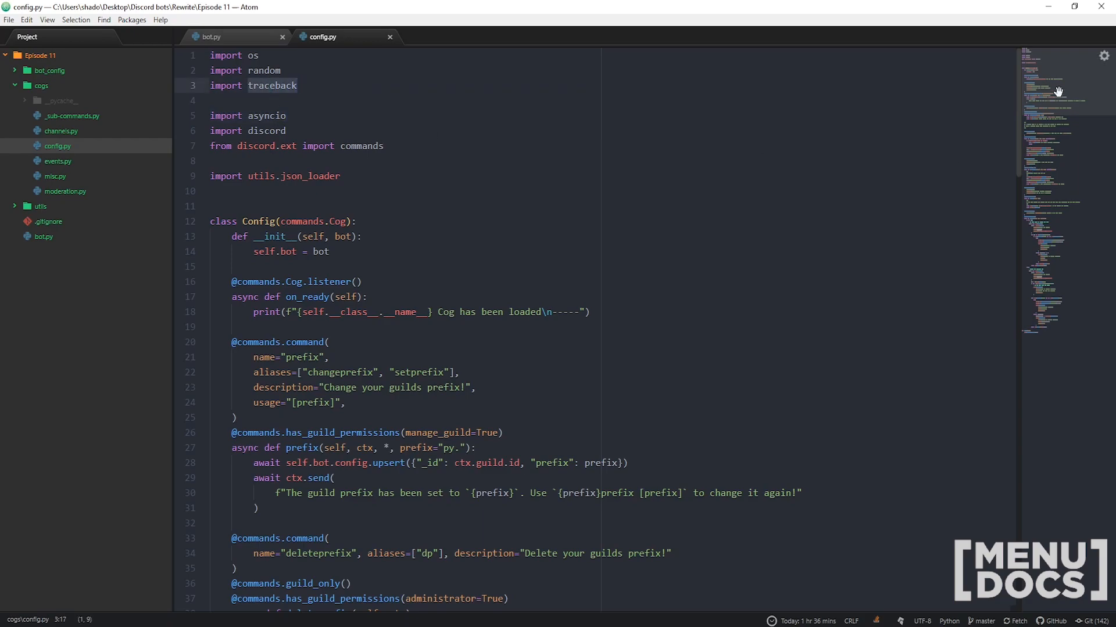
scroll(down, 3)
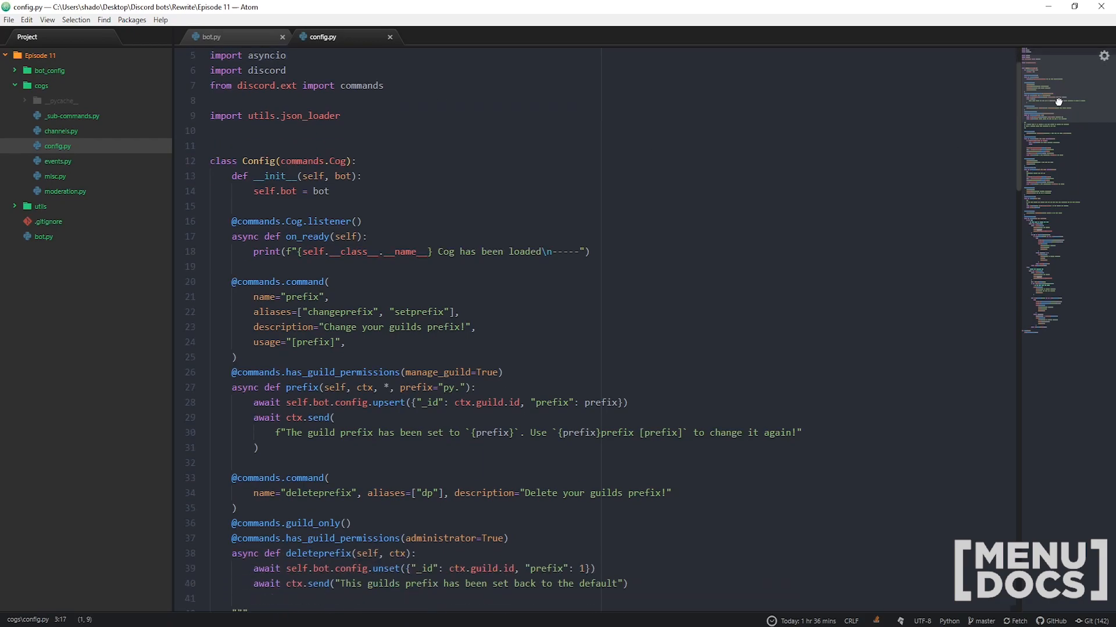
scroll(down, 3)
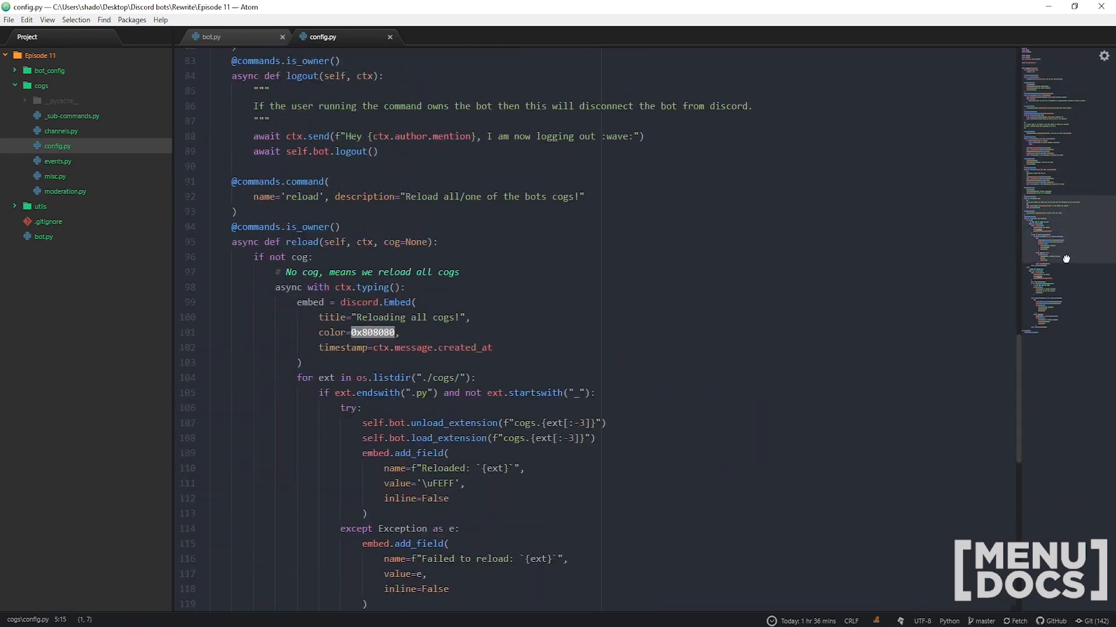
scroll(down, 3)
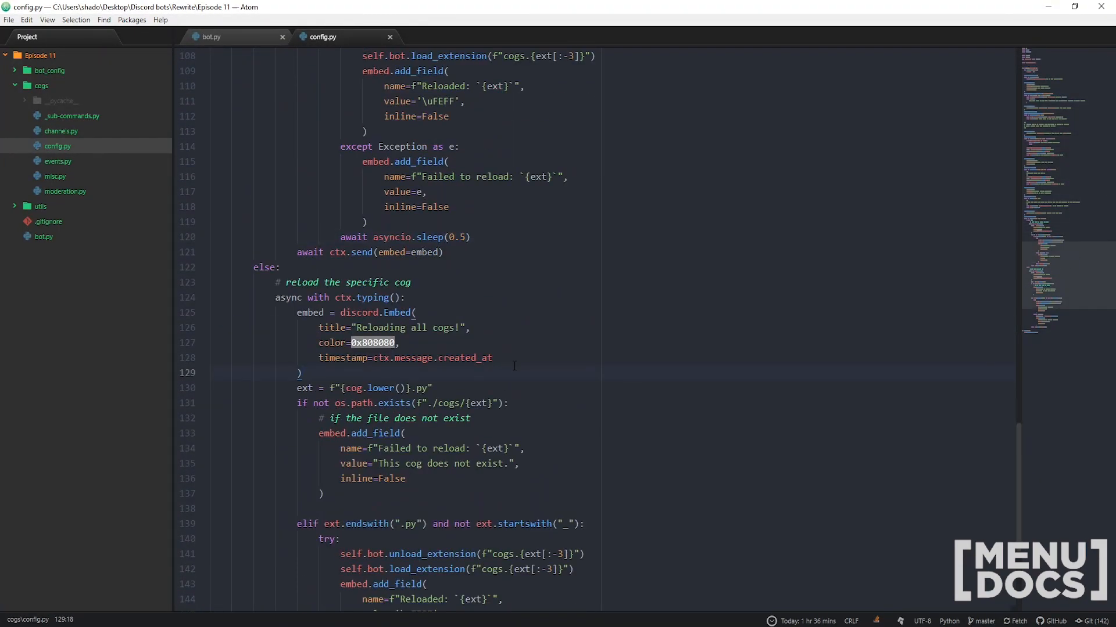